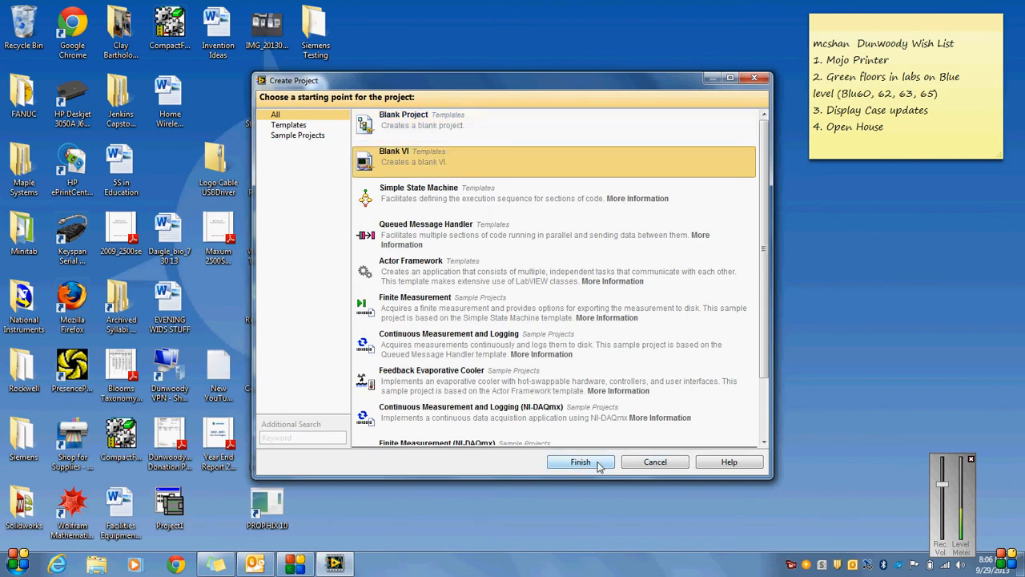
Create a blank VI with a header label: Programmer, Project Birthday to Age SubVI, Date 9/29/2013, Company
{"action": "left_click", "coordinate": [580, 461]}
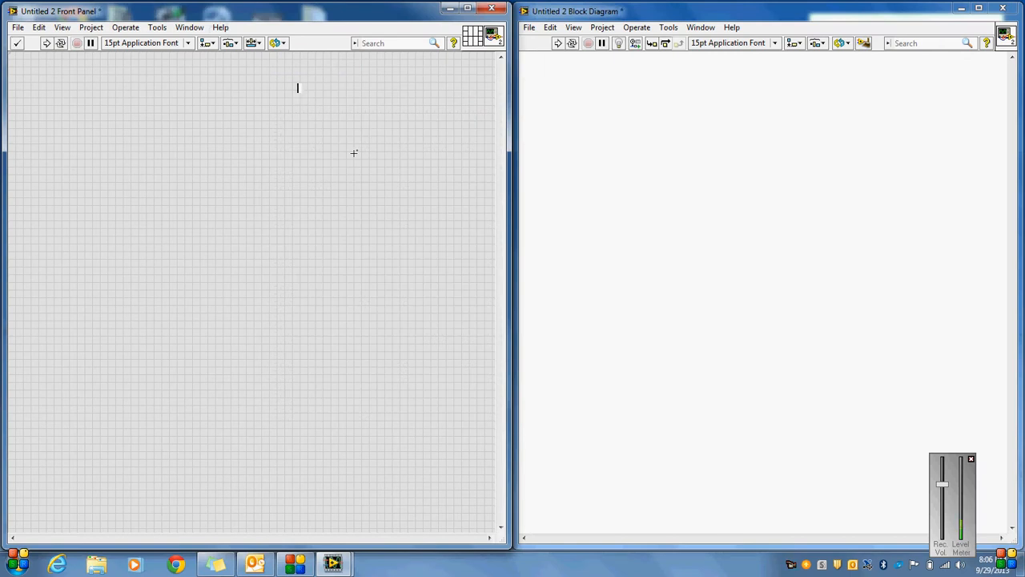
{"action": "type", "text": "Programmer: E.J. Daigle"}
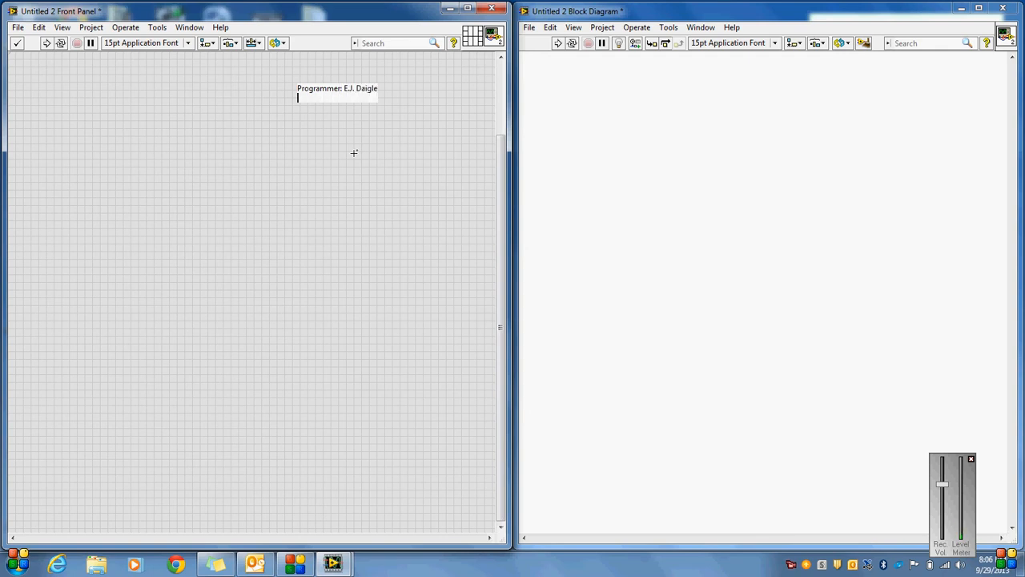
{"action": "type", "text": "Project"}
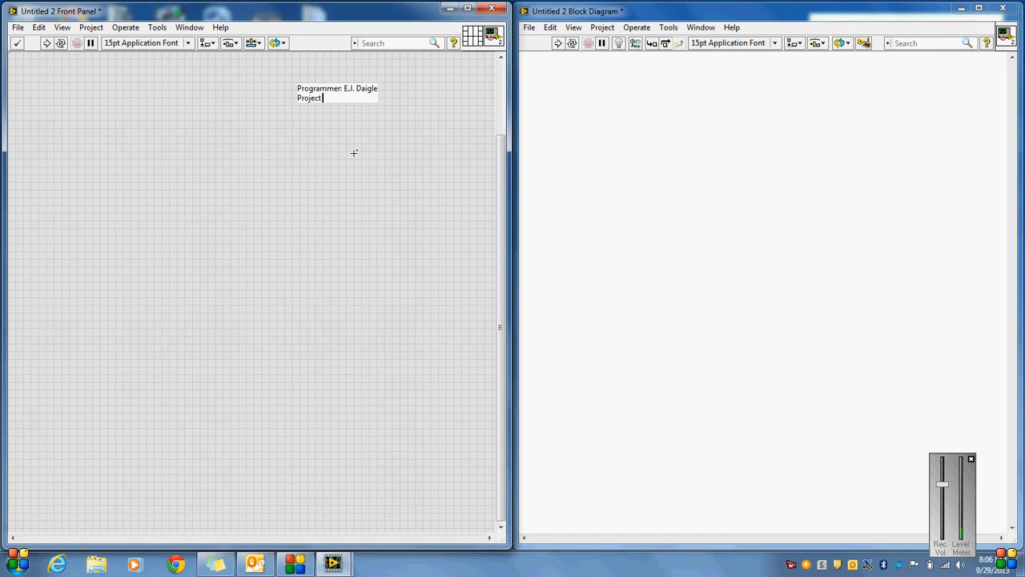
{"action": "type", "text": "Birth"}
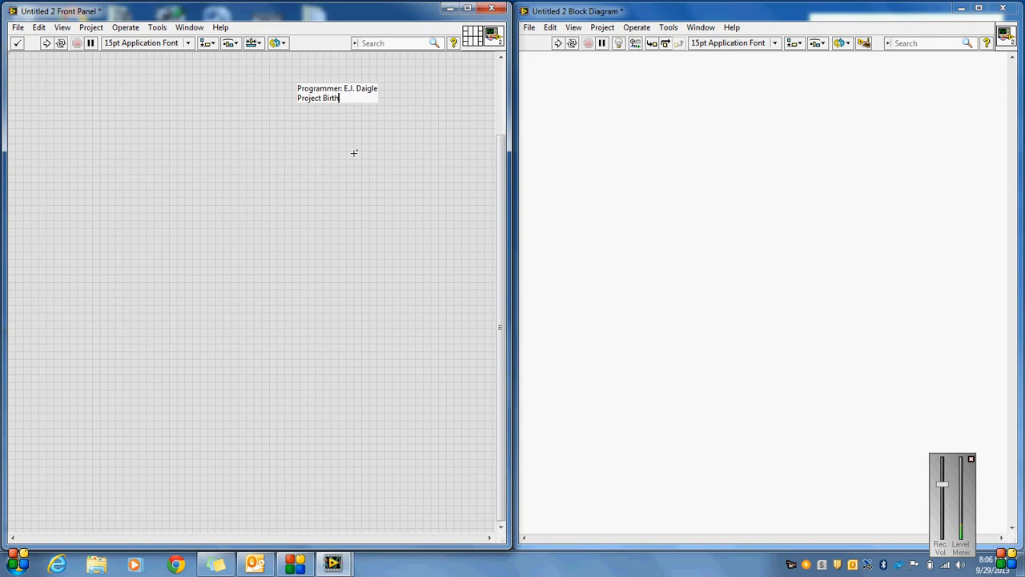
{"action": "type", "text": "day to Age SubVI"}
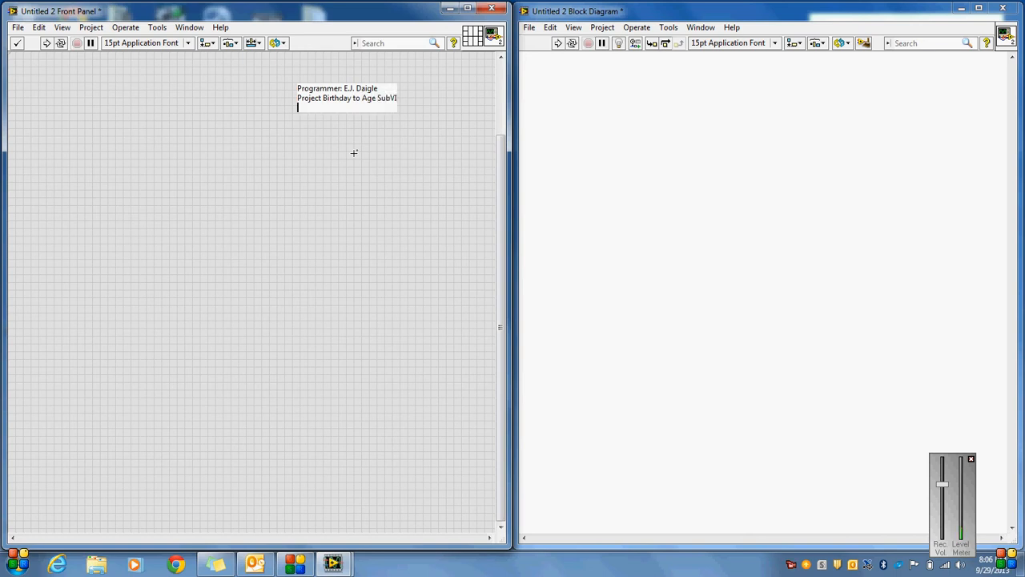
{"action": "type", "text": "Date:"}
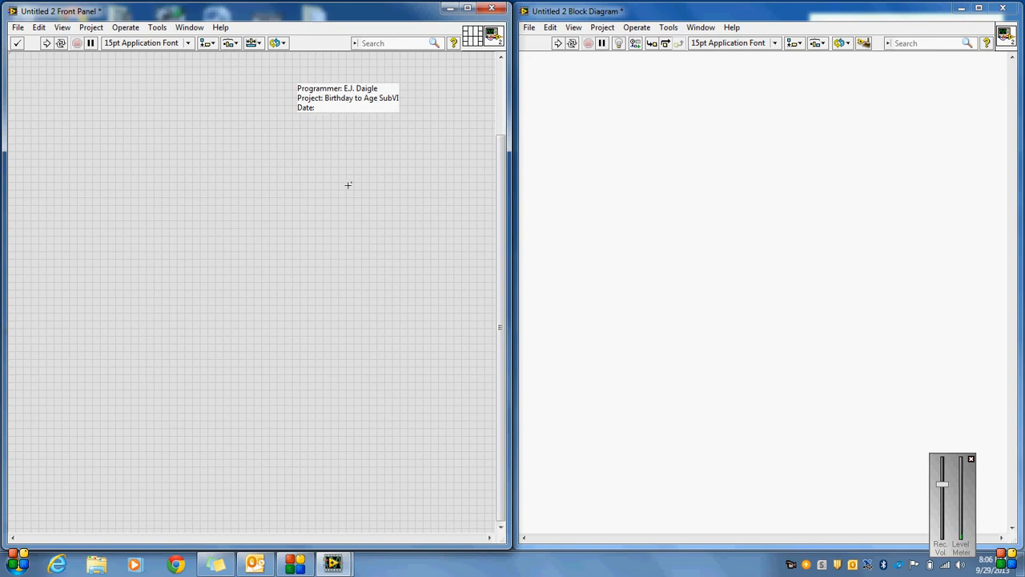
{"action": "type", "text": "9/29"}
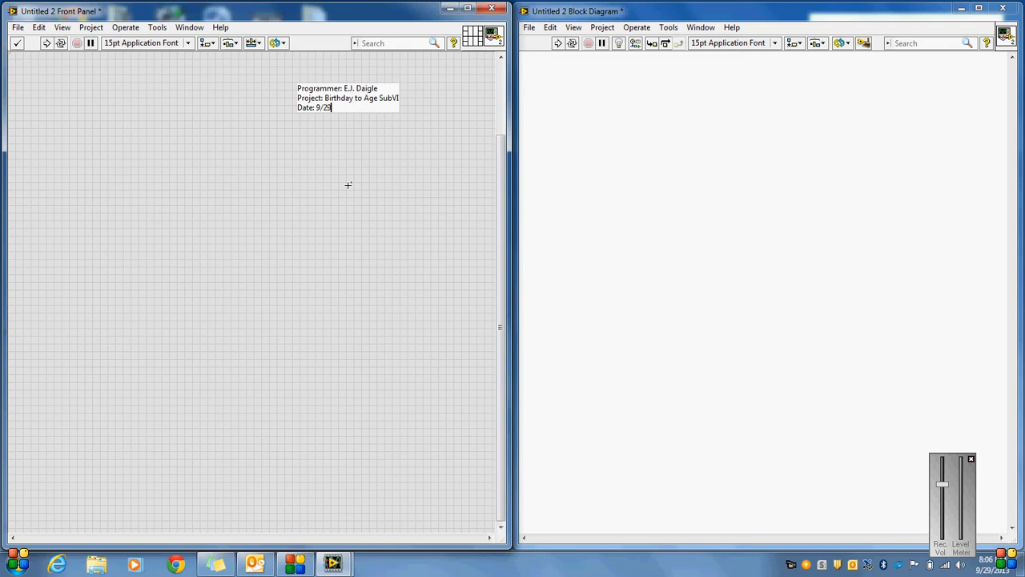
{"action": "type", "text": "/2013"}
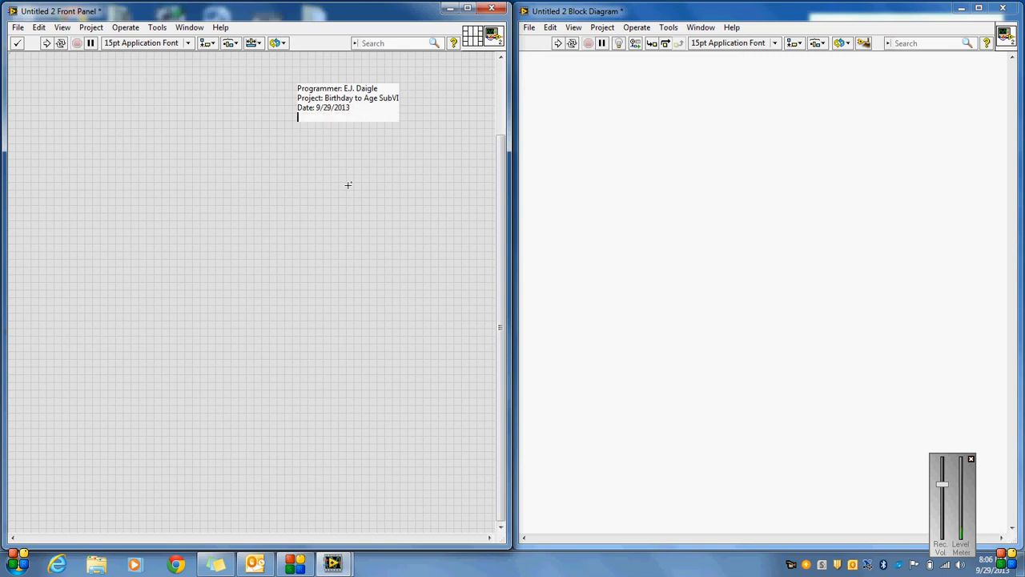
{"action": "type", "text": "Company: D"}
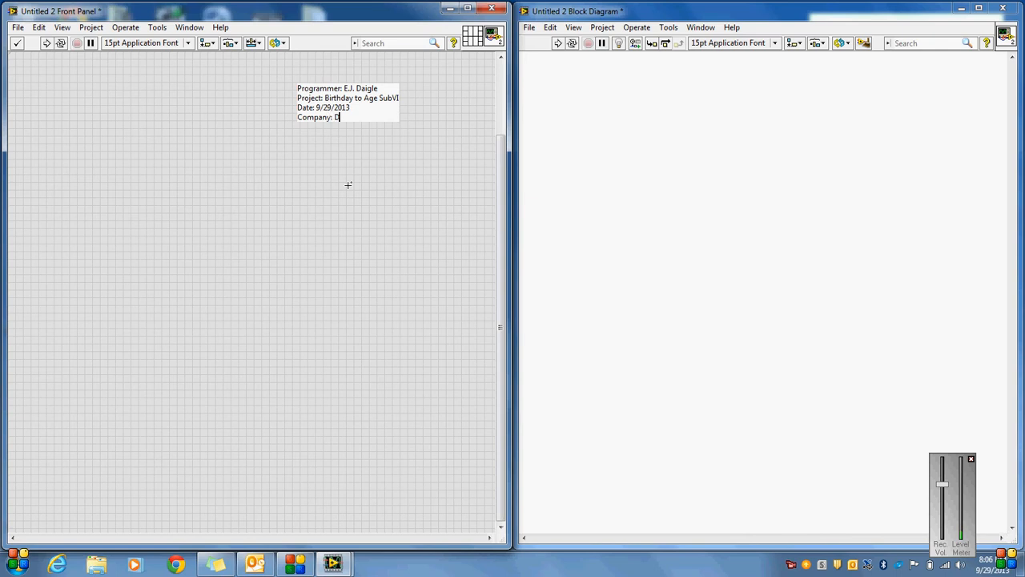
{"action": "type", "text": "unwoody CO"}
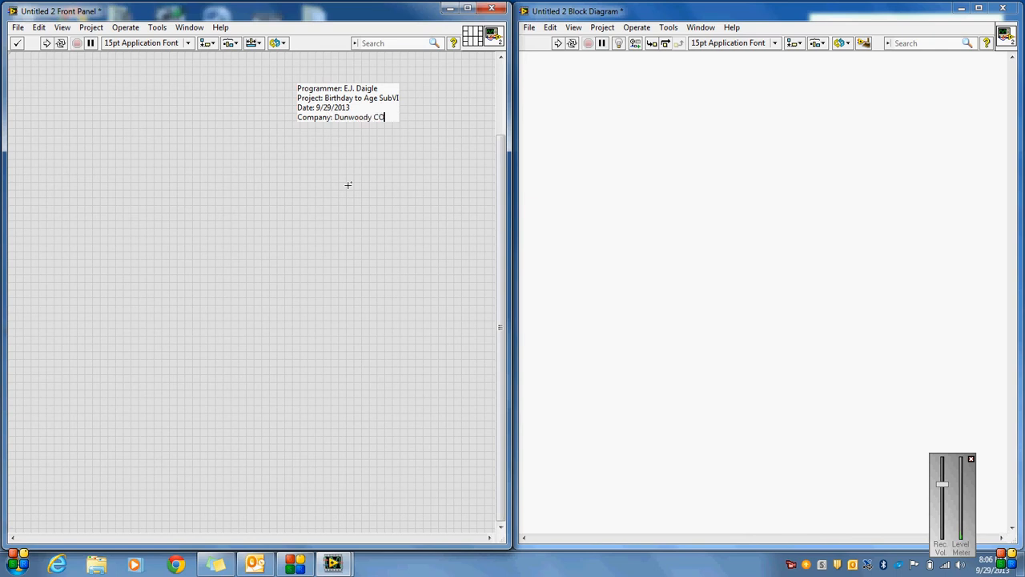
{"action": "type", "text": "llege"}
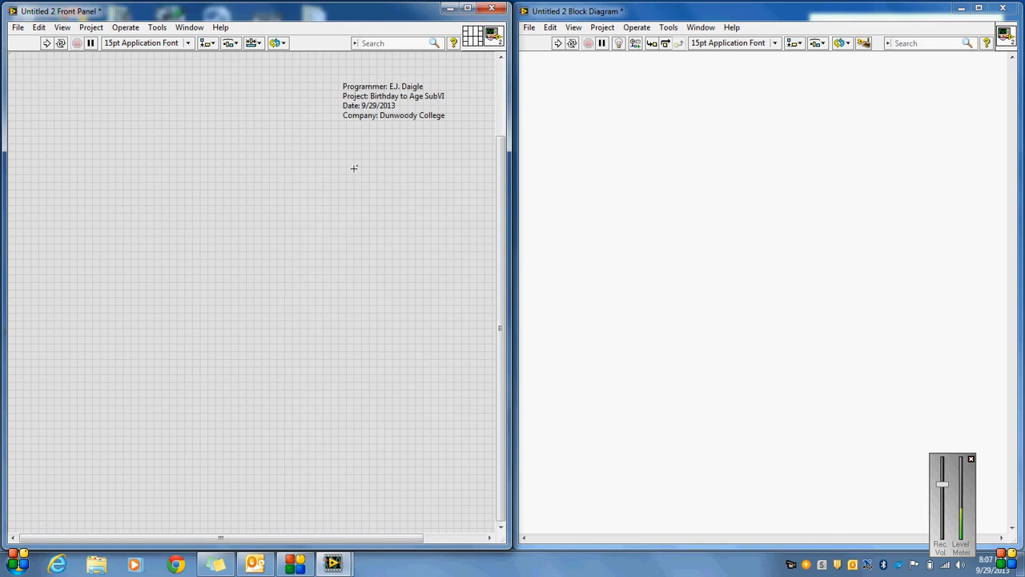
{"action": "mouse_move", "coordinate": [178, 246]}
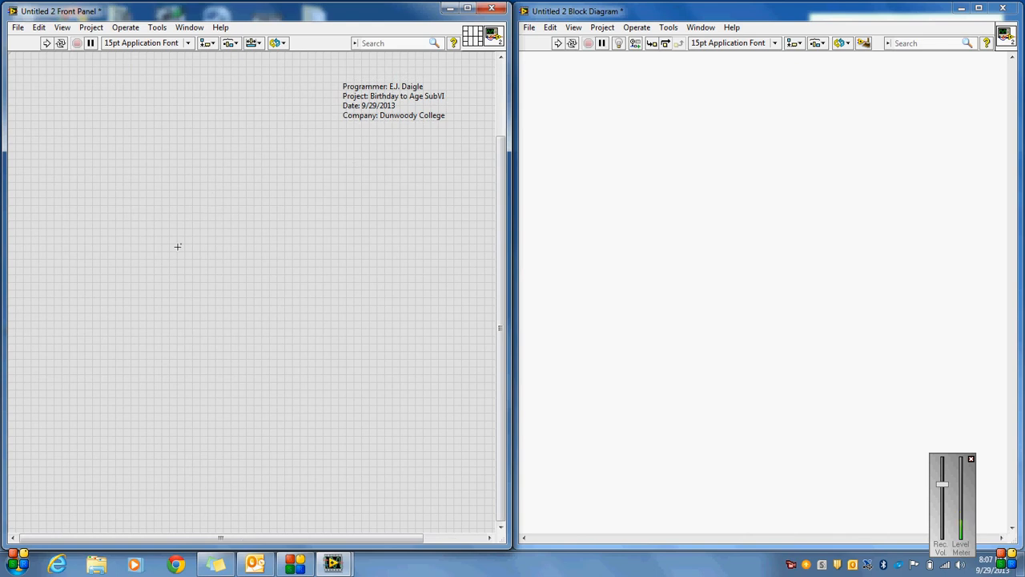
{"action": "mouse_move", "coordinate": [198, 236]}
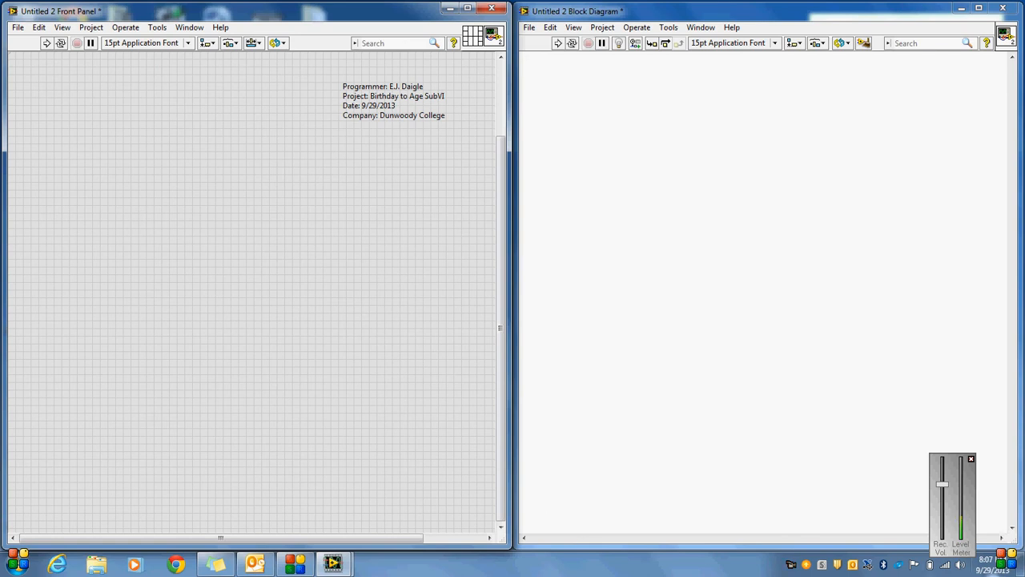
{"action": "mouse_move", "coordinate": [960, 564]}
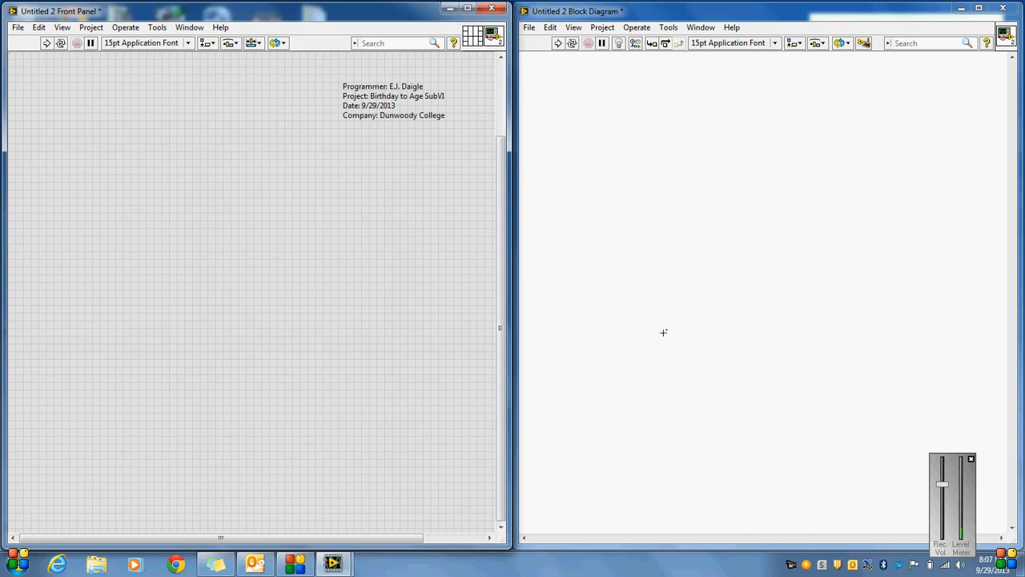
{"action": "mouse_move", "coordinate": [152, 239]}
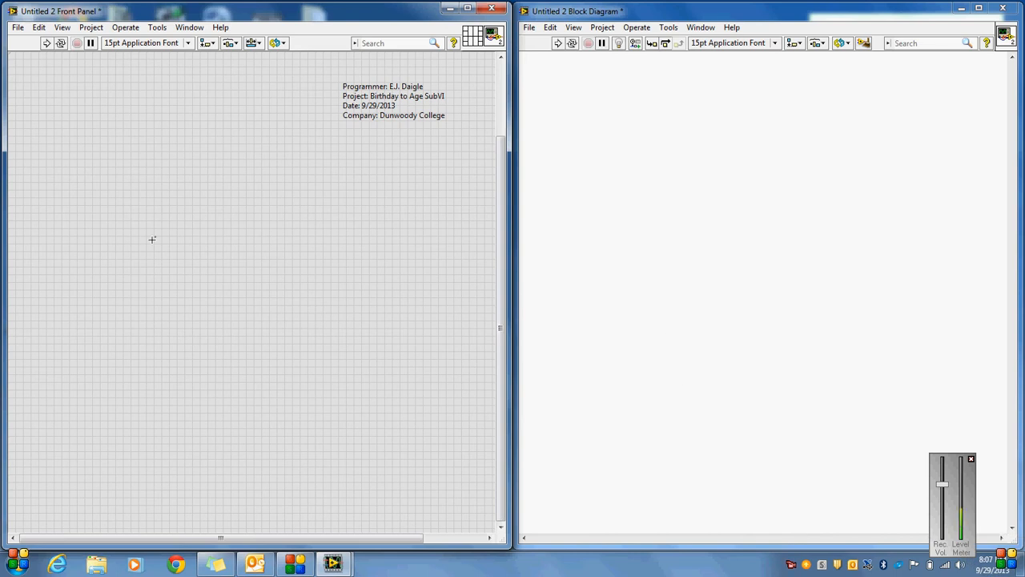
{"action": "mouse_move", "coordinate": [76, 177]}
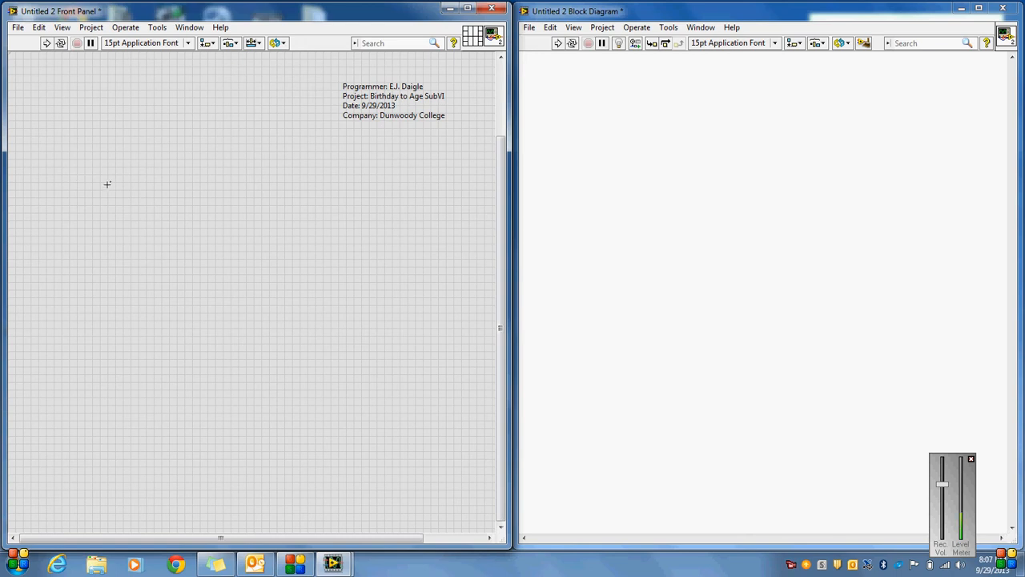
Place a string control labelled 'Birthdate (mm/dd/yyyy)' on the front panel
{"action": "right_click", "coordinate": [107, 184]}
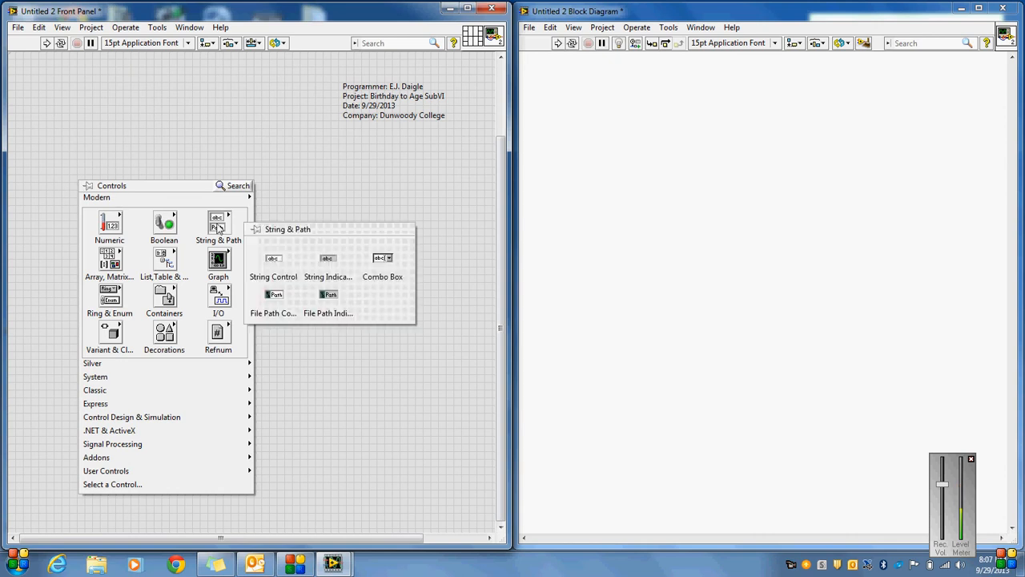
{"action": "left_click", "coordinate": [273, 262]}
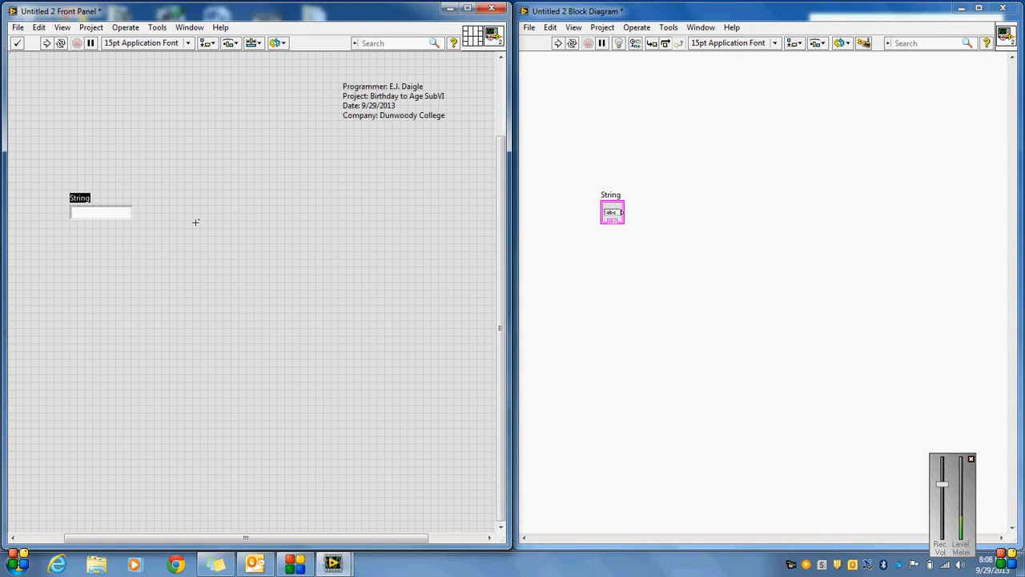
{"action": "type", "text": "Birth"}
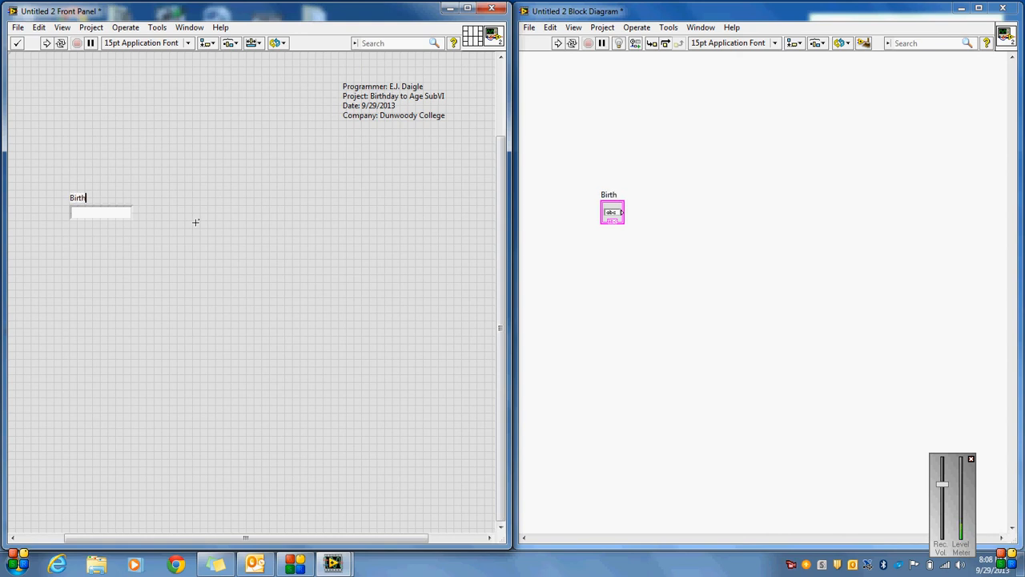
{"action": "type", "text": "date (mm"}
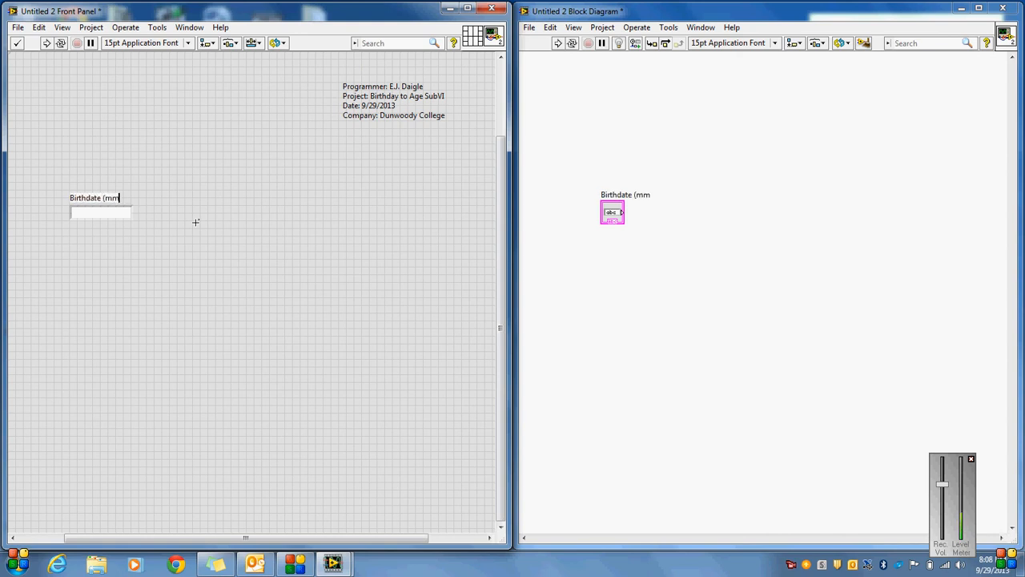
{"action": "type", "text": "/y"}
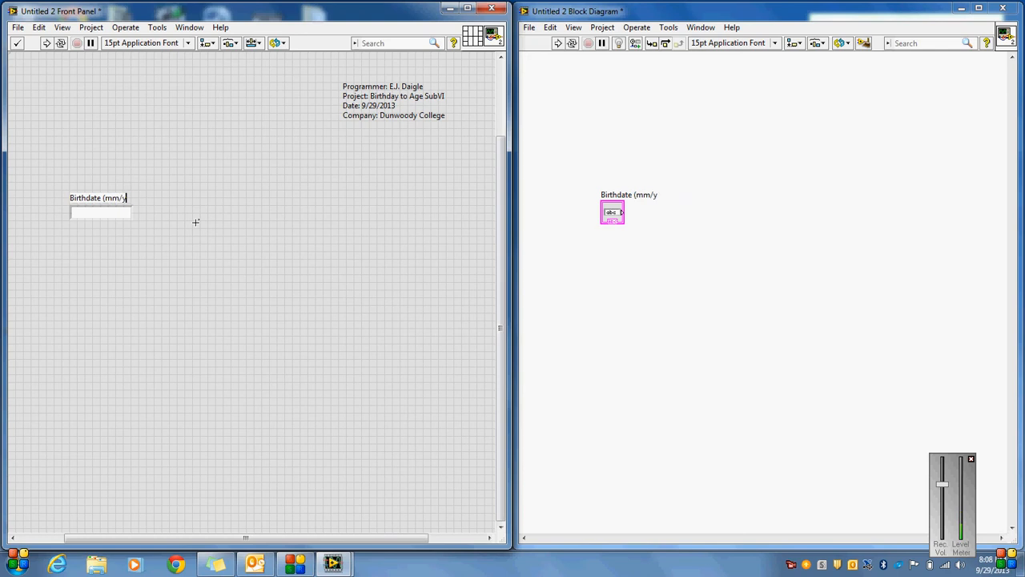
{"action": "type", "text": "dd/"}
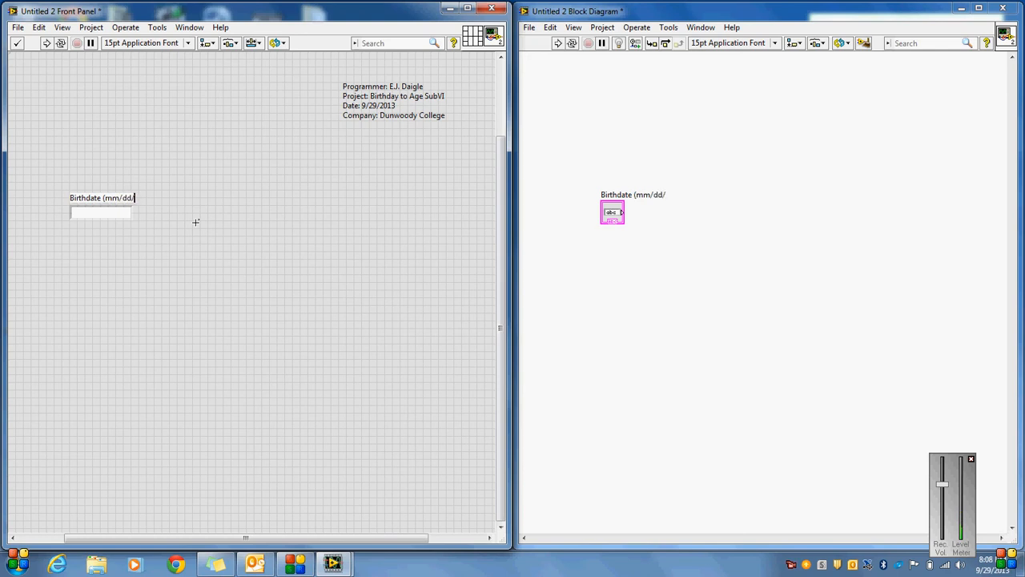
{"action": "type", "text": "yyyy"}
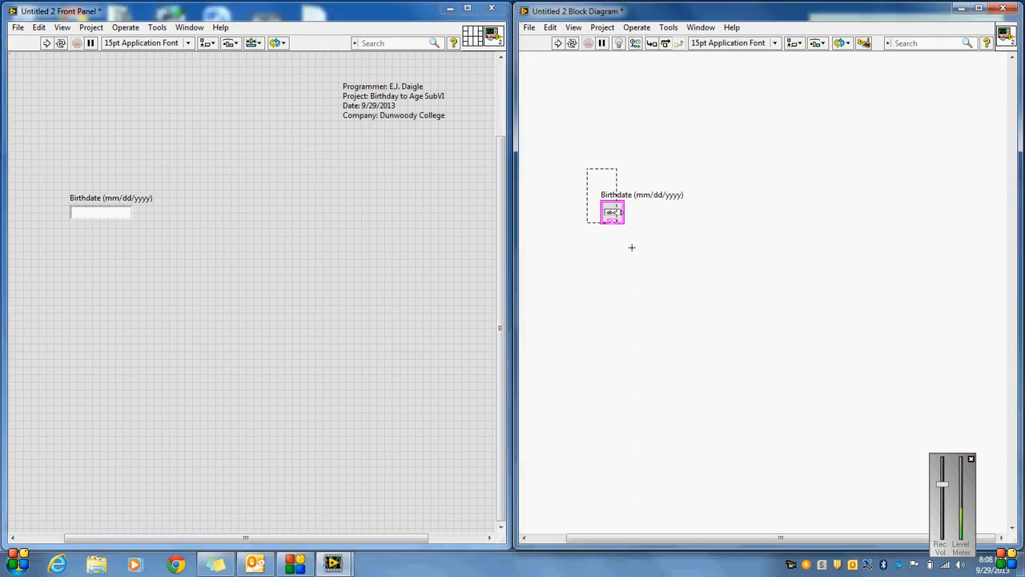
Move the Birthdate terminal left on the diagram and enter 12/1/1973 as its value
{"action": "left_click_drag", "start_coordinate": [612, 212], "coordinate": [558, 227]}
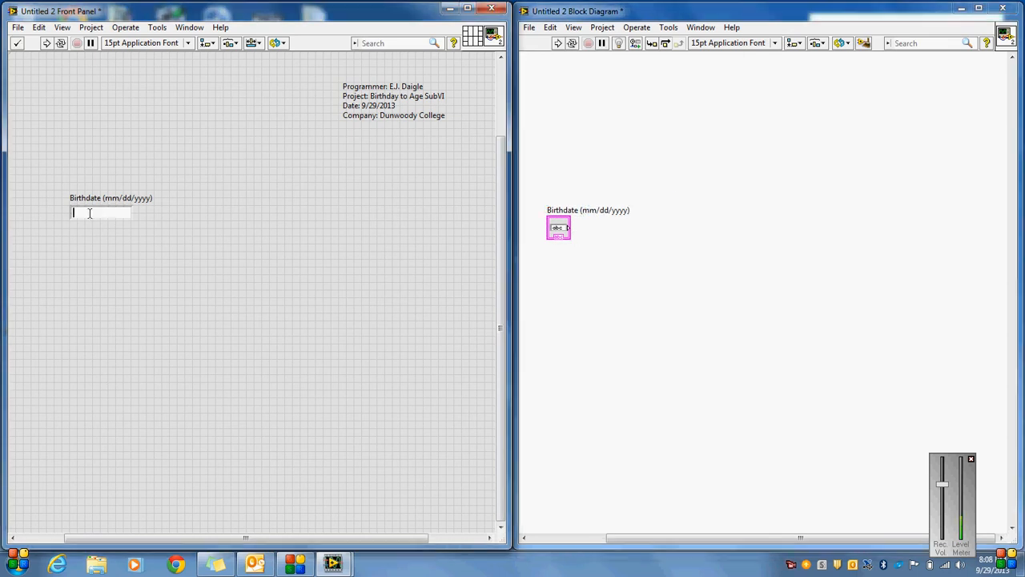
{"action": "type", "text": "12/1/1973"}
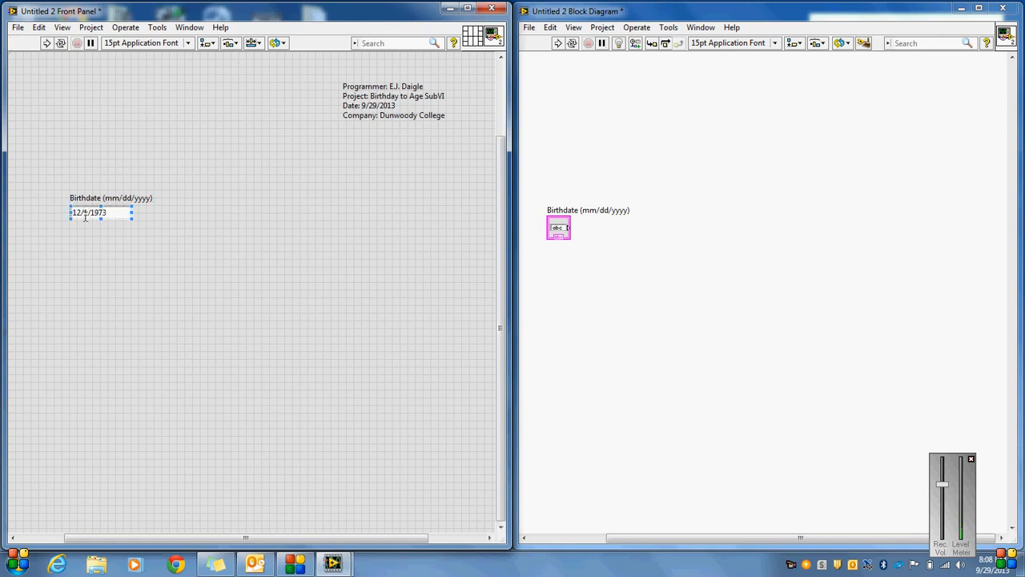
{"action": "type", "text": "12/1/1973"}
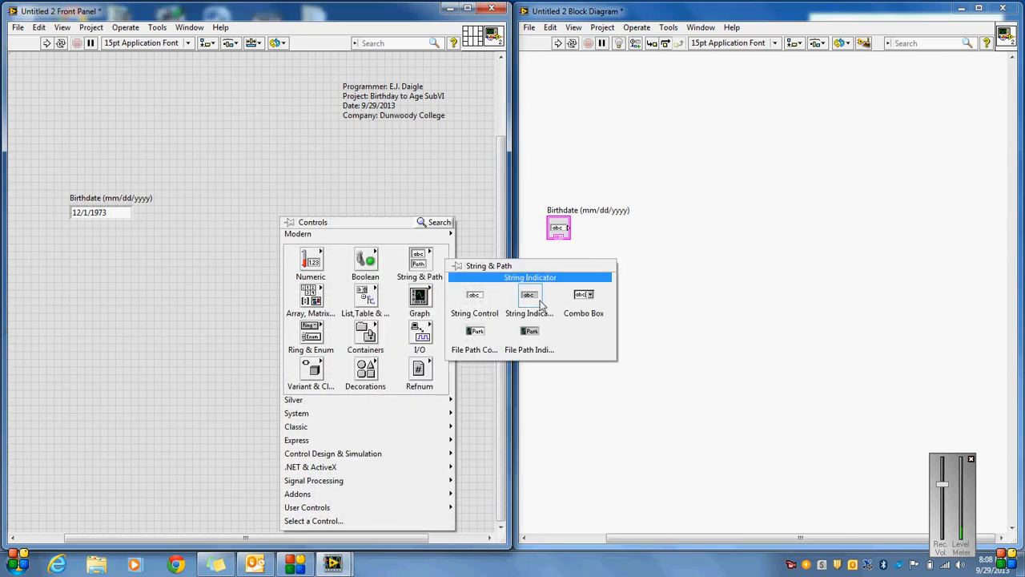
Label the string indicator Month and duplicate it for Day and Year
{"action": "left_click", "coordinate": [528, 300]}
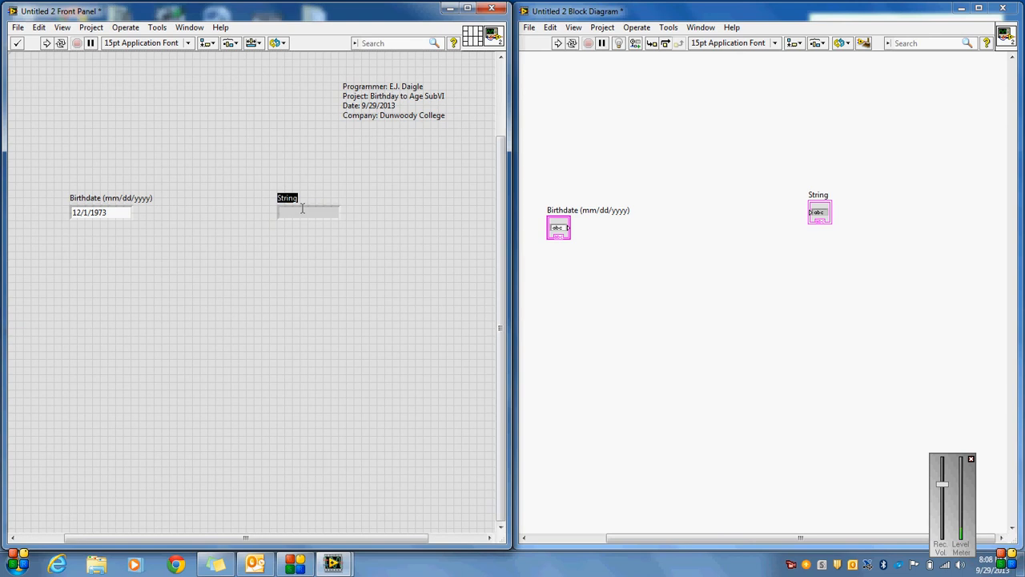
{"action": "type", "text": "Month"}
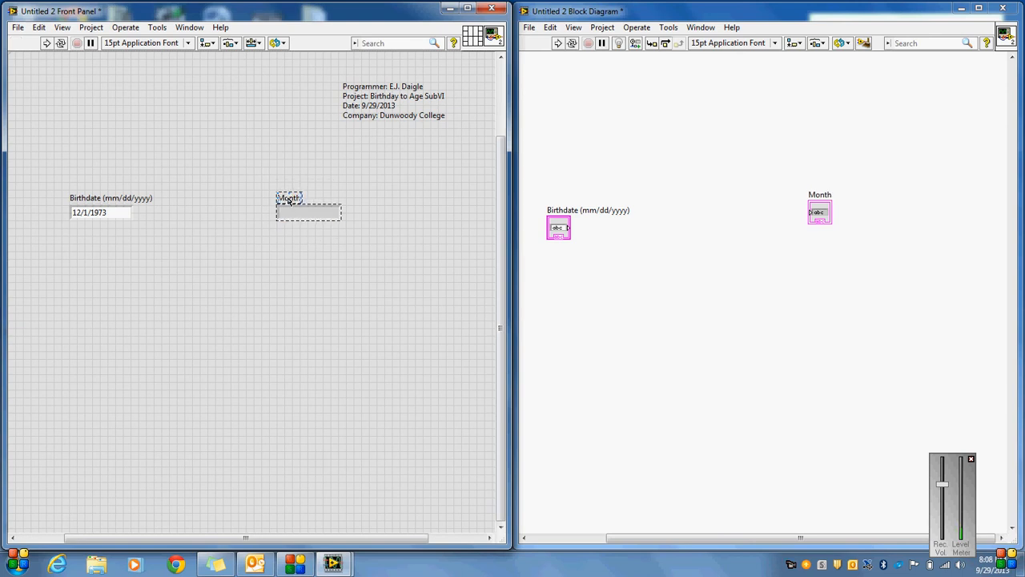
{"action": "left_click_drag", "start_coordinate": [289, 204], "coordinate": [312, 252]}
{"action": "type", "text": "Day"}
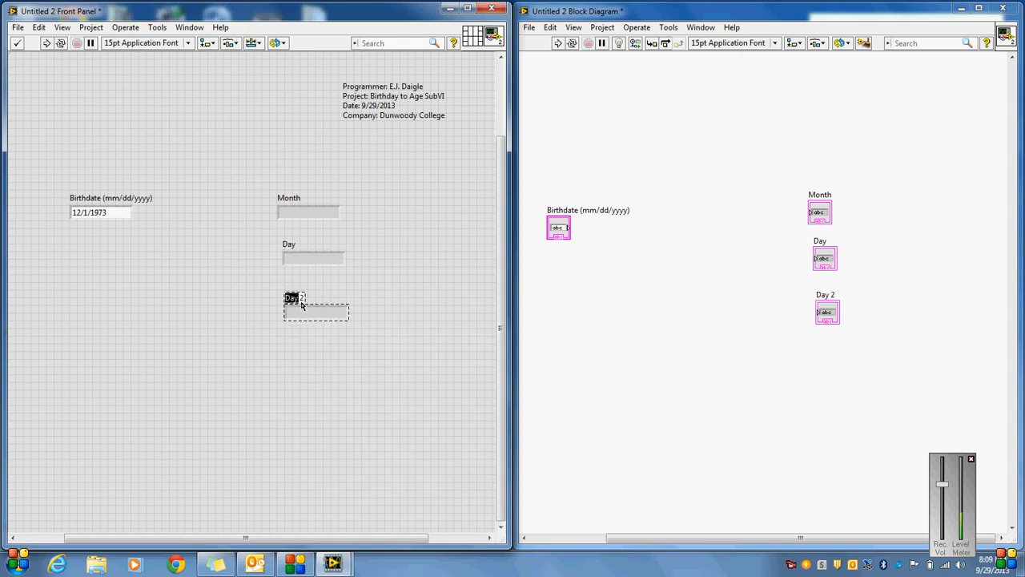
{"action": "type", "text": "Tear"}
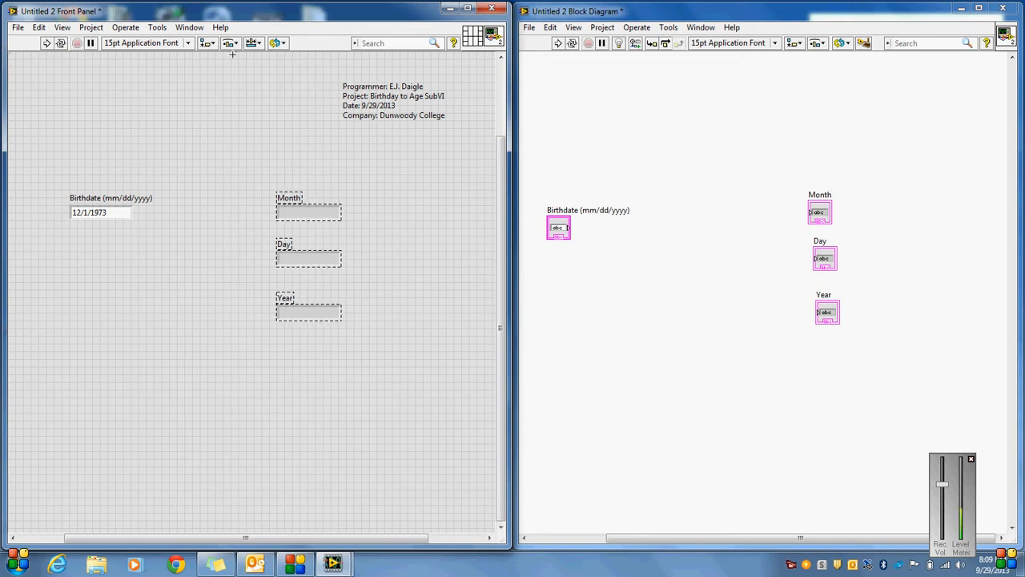
Evenly distribute the Month, Day and Year indicators, then tidy their diagram terminals
{"action": "left_click", "coordinate": [232, 42]}
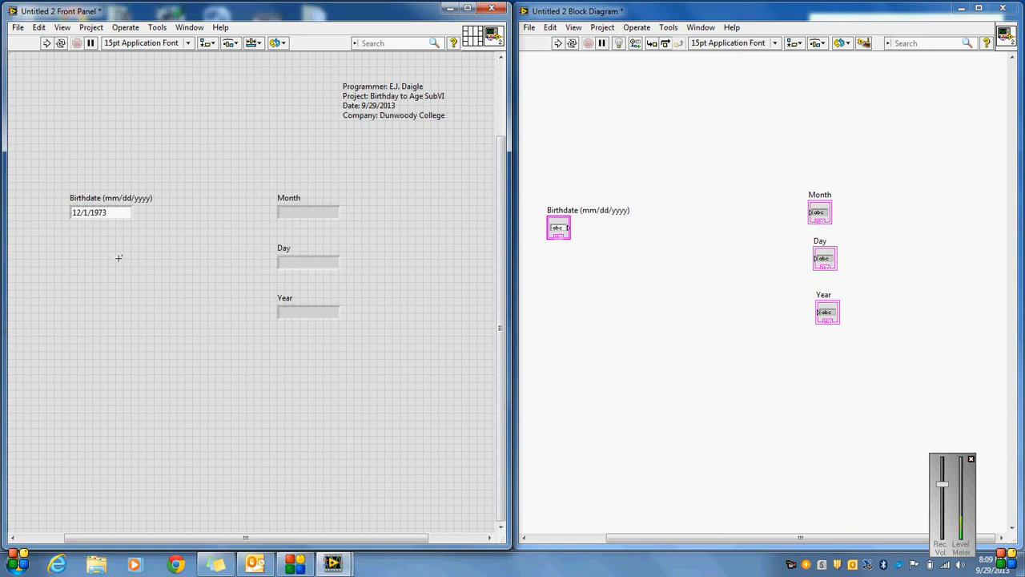
{"action": "left_click", "coordinate": [100, 212]}
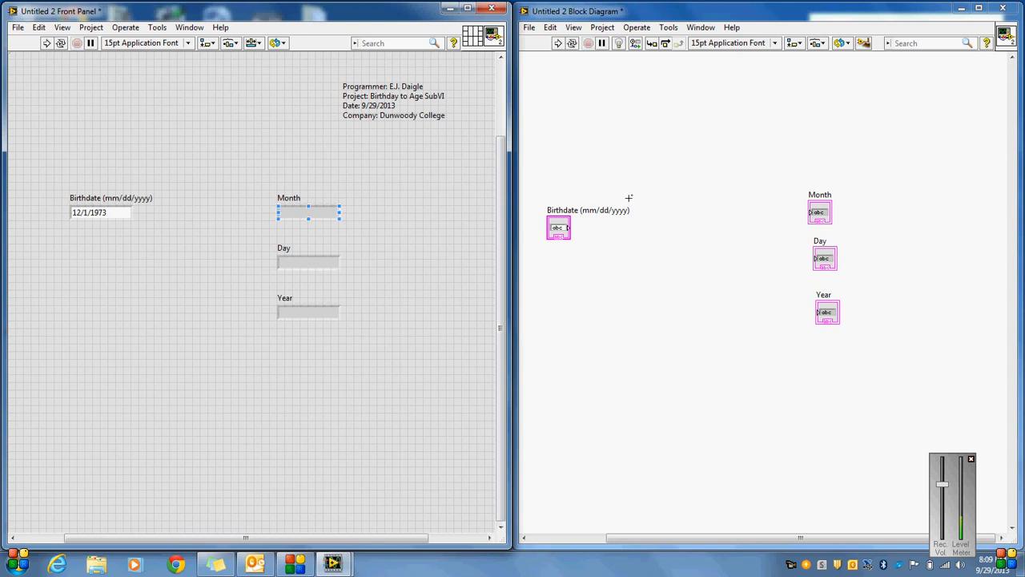
{"action": "left_click", "coordinate": [794, 43]}
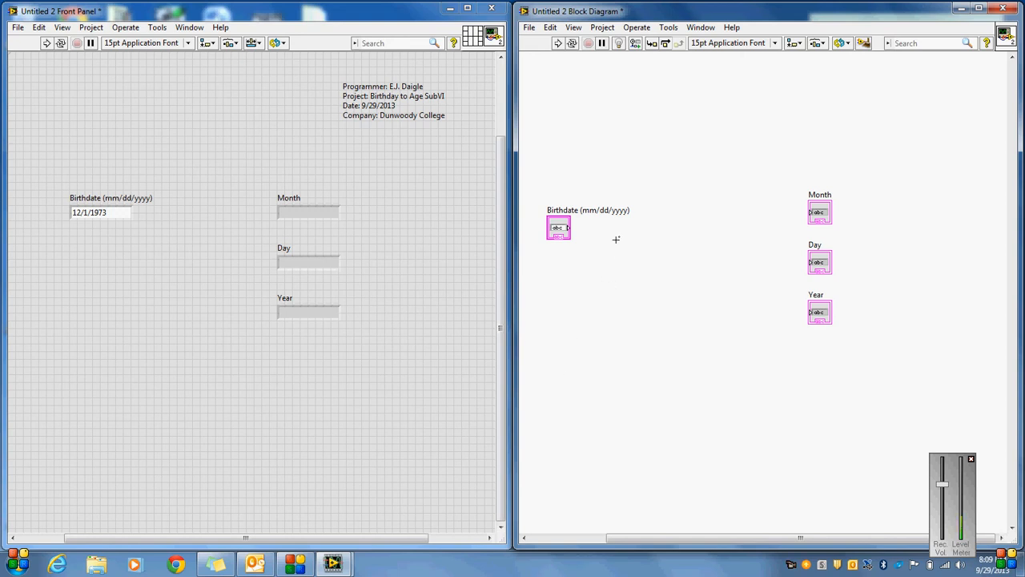
Open the diagram's Functions palette and change the Birthdate value to 12/12/1973
{"action": "right_click", "coordinate": [616, 239]}
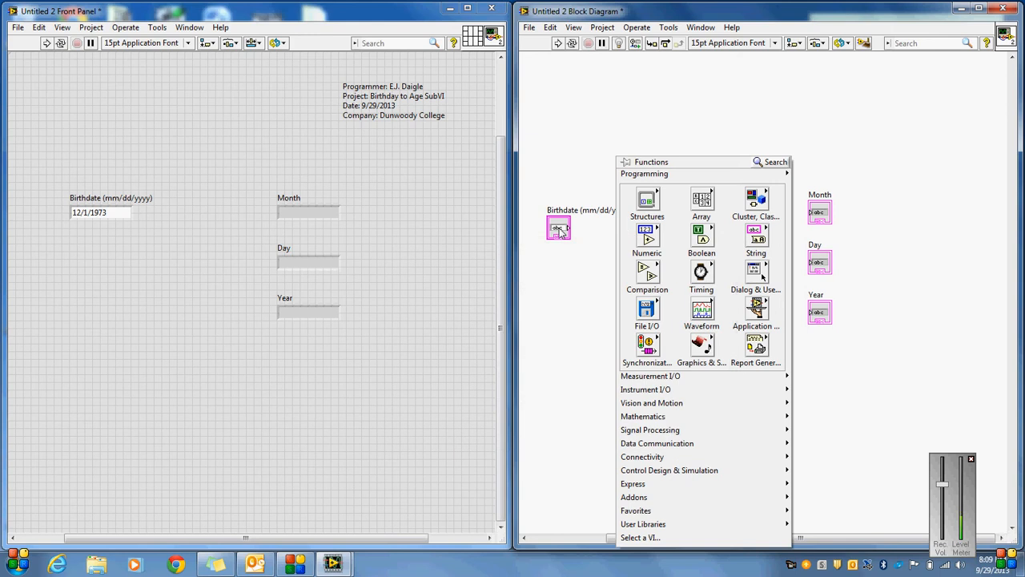
{"action": "left_click", "coordinate": [756, 240]}
{"action": "type", "text": "1"}
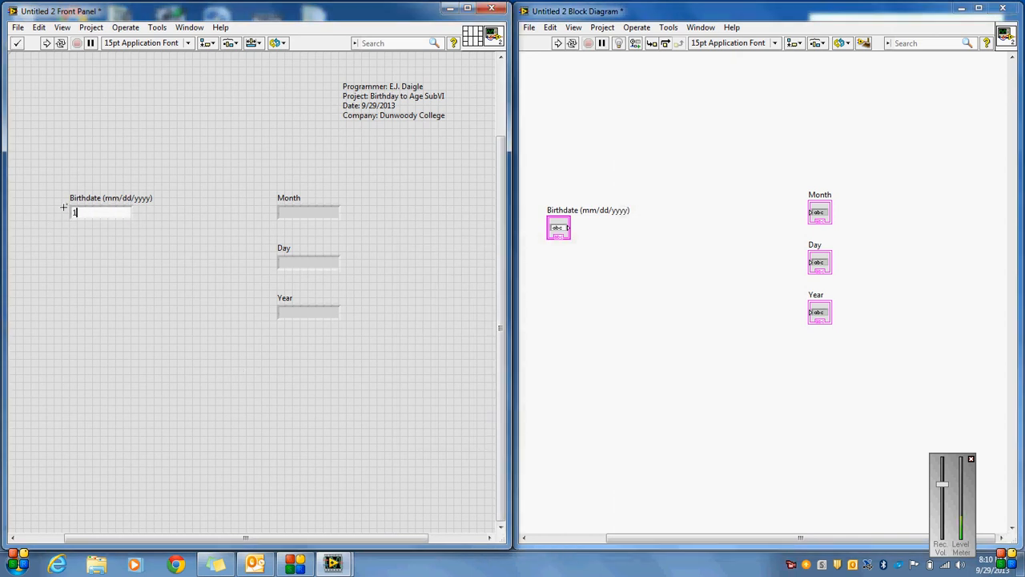
{"action": "type", "text": "/1/1980"}
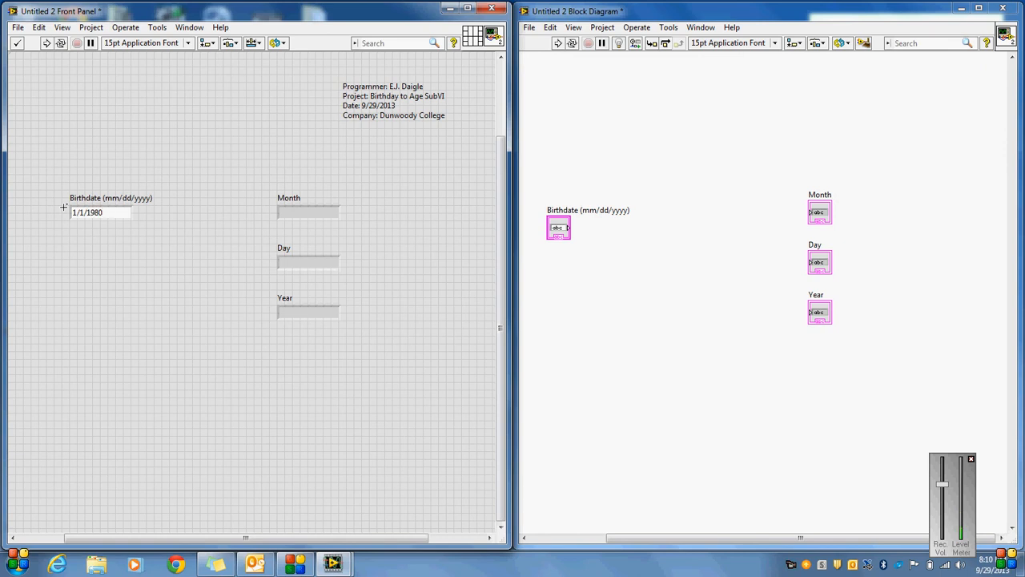
{"action": "type", "text": "12"}
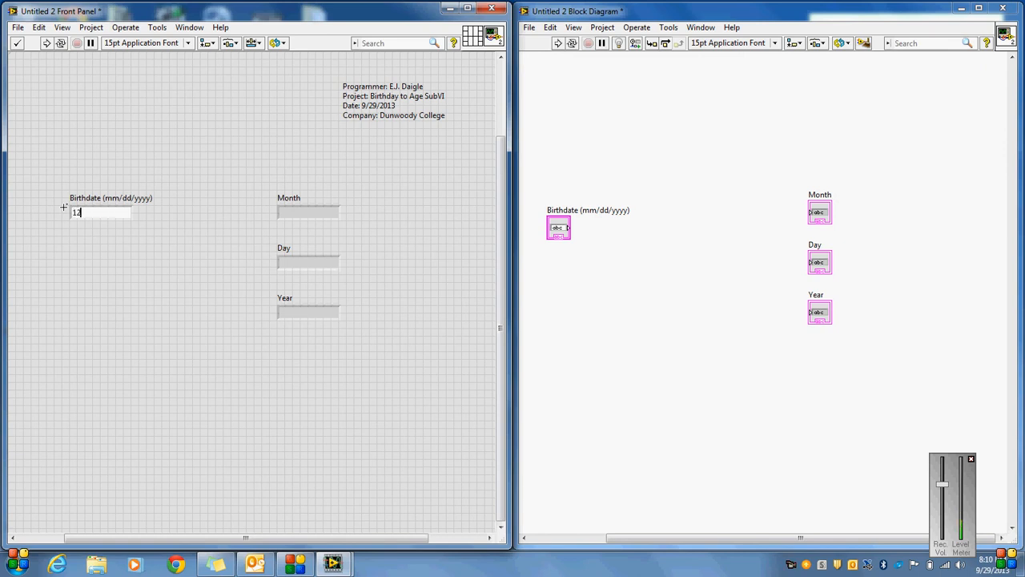
{"action": "type", "text": "/12"}
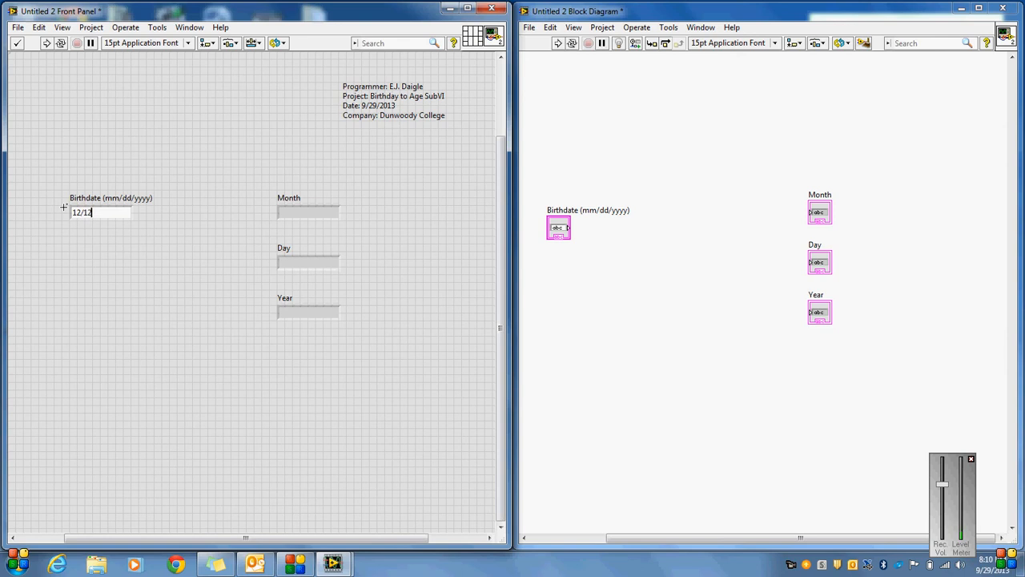
{"action": "type", "text": "/1973"}
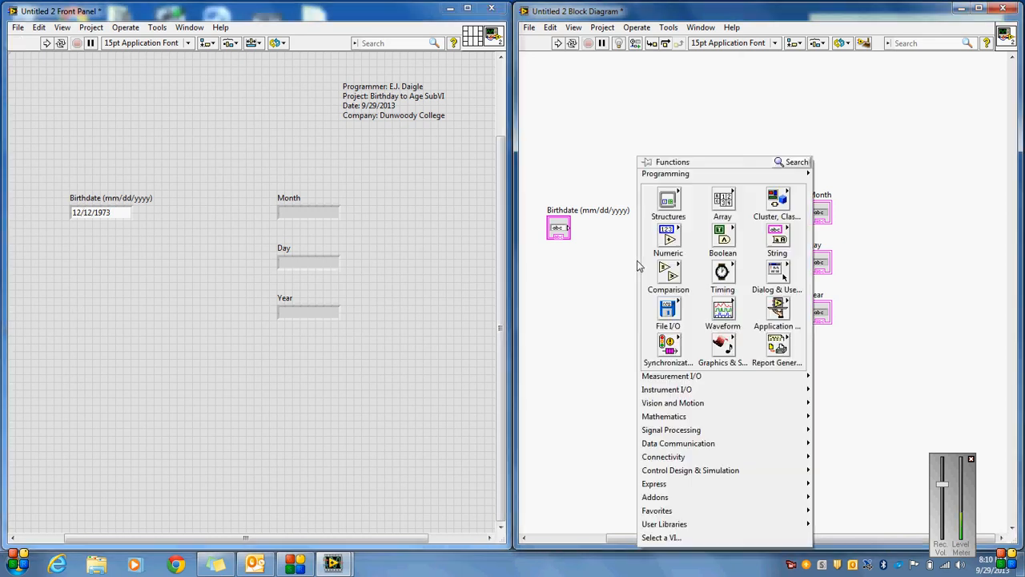
Navigate the Functions palette to String > Additional String Functions
{"action": "left_click", "coordinate": [777, 240]}
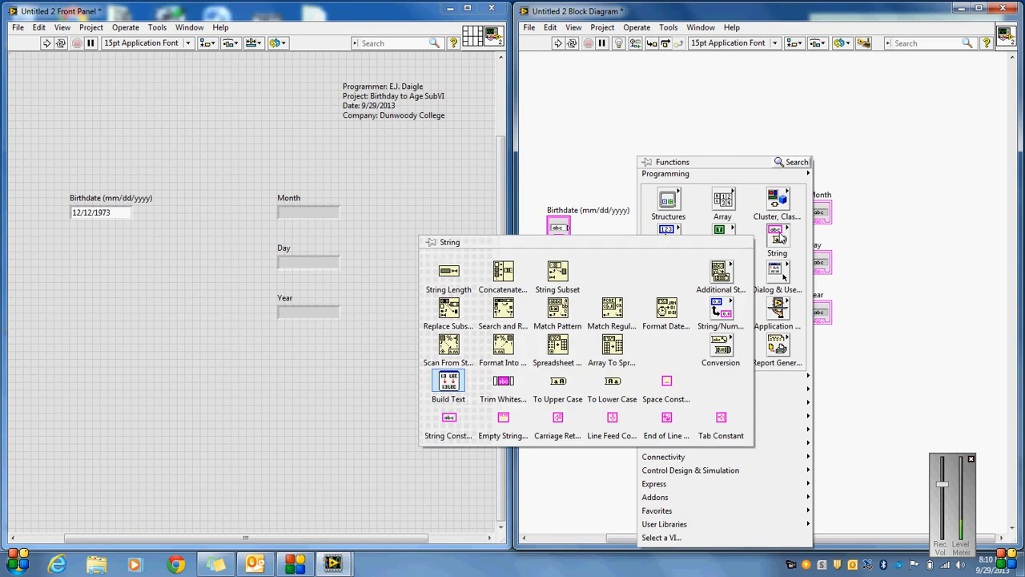
{"action": "mouse_move", "coordinate": [448, 308]}
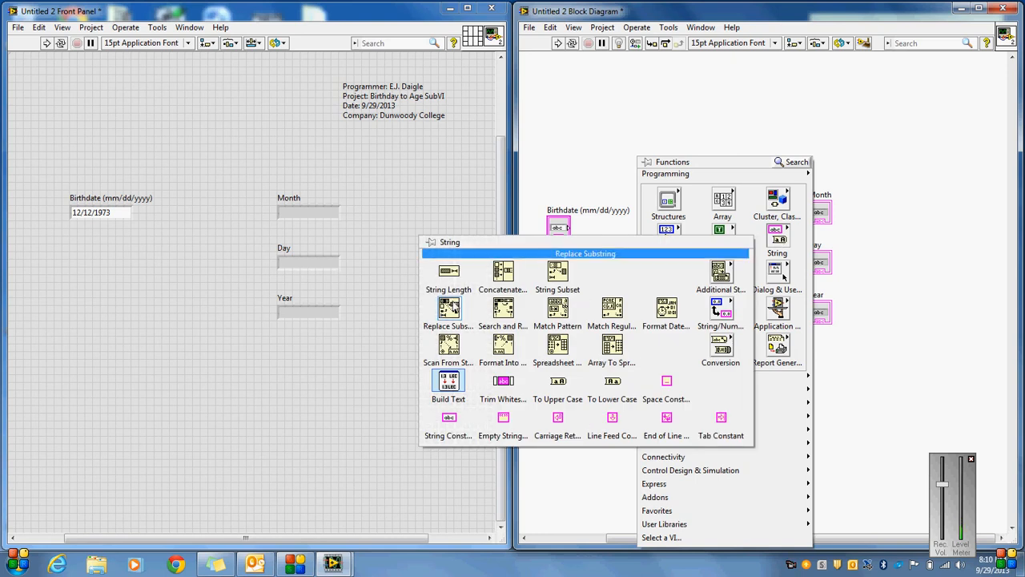
{"action": "mouse_move", "coordinate": [503, 272]}
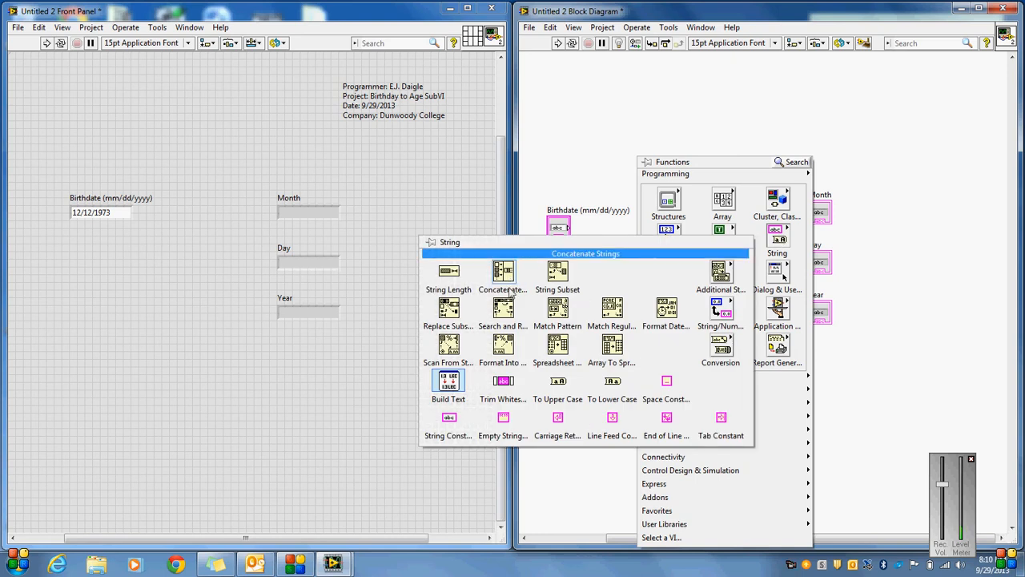
{"action": "mouse_move", "coordinate": [557, 271]}
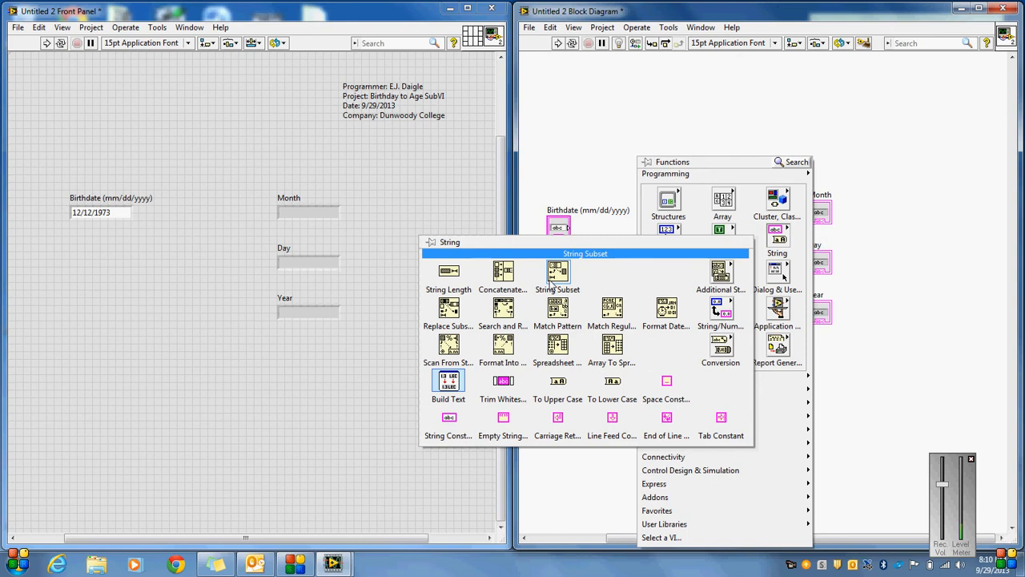
{"action": "mouse_move", "coordinate": [448, 272]}
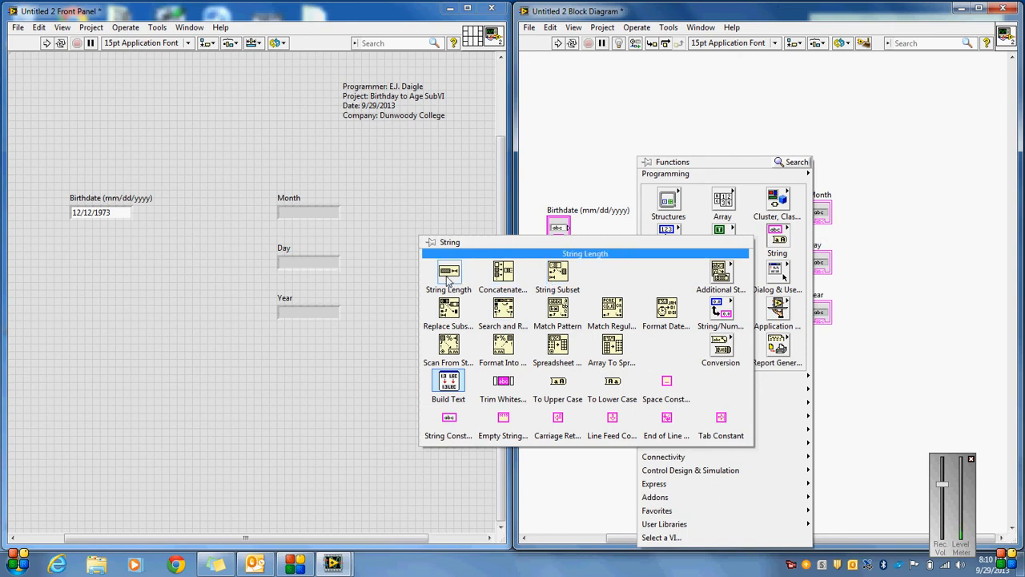
{"action": "mouse_move", "coordinate": [612, 307]}
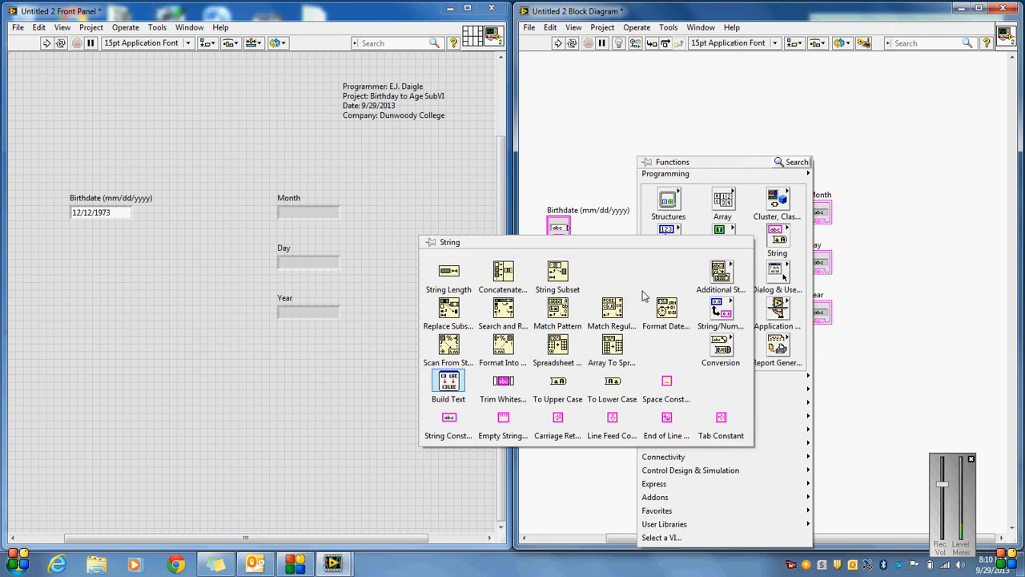
{"action": "left_click", "coordinate": [720, 289]}
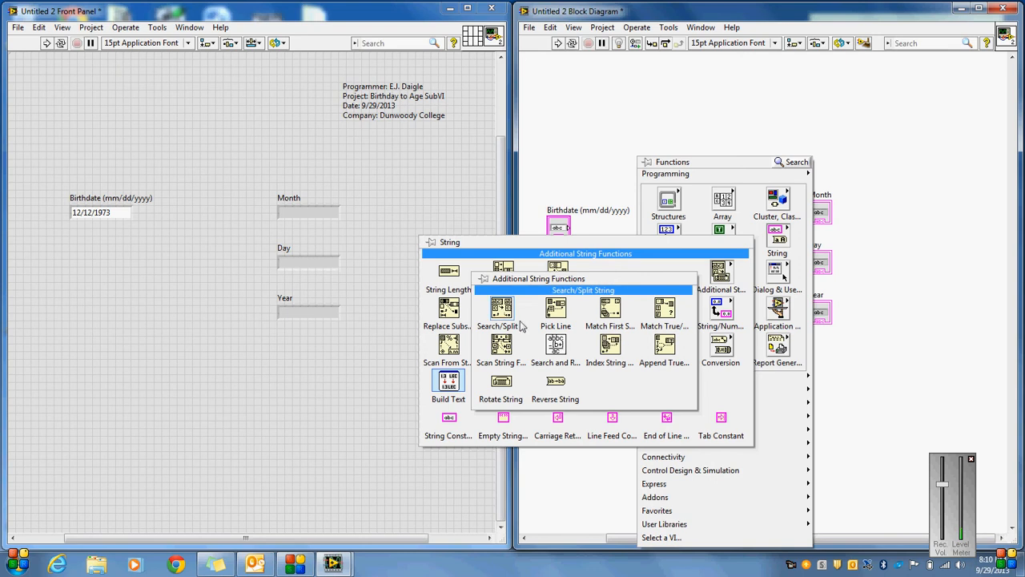
{"action": "mouse_move", "coordinate": [499, 318]}
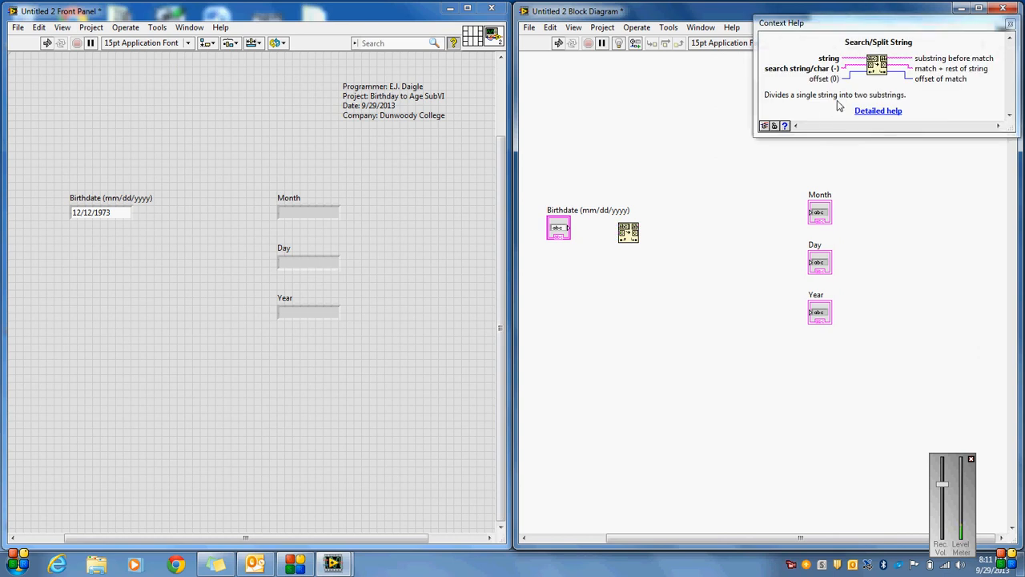
{"action": "mouse_move", "coordinate": [901, 81]}
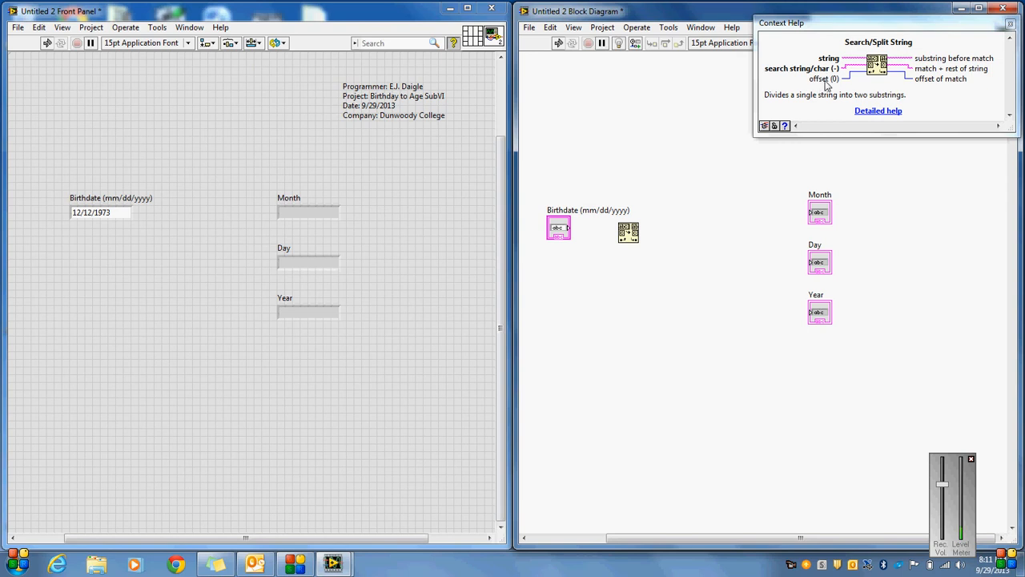
{"action": "mouse_move", "coordinate": [887, 86]}
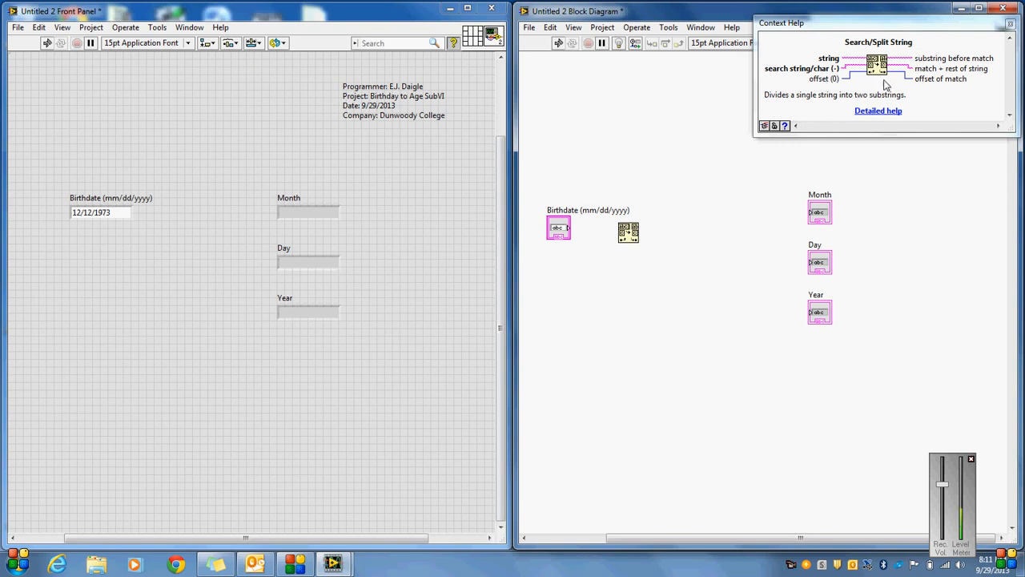
{"action": "mouse_move", "coordinate": [923, 64]}
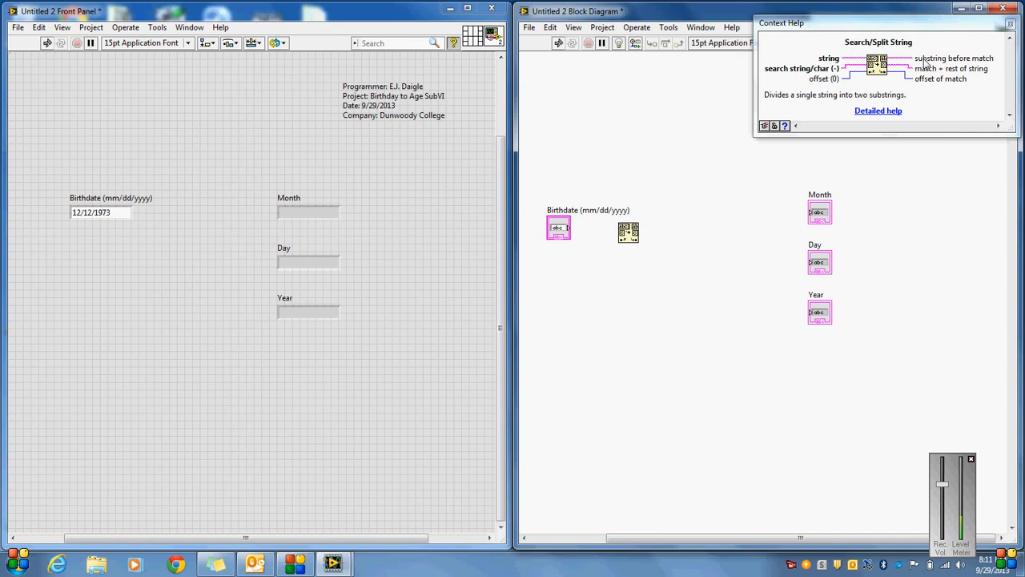
{"action": "mouse_move", "coordinate": [947, 64]}
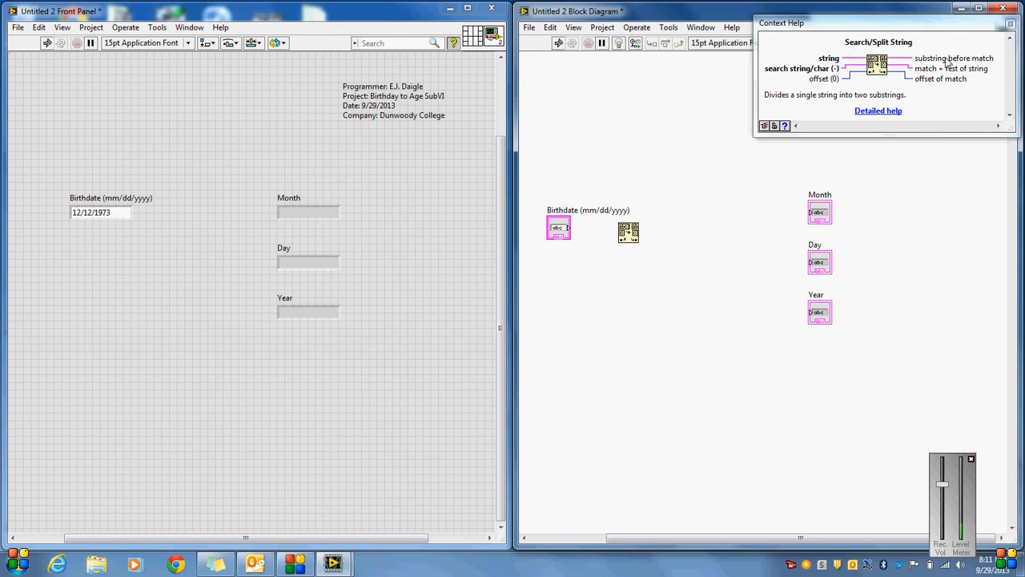
{"action": "mouse_move", "coordinate": [961, 79]}
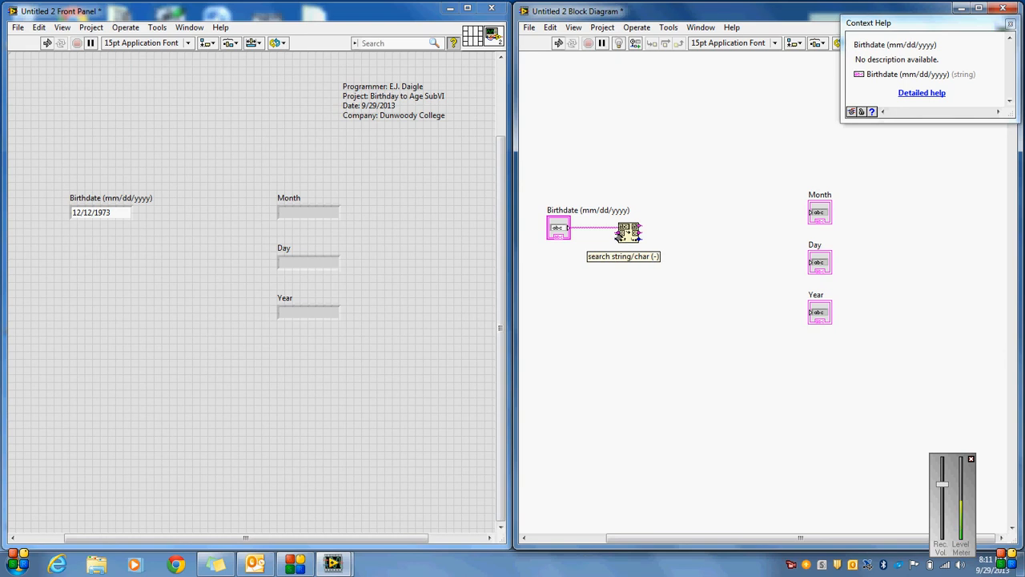
Add a '/' search constant and wire the first match output to Month, showing 12
{"action": "right_click", "coordinate": [628, 227]}
{"action": "type", "text": "/"}
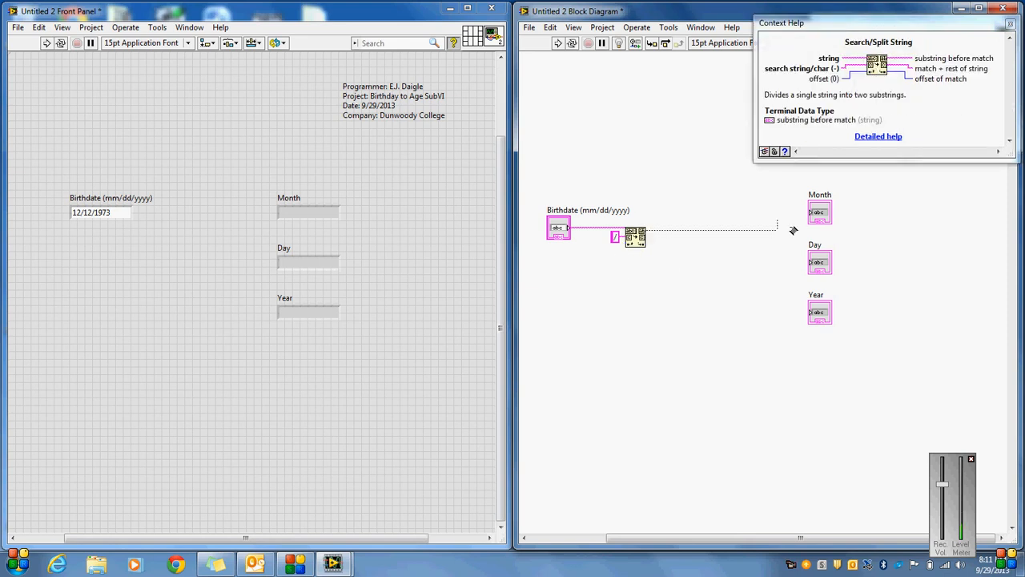
{"action": "left_click_drag", "start_coordinate": [645, 225], "coordinate": [813, 212]}
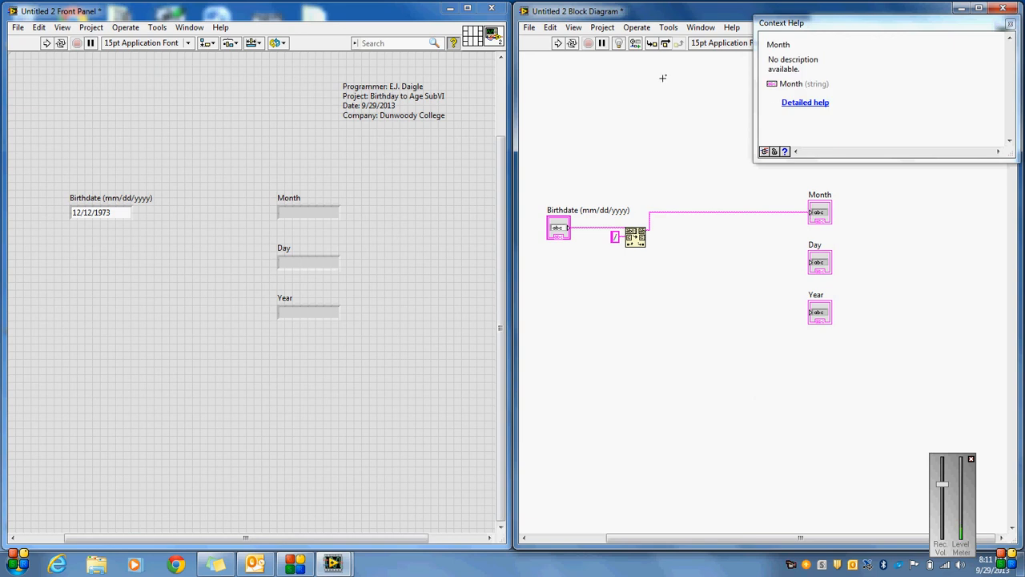
{"action": "type", "text": "12"}
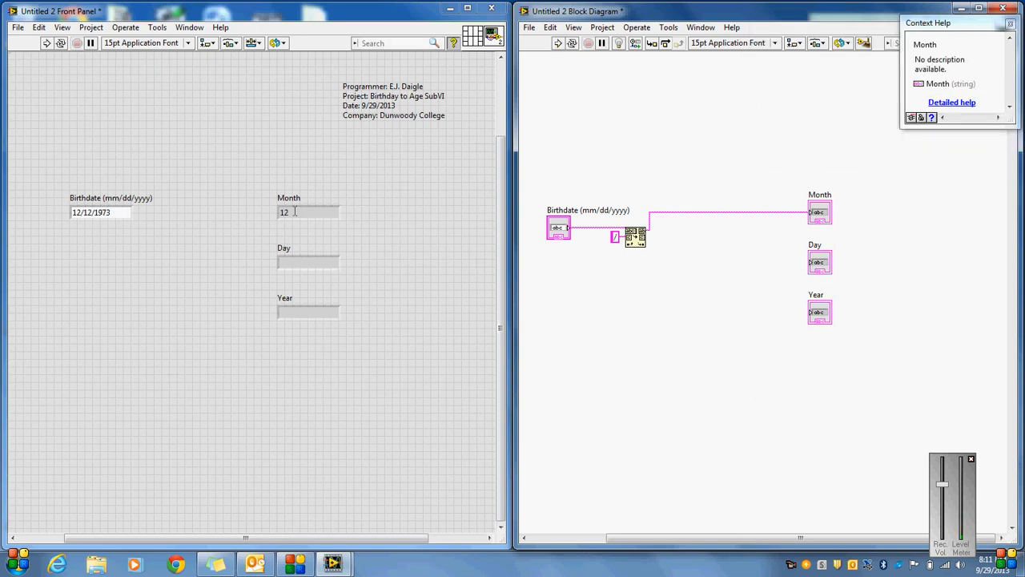
{"action": "mouse_move", "coordinate": [280, 221]}
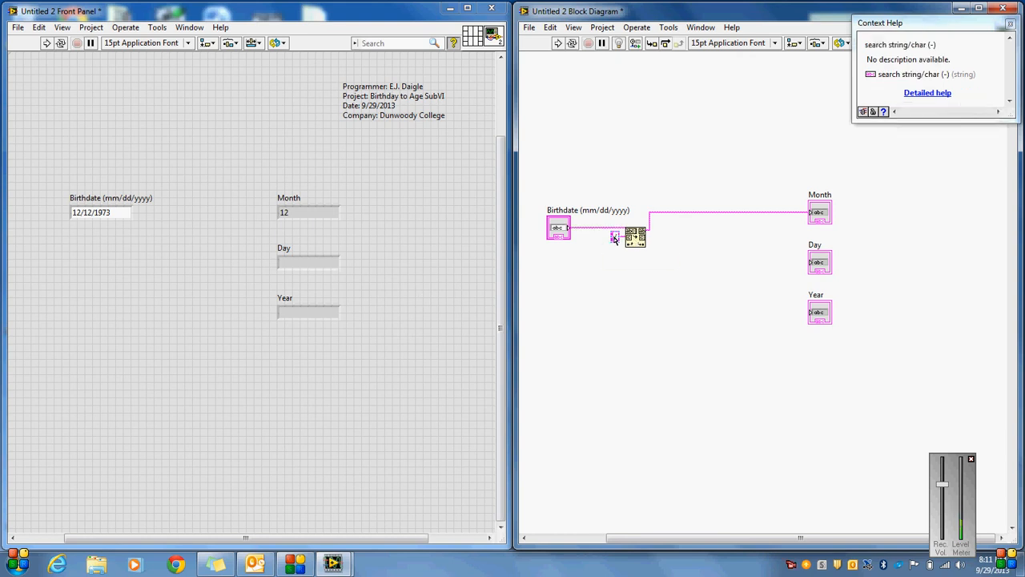
{"action": "mouse_move", "coordinate": [641, 240]}
{"action": "type", "text": "/"}
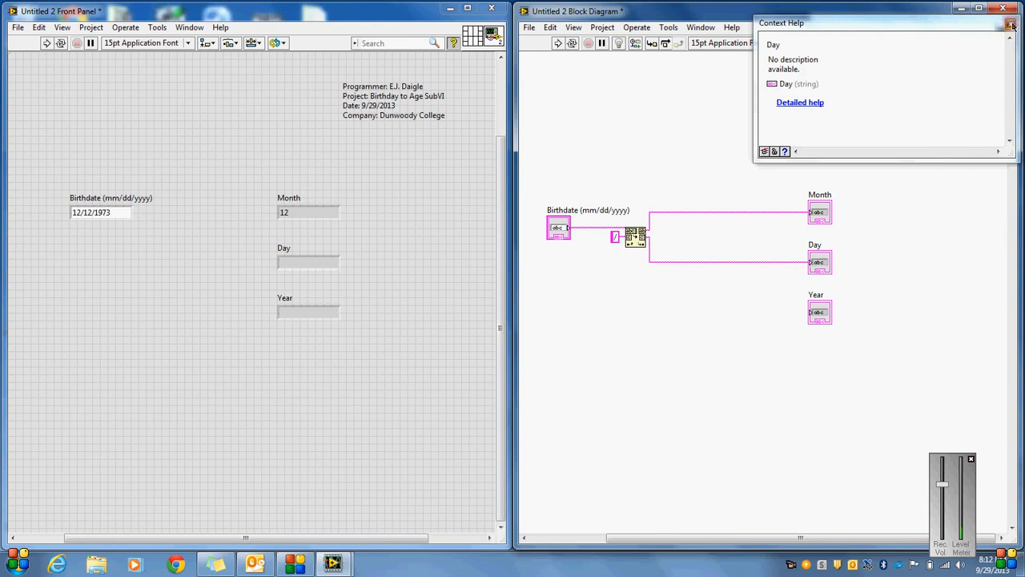
Close the Context Help window
{"action": "left_click", "coordinate": [1011, 23]}
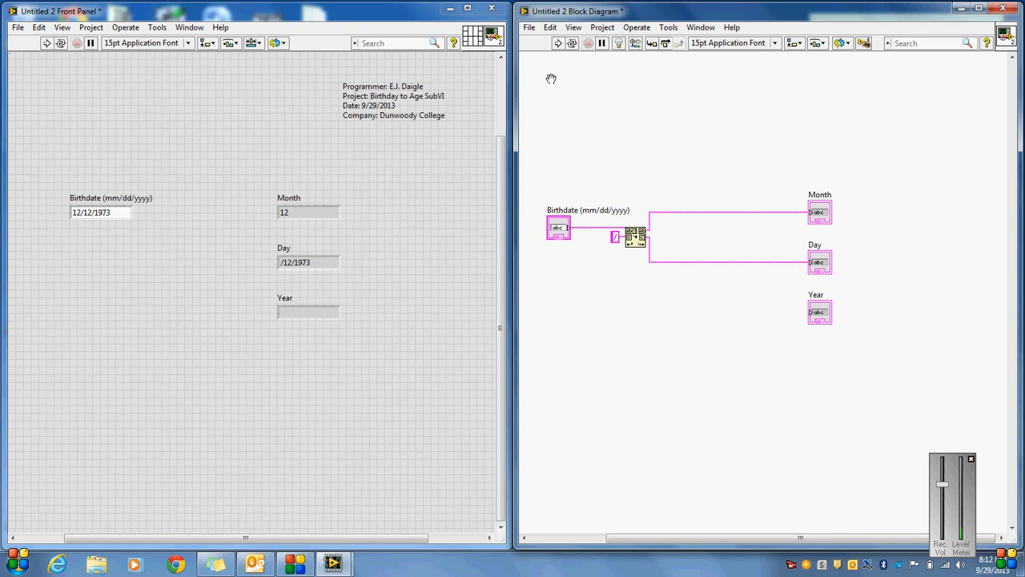
{"action": "mouse_move", "coordinate": [702, 265]}
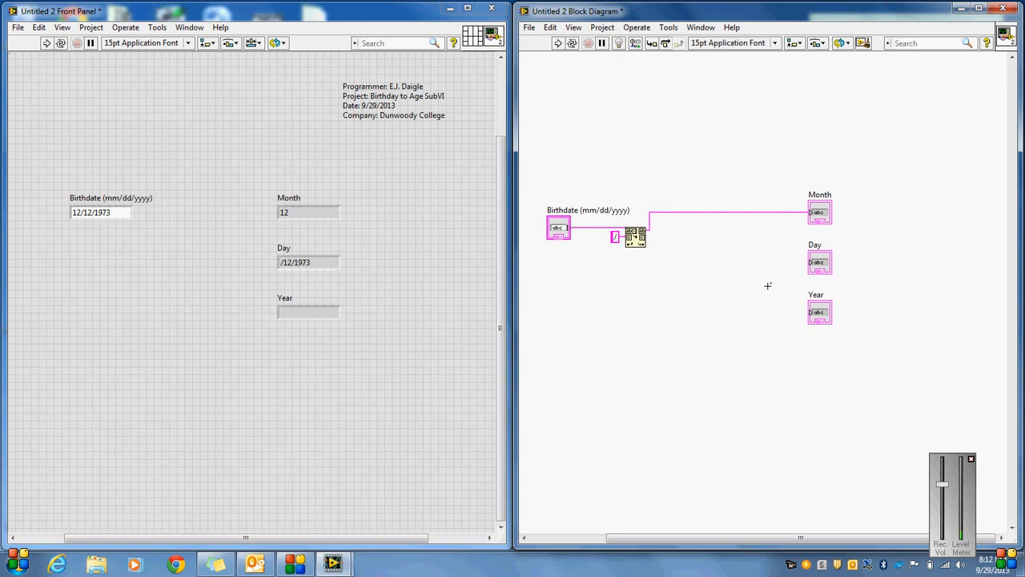
Place a second Match Pattern with a '/' constant and offset 1, wired to Day
{"action": "right_click", "coordinate": [767, 285]}
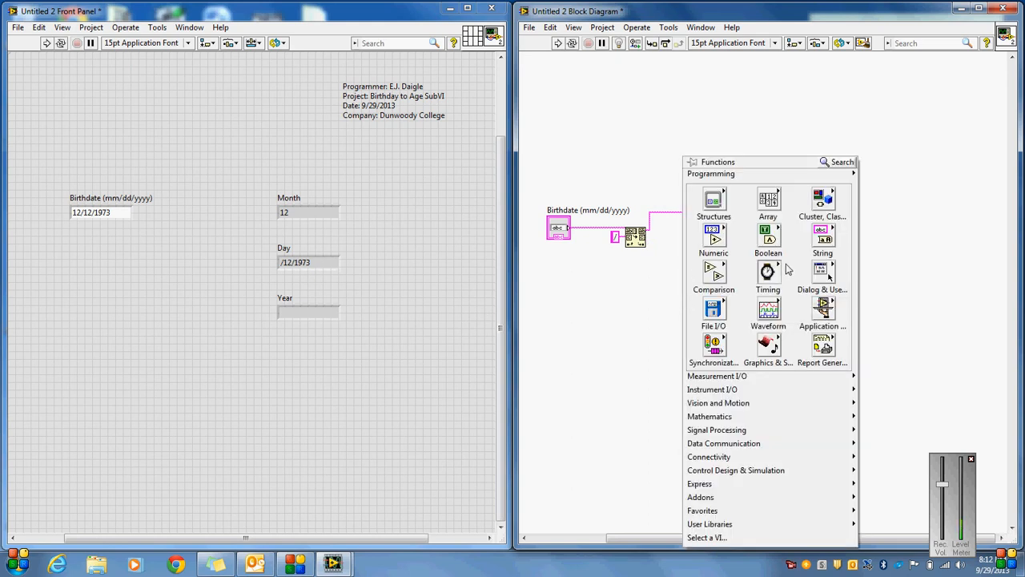
{"action": "left_click", "coordinate": [822, 232]}
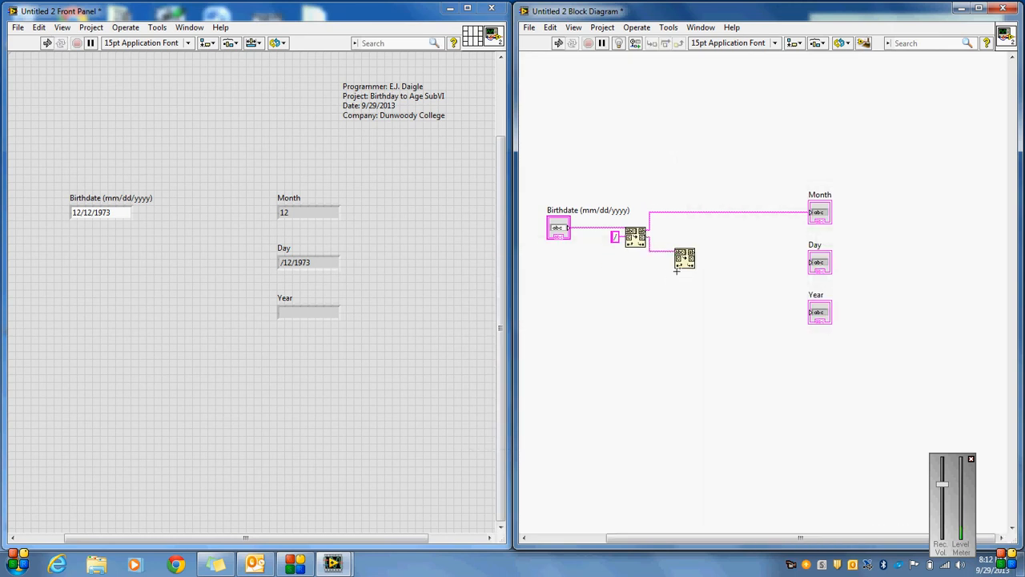
{"action": "right_click", "coordinate": [685, 258]}
{"action": "type", "text": "/"}
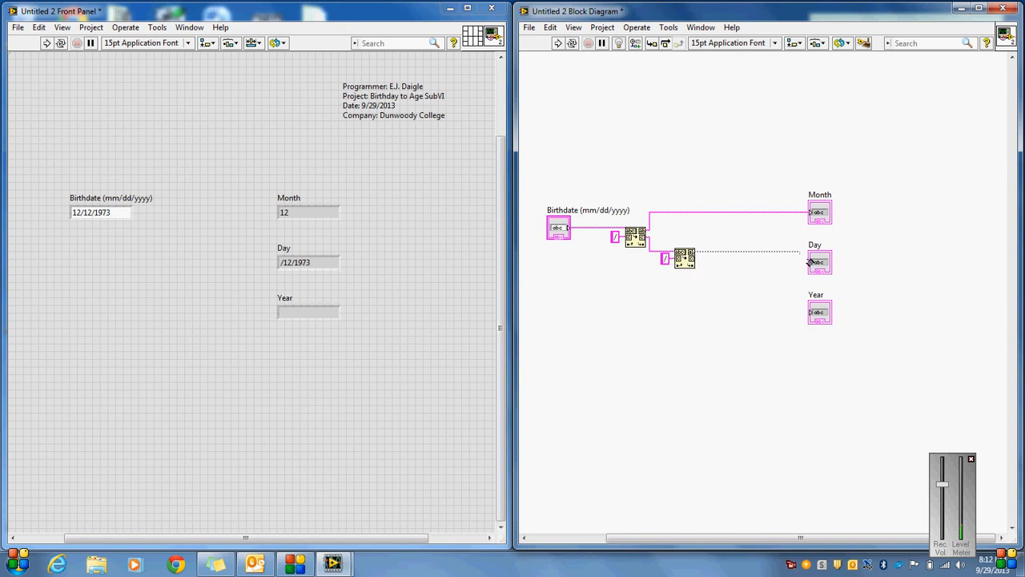
{"action": "left_click_drag", "start_coordinate": [685, 258], "coordinate": [809, 262]}
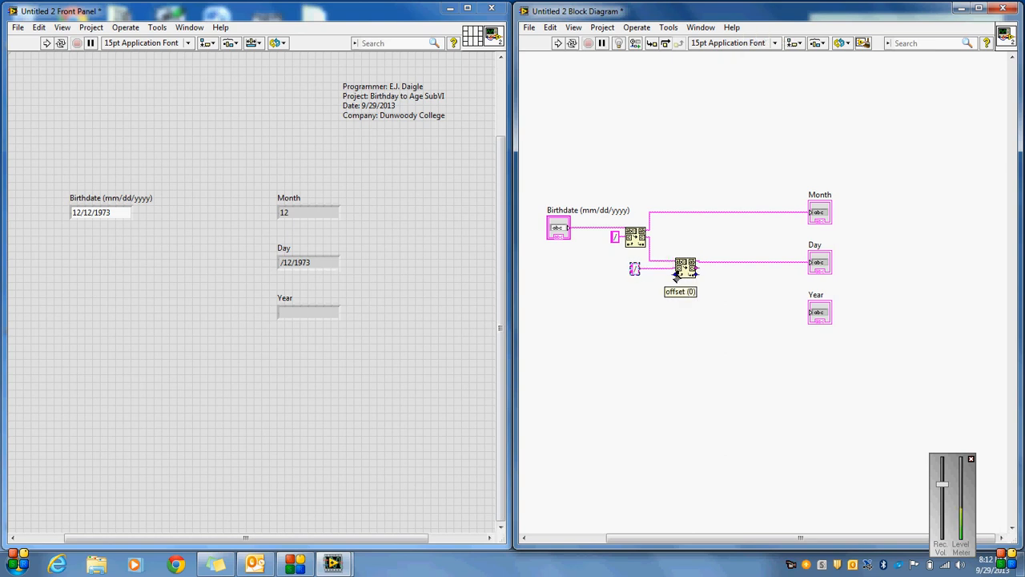
{"action": "right_click", "coordinate": [684, 264]}
{"action": "type", "text": "1"}
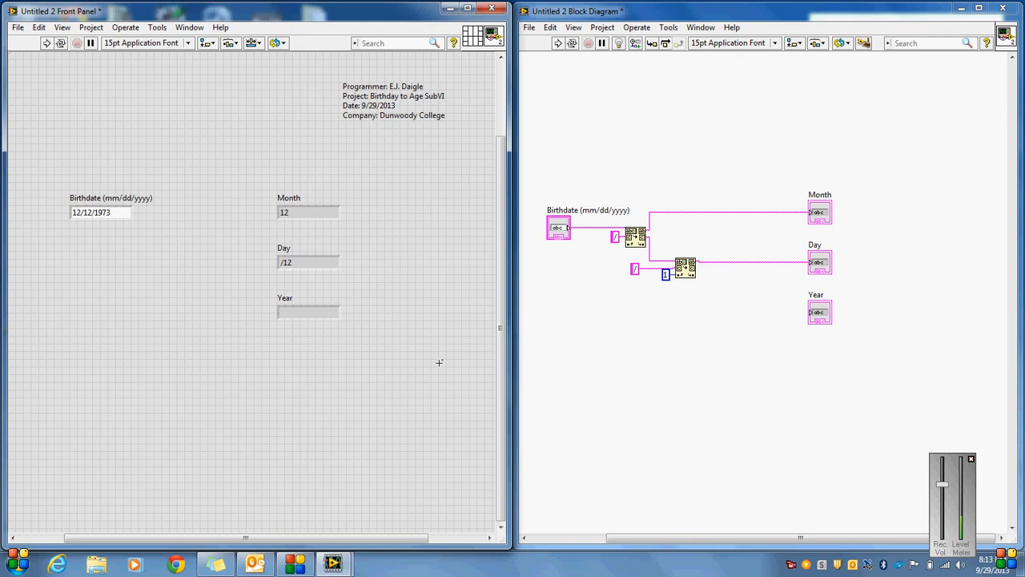
{"action": "left_click", "coordinate": [308, 262]}
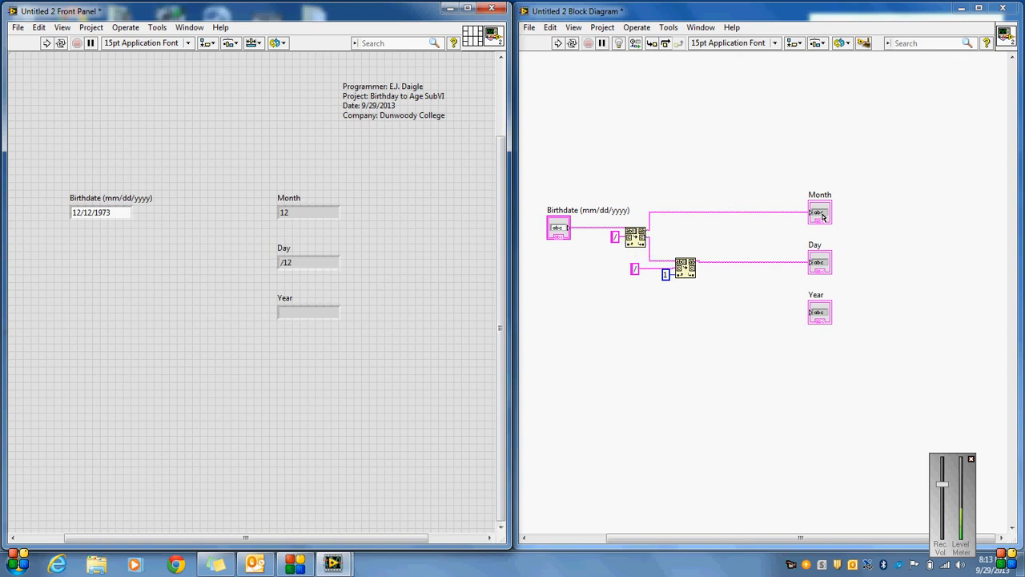
Change Birthdate to 11/12/1973 and recreate the second search's offset constant
{"action": "left_click", "coordinate": [308, 212]}
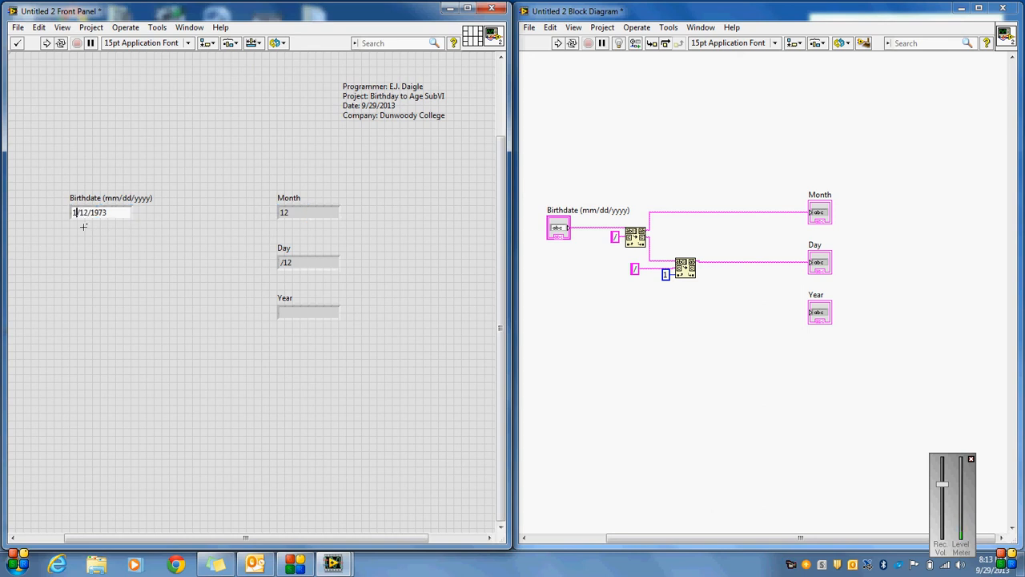
{"action": "type", "text": "1"}
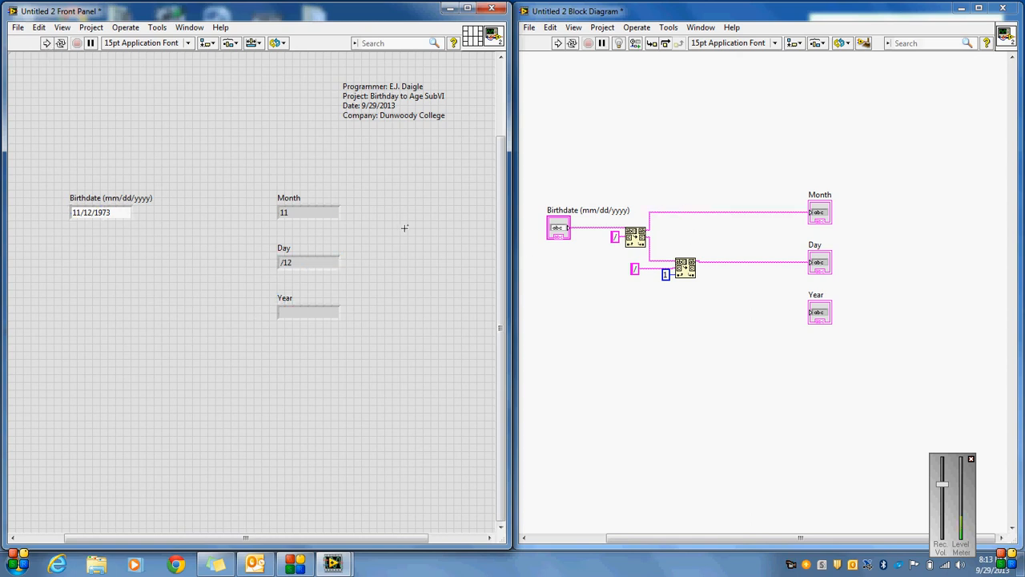
{"action": "left_click", "coordinate": [308, 262]}
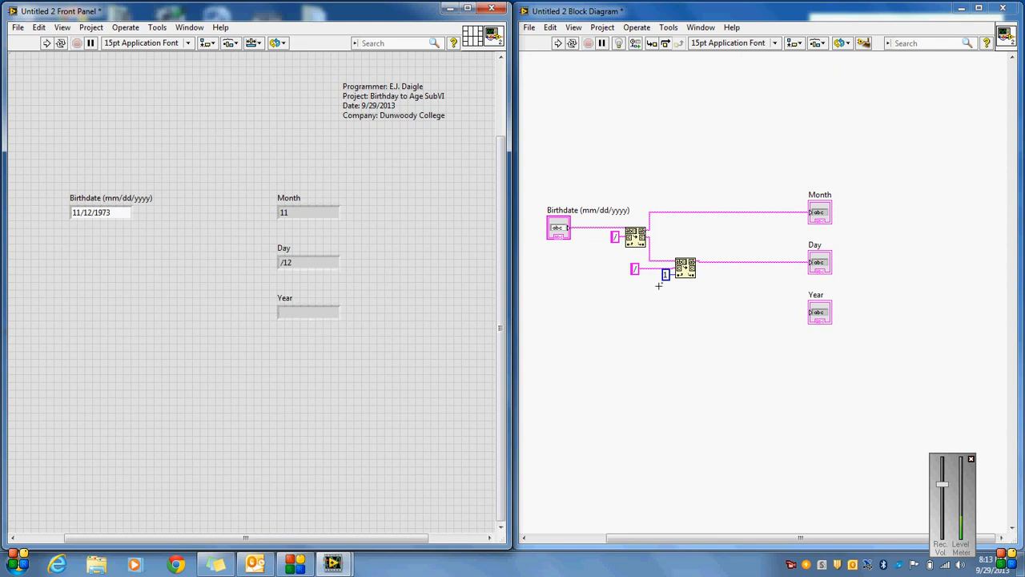
{"action": "left_click", "coordinate": [307, 262]}
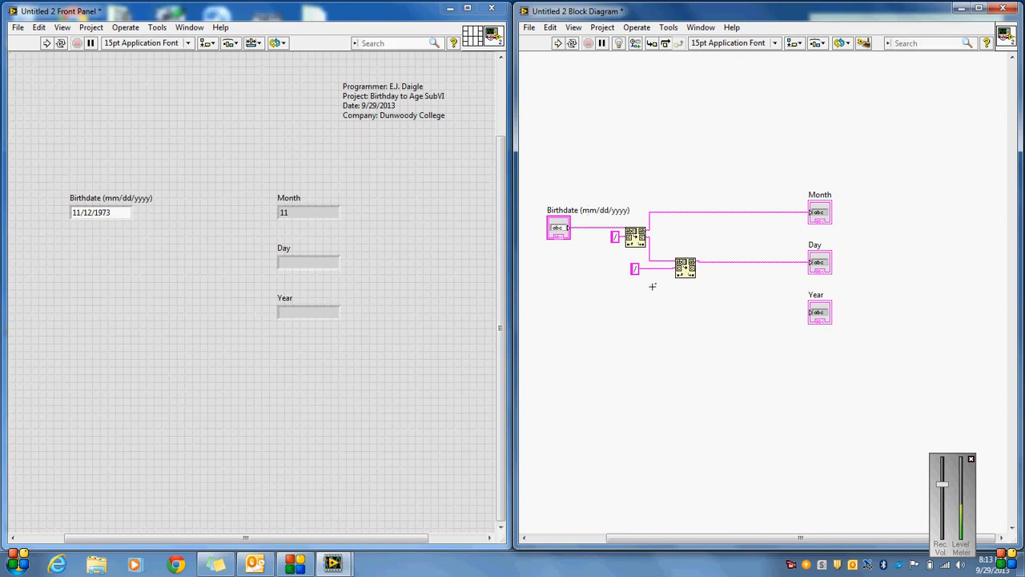
{"action": "mouse_move", "coordinate": [662, 279]}
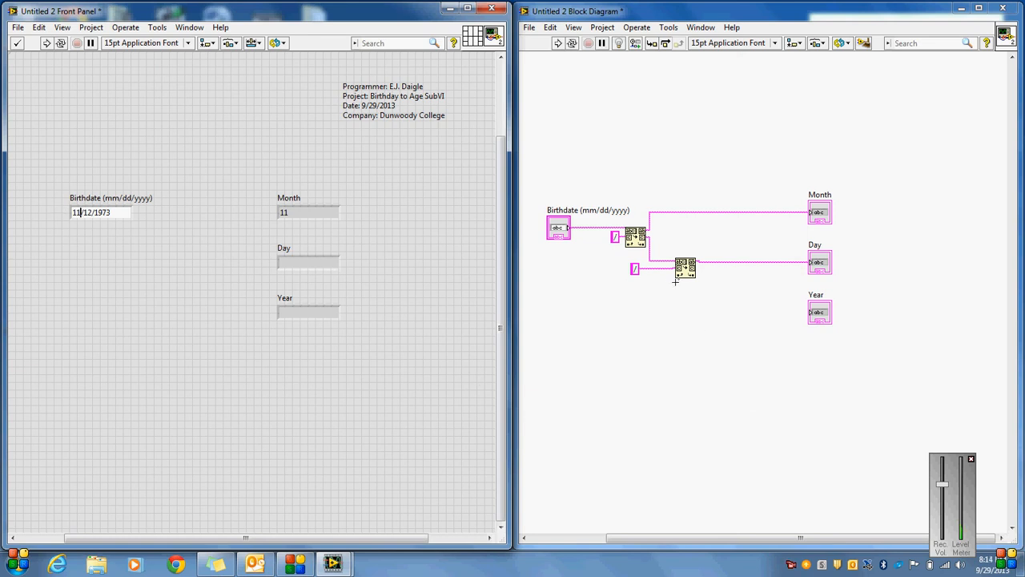
{"action": "right_click", "coordinate": [684, 268]}
{"action": "type", "text": "1"}
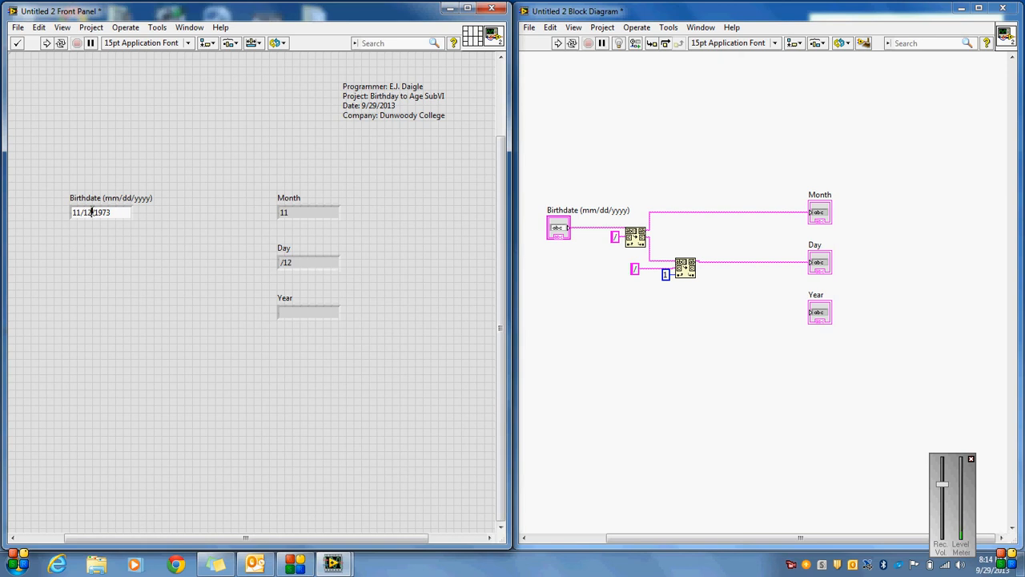
{"action": "double_click", "coordinate": [86, 211]}
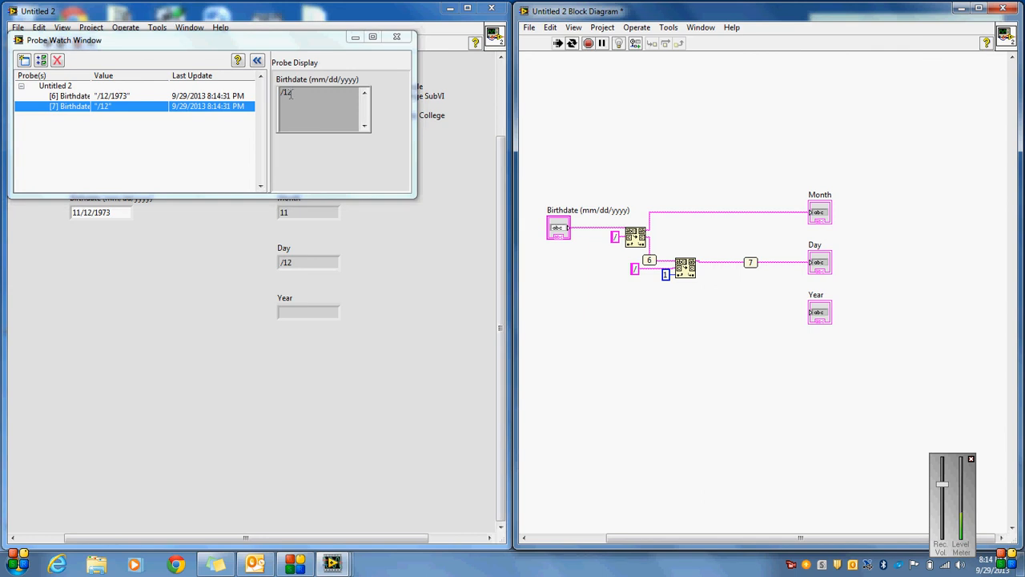
{"action": "left_click", "coordinate": [56, 60]}
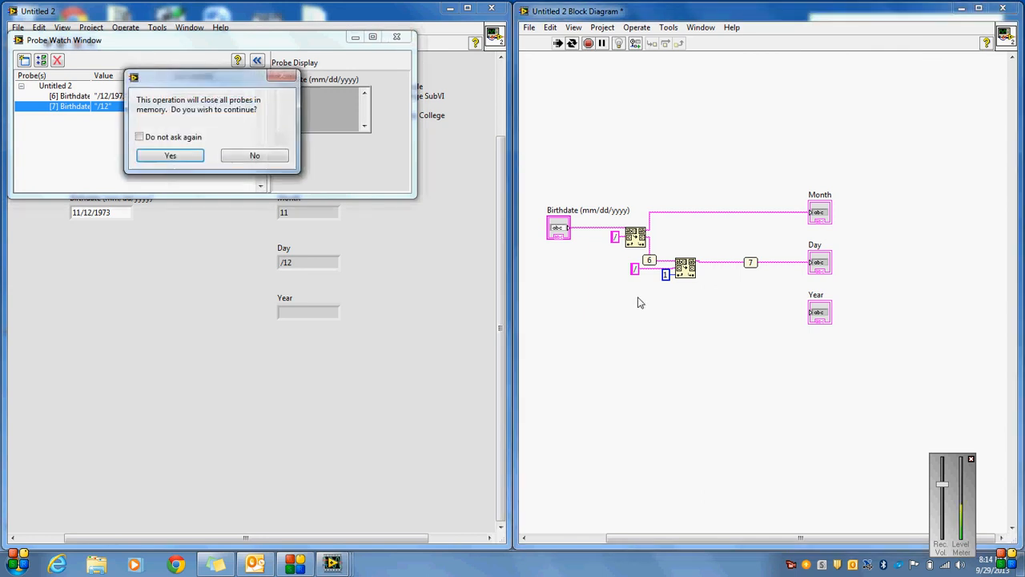
{"action": "left_click", "coordinate": [169, 154]}
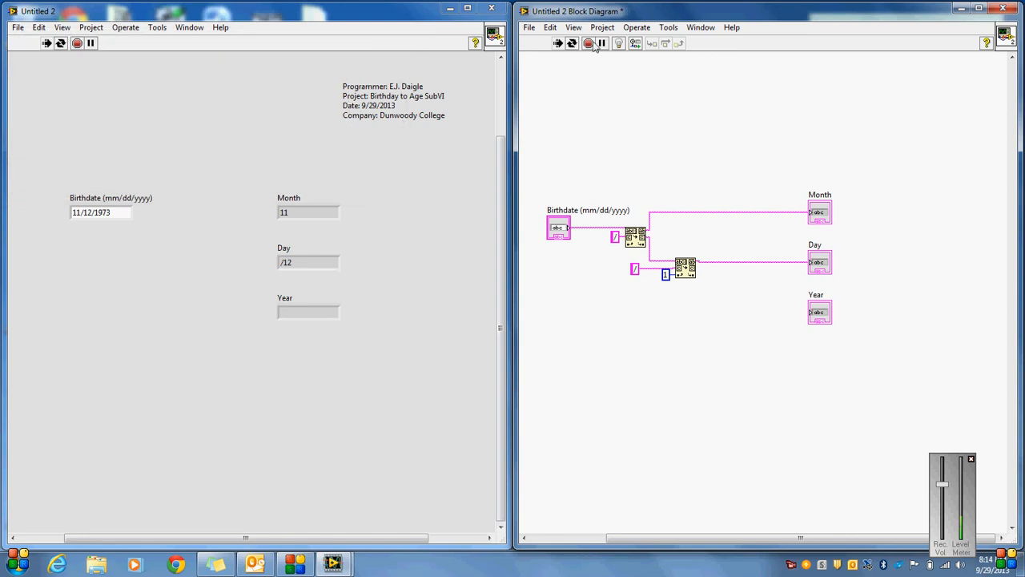
{"action": "left_click", "coordinate": [588, 44]}
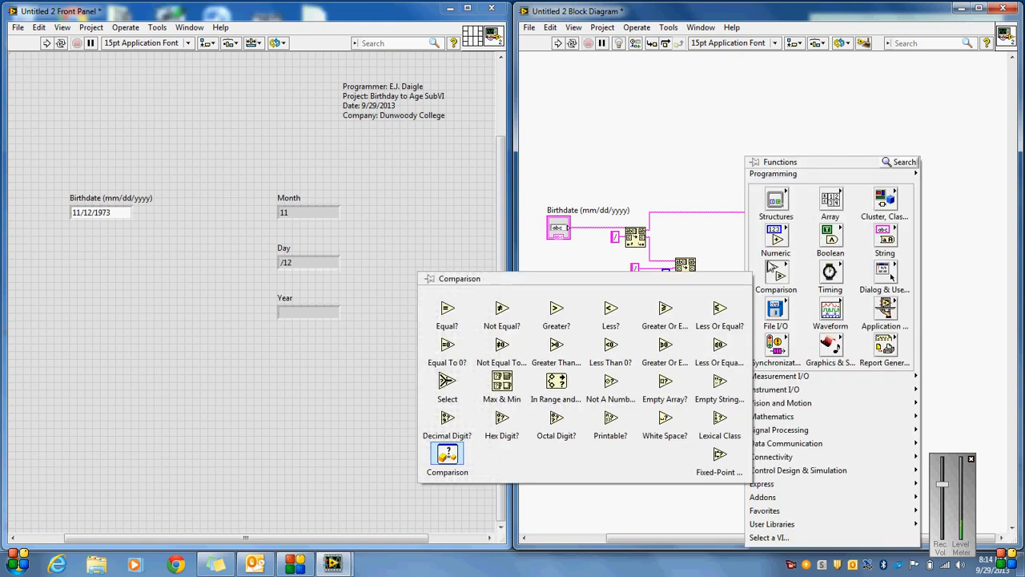
Add a String Subset with offset constant 1 feeding Day, then run the VI
{"action": "left_click", "coordinate": [885, 240]}
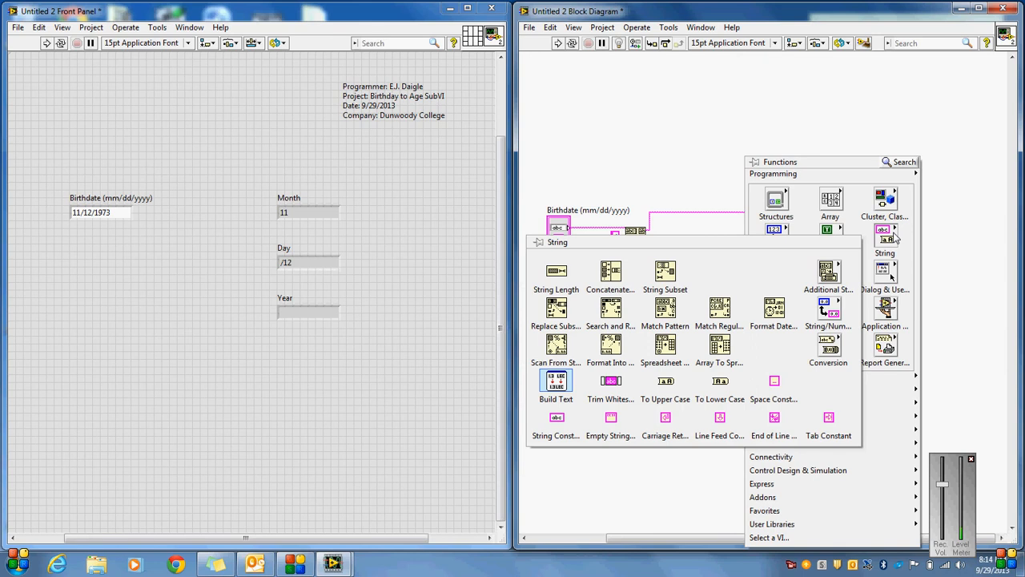
{"action": "mouse_move", "coordinate": [701, 286]}
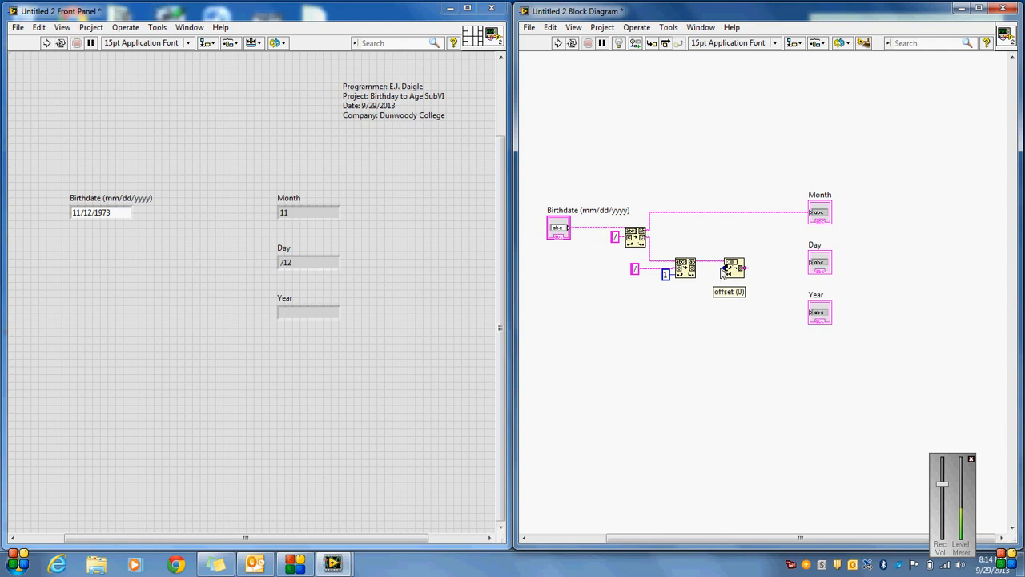
{"action": "right_click", "coordinate": [733, 263]}
{"action": "type", "text": "1"}
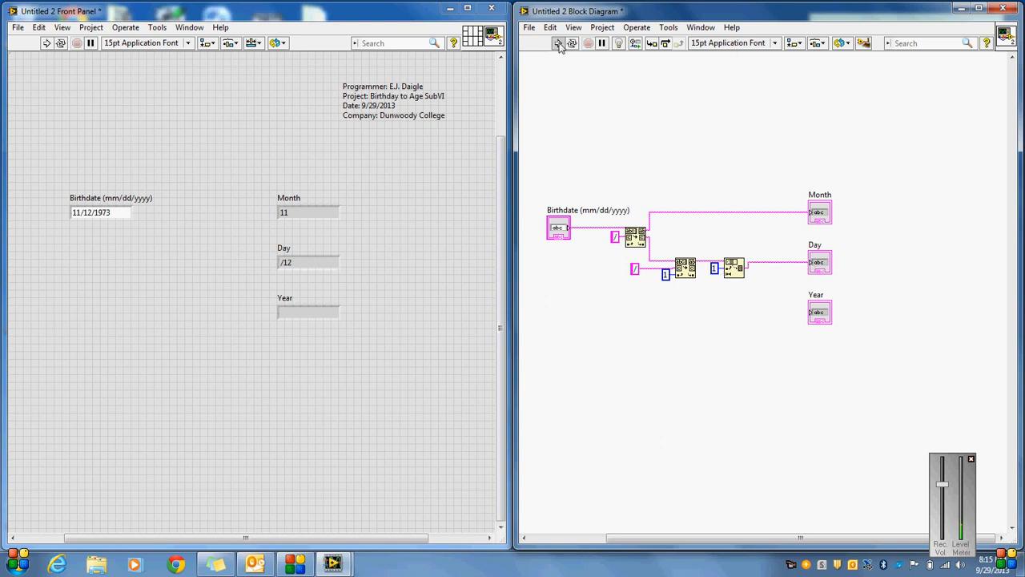
{"action": "left_click", "coordinate": [558, 43]}
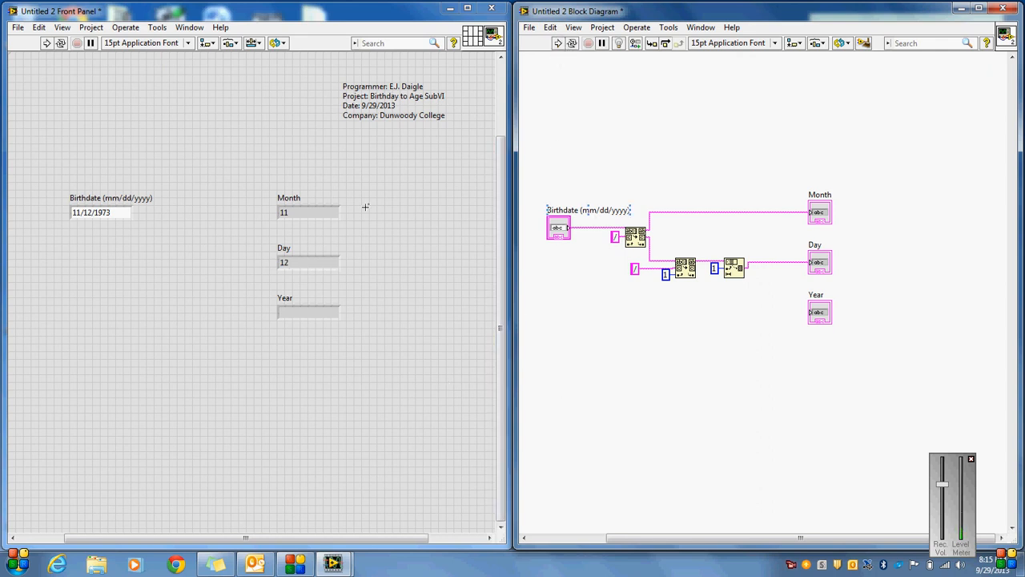
{"action": "mouse_move", "coordinate": [314, 321]}
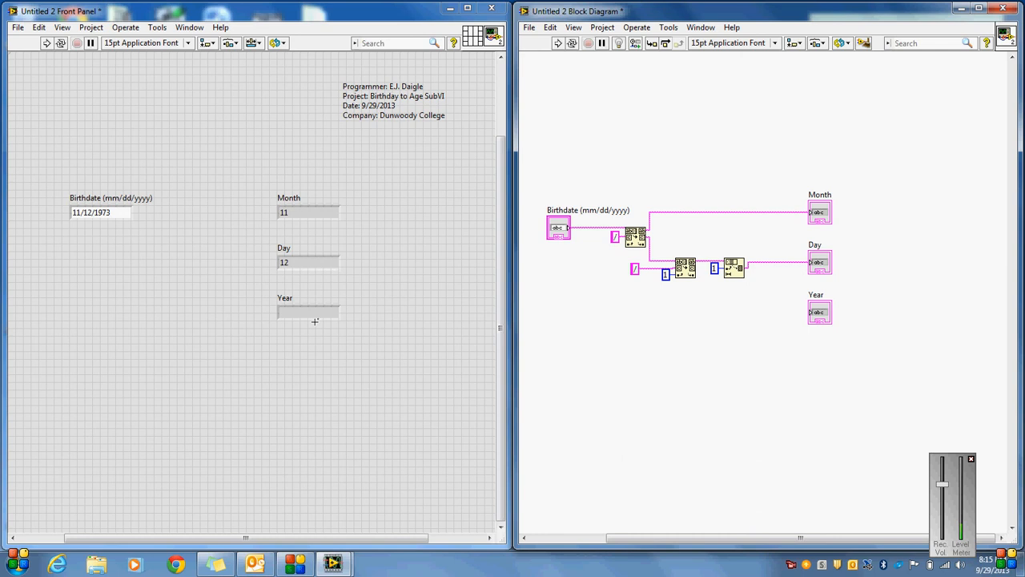
{"action": "mouse_move", "coordinate": [691, 268]}
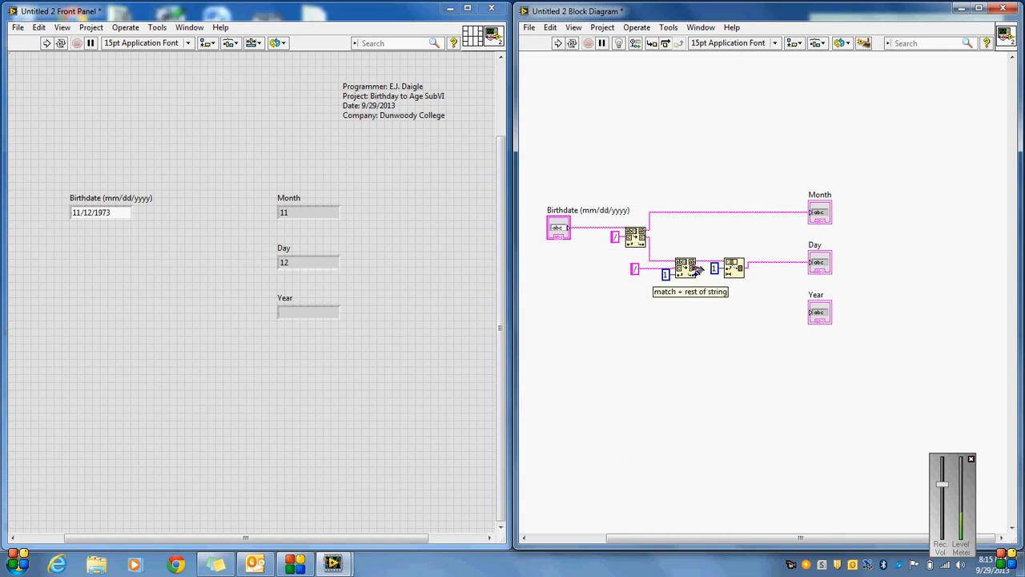
Feed the after-substring text into a new String Subset for Year with an offset constant of 1
{"action": "left_click_drag", "start_coordinate": [697, 268], "coordinate": [813, 313]}
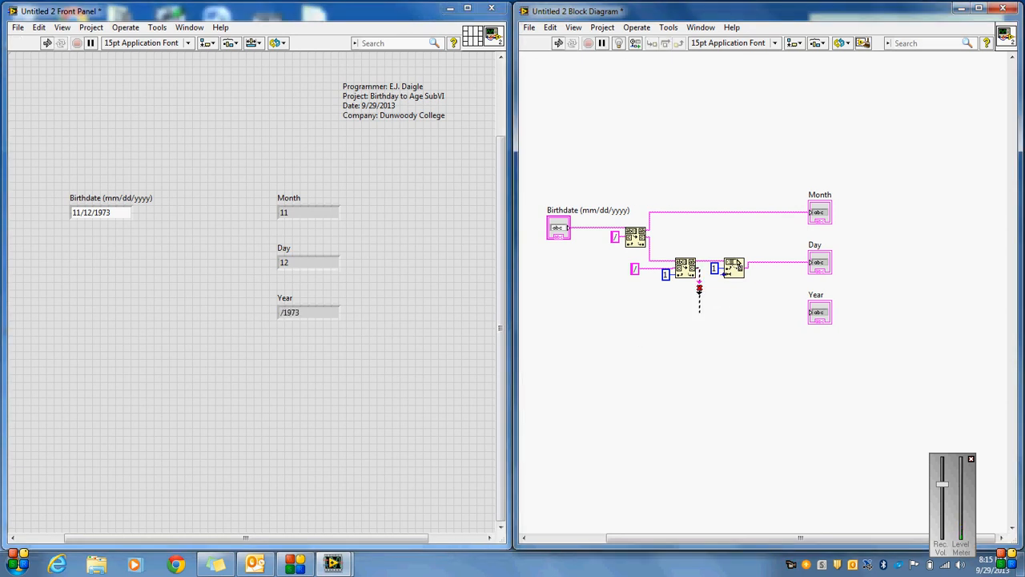
{"action": "mouse_move", "coordinate": [733, 310]}
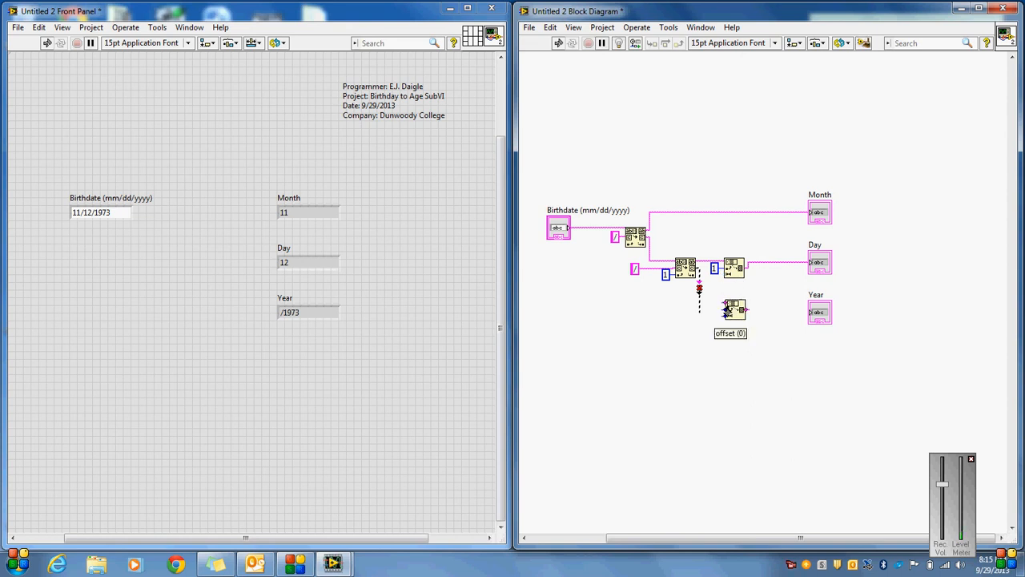
{"action": "right_click", "coordinate": [734, 305]}
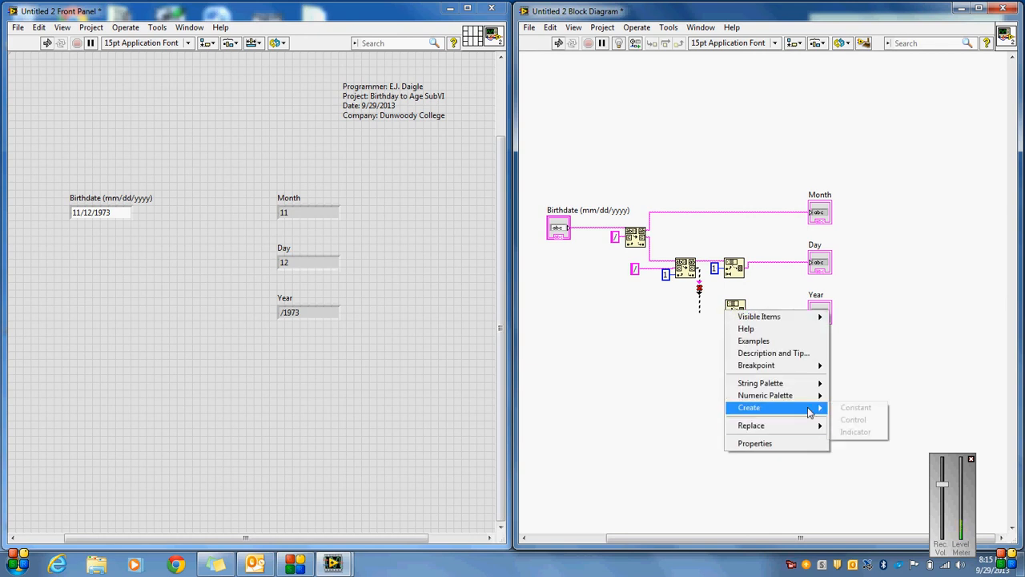
{"action": "left_click", "coordinate": [856, 431]}
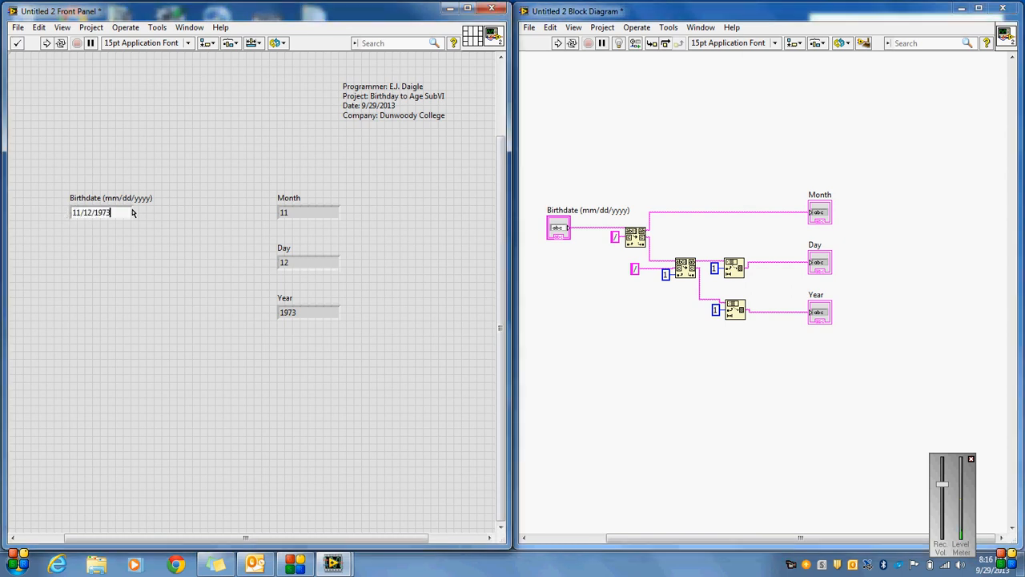
Enter 1/1/1973 as the birthdate and run the VI
{"action": "triple_click", "coordinate": [91, 212]}
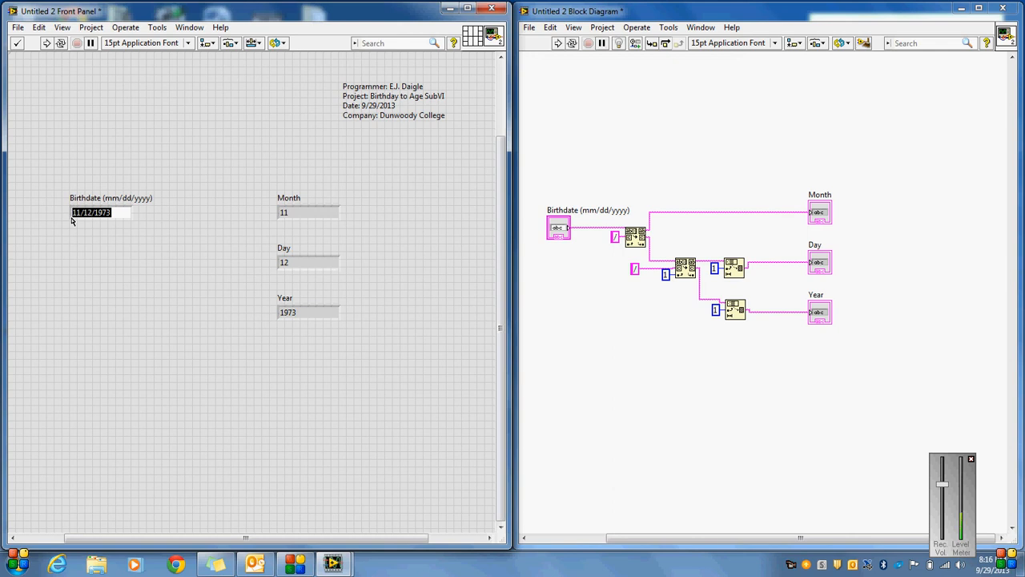
{"action": "type", "text": "1/1/"}
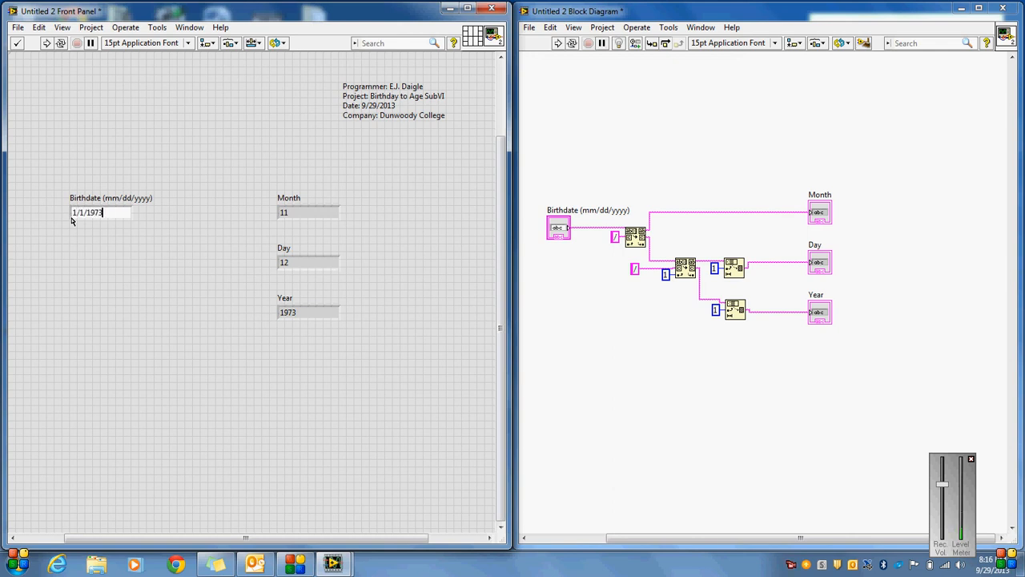
{"action": "left_click", "coordinate": [16, 42]}
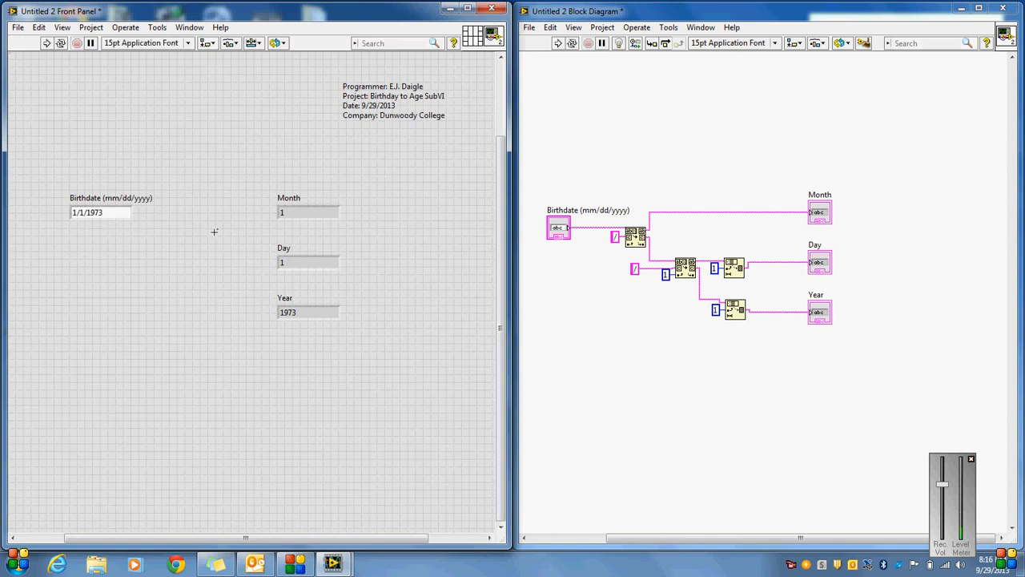
Change the birthdate to 12/1/1973, rerun, and select the year part
{"action": "left_click", "coordinate": [100, 212]}
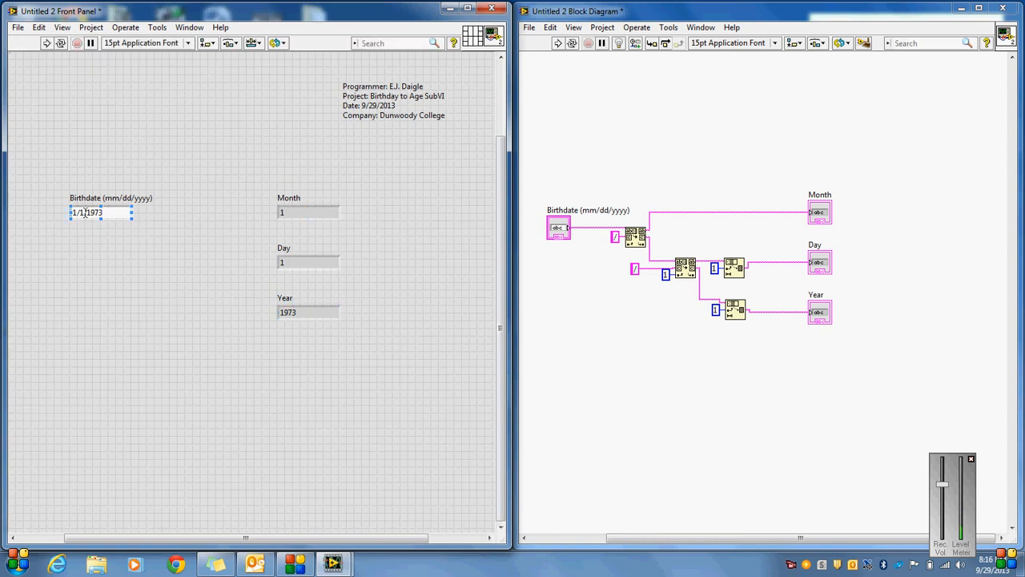
{"action": "type", "text": "2"}
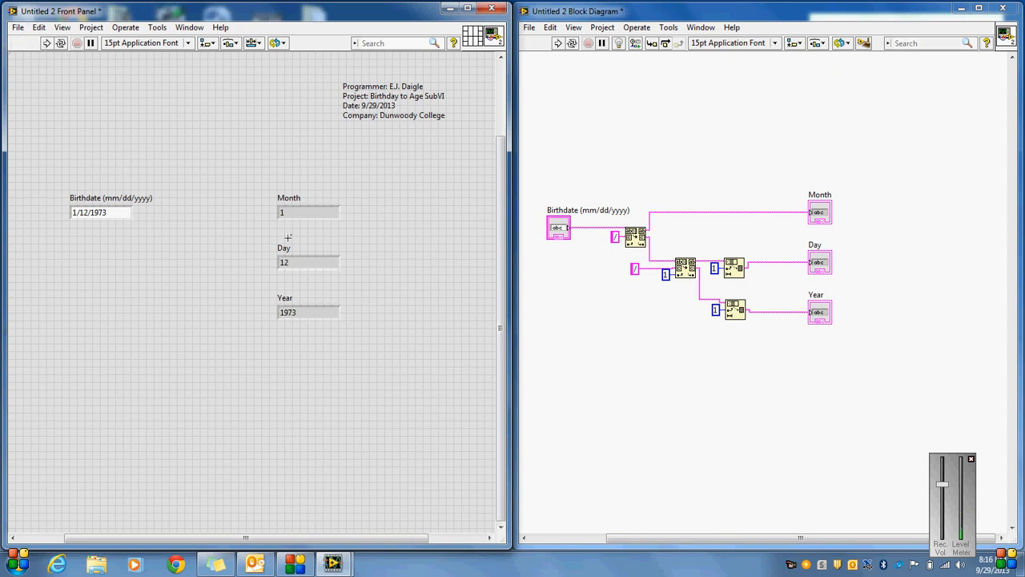
{"action": "left_click", "coordinate": [80, 212]}
{"action": "type", "text": "2"}
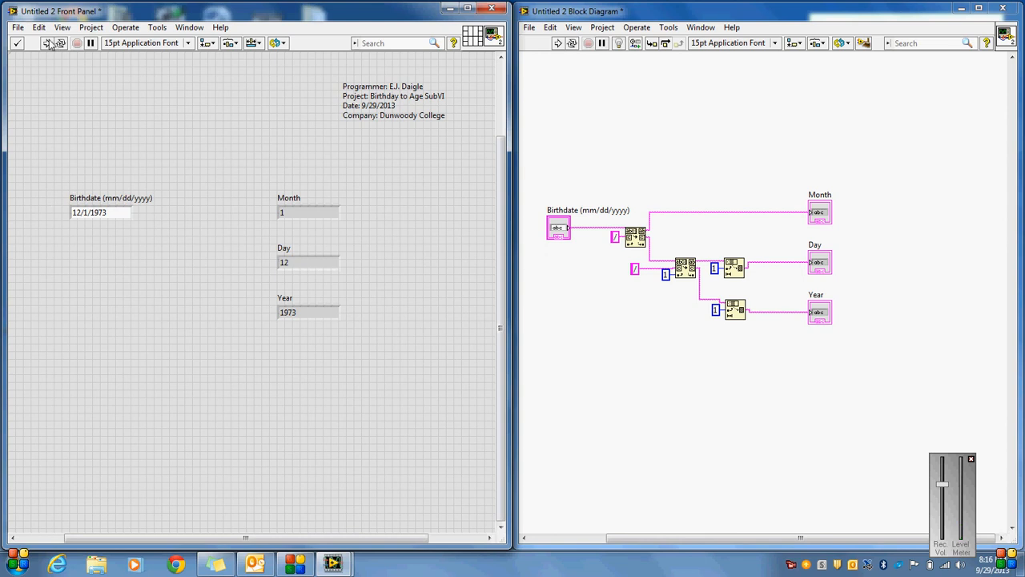
{"action": "left_click", "coordinate": [18, 42]}
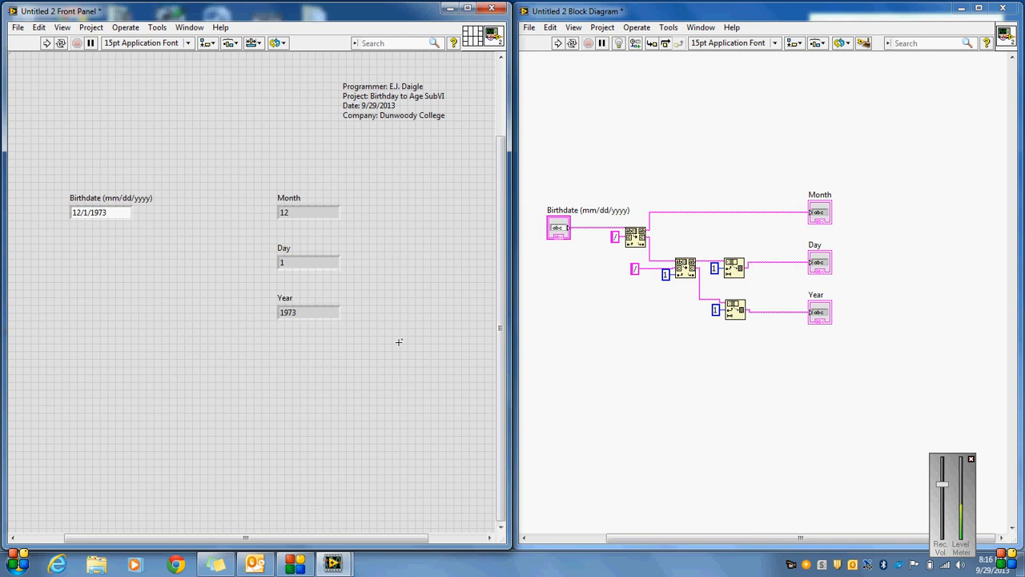
{"action": "left_click", "coordinate": [96, 213]}
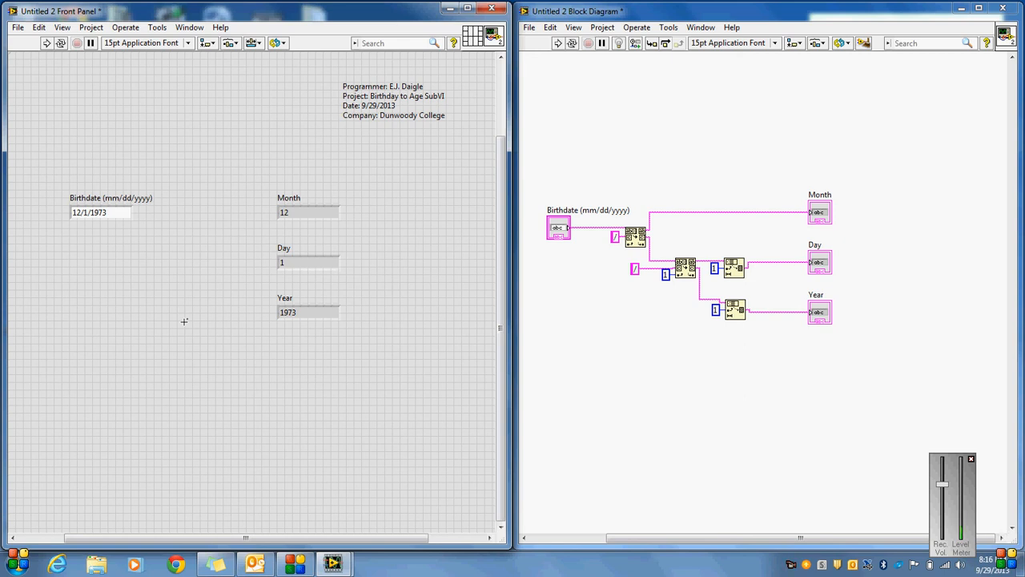
{"action": "double_click", "coordinate": [96, 212]}
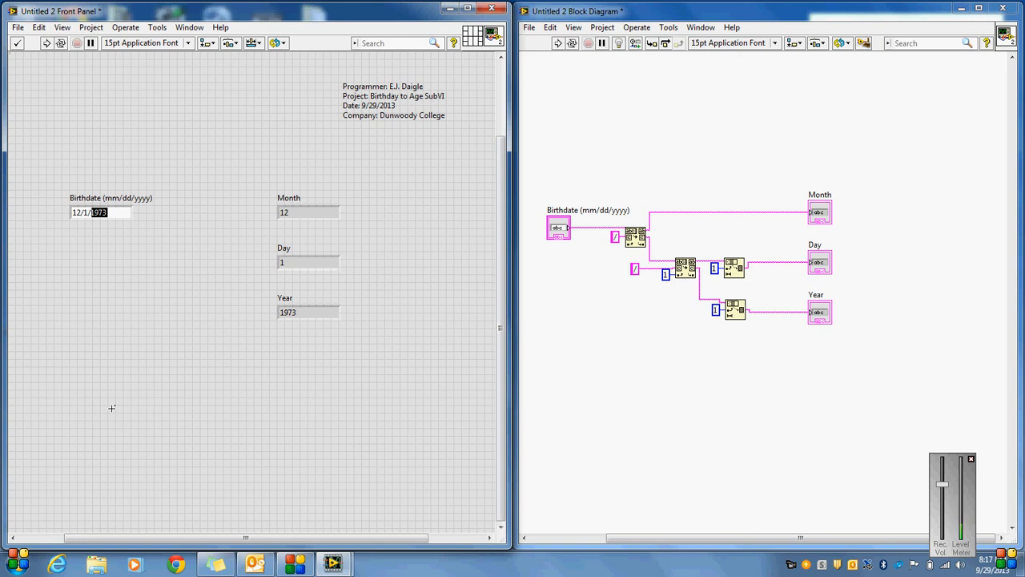
{"action": "mouse_move", "coordinate": [402, 417]}
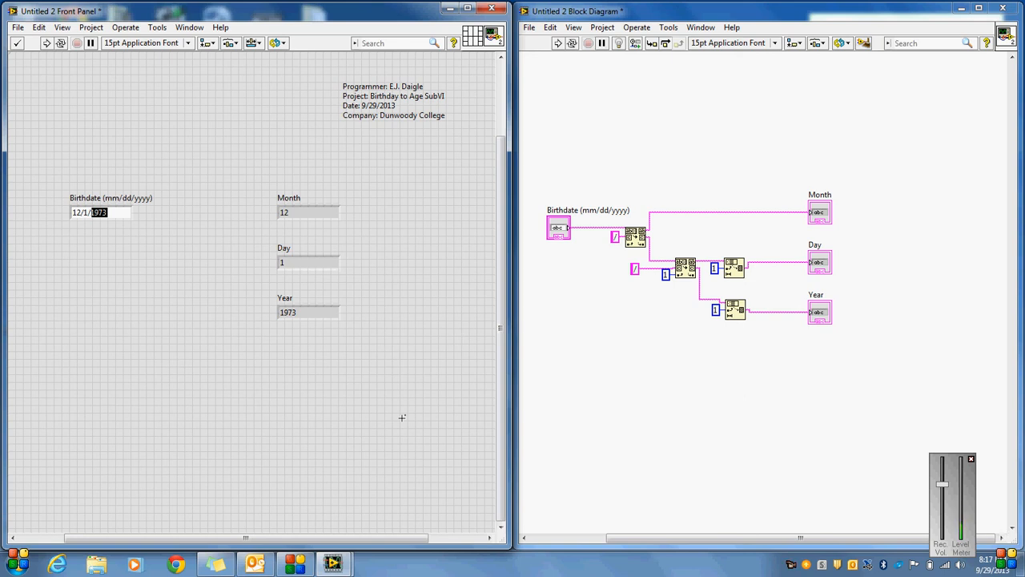
{"action": "mouse_move", "coordinate": [700, 216]}
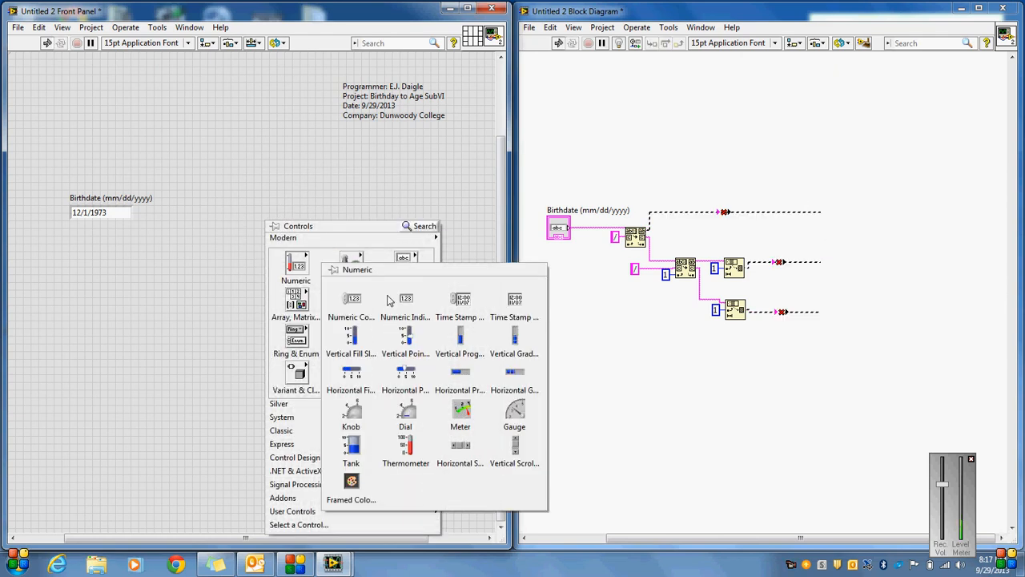
Place a numeric indicator on the front panel and label it Month
{"action": "left_click", "coordinate": [351, 303]}
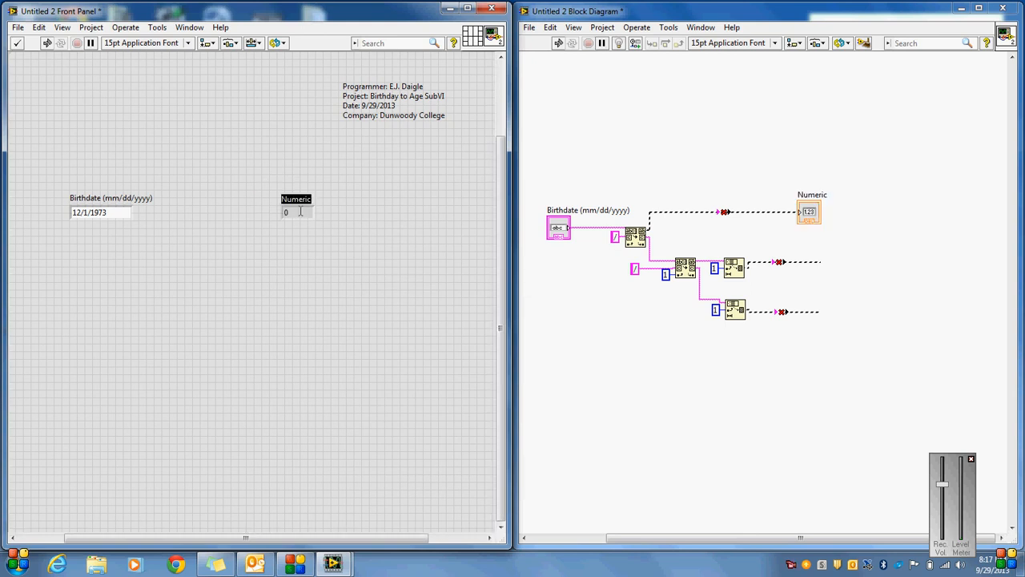
{"action": "mouse_move", "coordinate": [296, 209]}
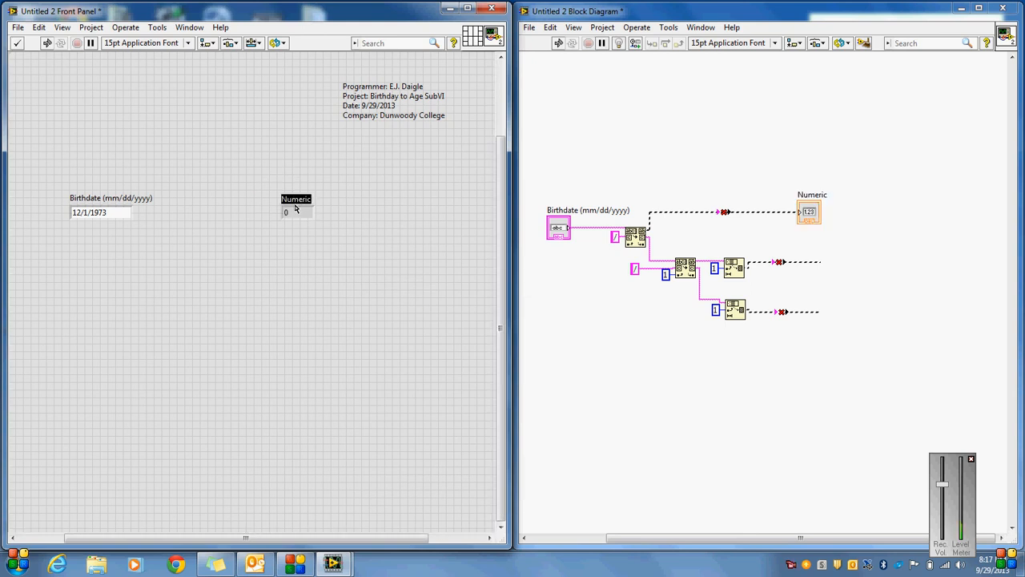
{"action": "type", "text": "Month"}
{"action": "type", "text": "Year"}
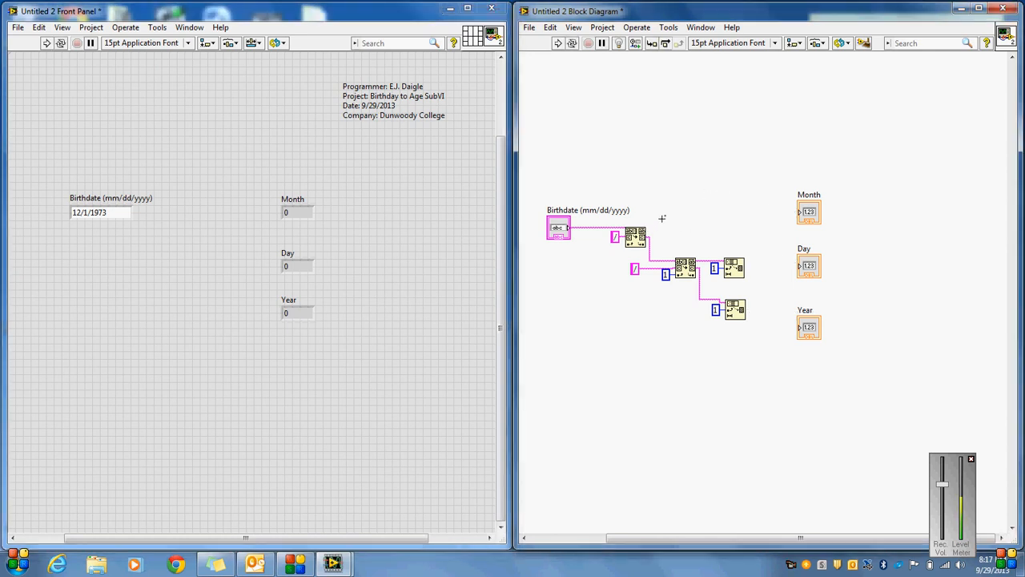
Wire the month text toward the Month indicator and browse the String palette for conversion functions
{"action": "left_click_drag", "start_coordinate": [648, 220], "coordinate": [805, 212]}
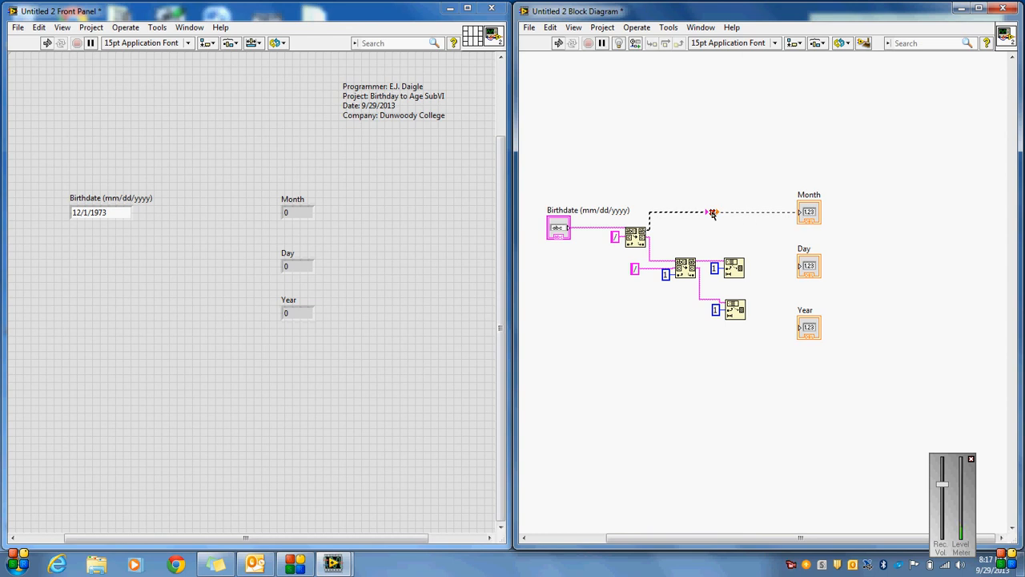
{"action": "mouse_move", "coordinate": [711, 214]}
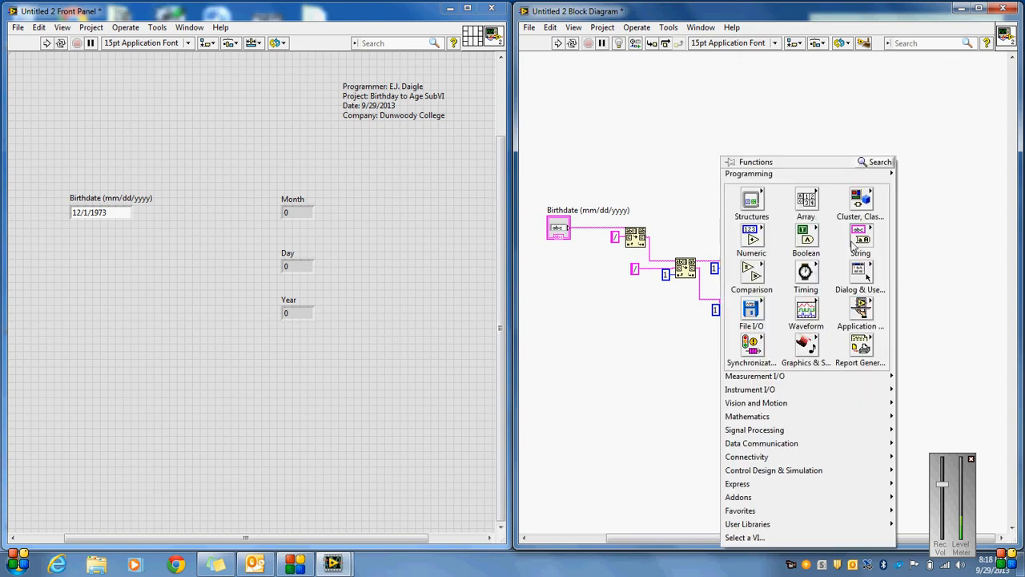
{"action": "left_click", "coordinate": [860, 236]}
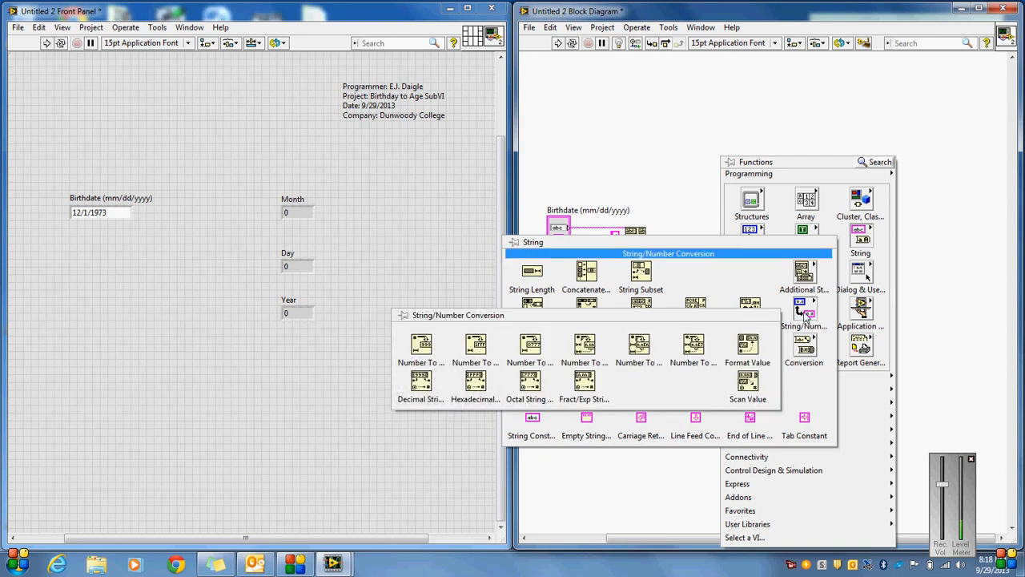
{"action": "mouse_move", "coordinate": [624, 387]}
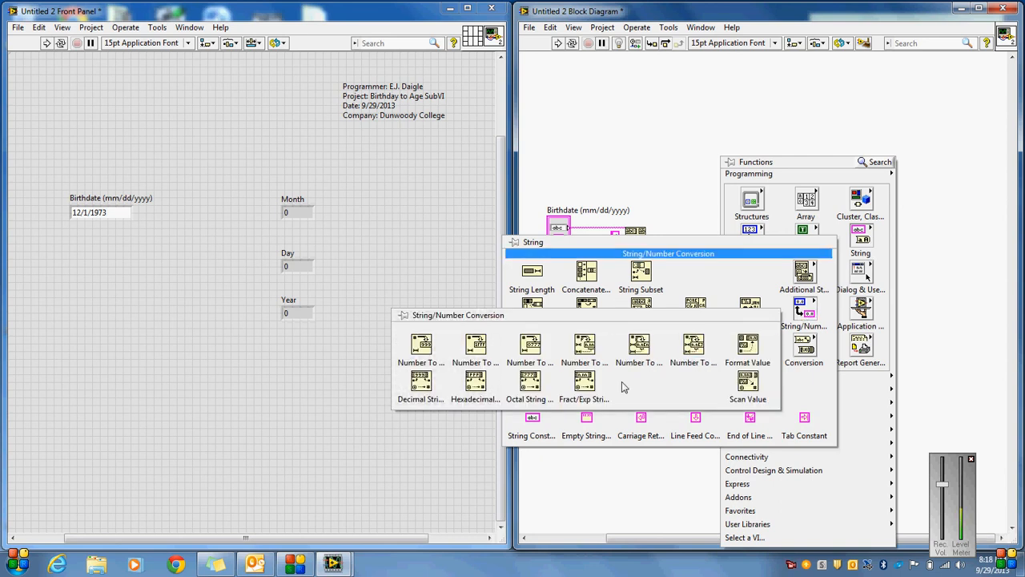
{"action": "mouse_move", "coordinate": [420, 382]}
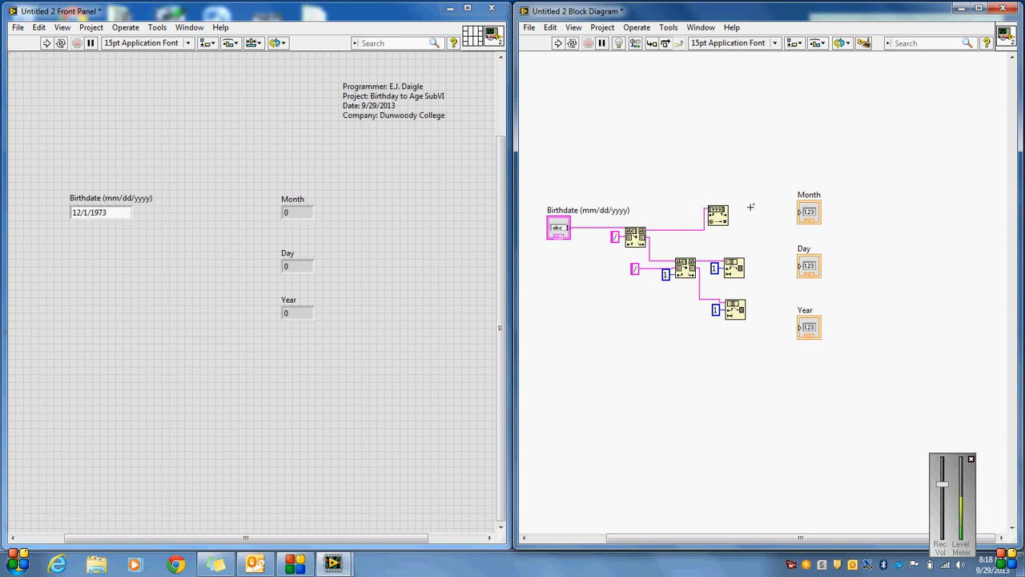
{"action": "mouse_move", "coordinate": [725, 220]}
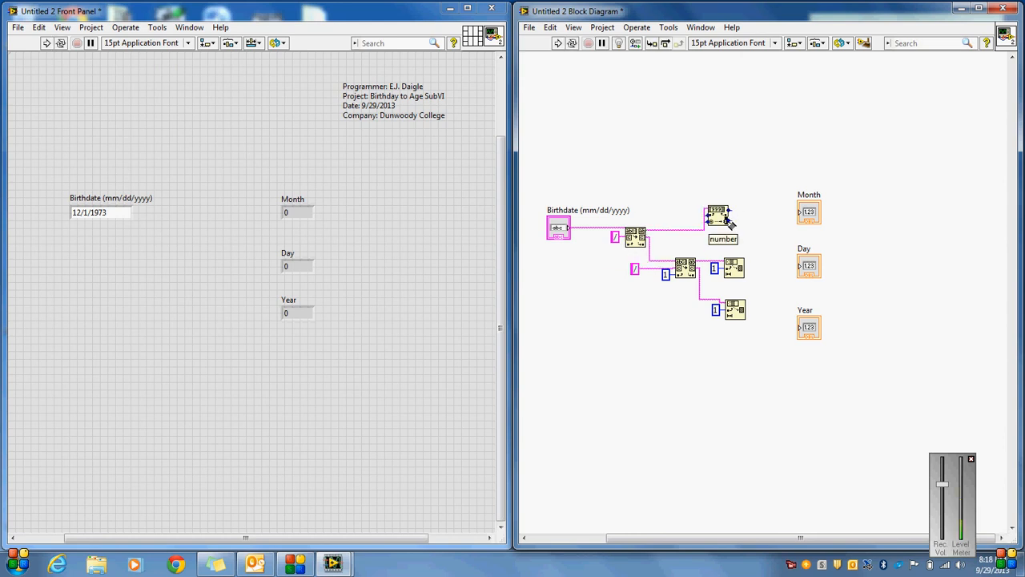
{"action": "mouse_move", "coordinate": [773, 219]}
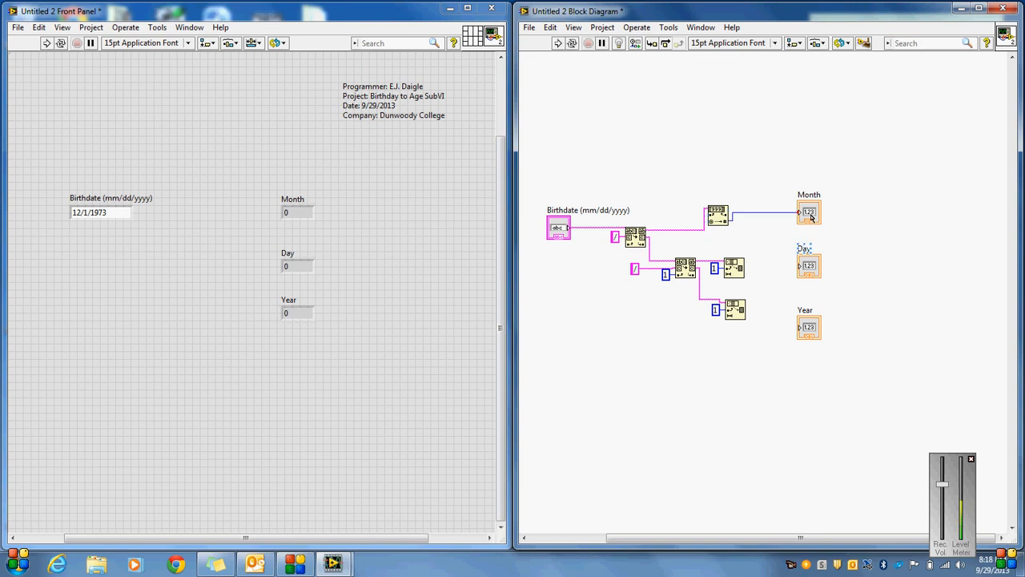
Change the Day and Year terminals to indicators and run, showing 12, 1 and 1973
{"action": "right_click", "coordinate": [808, 211]}
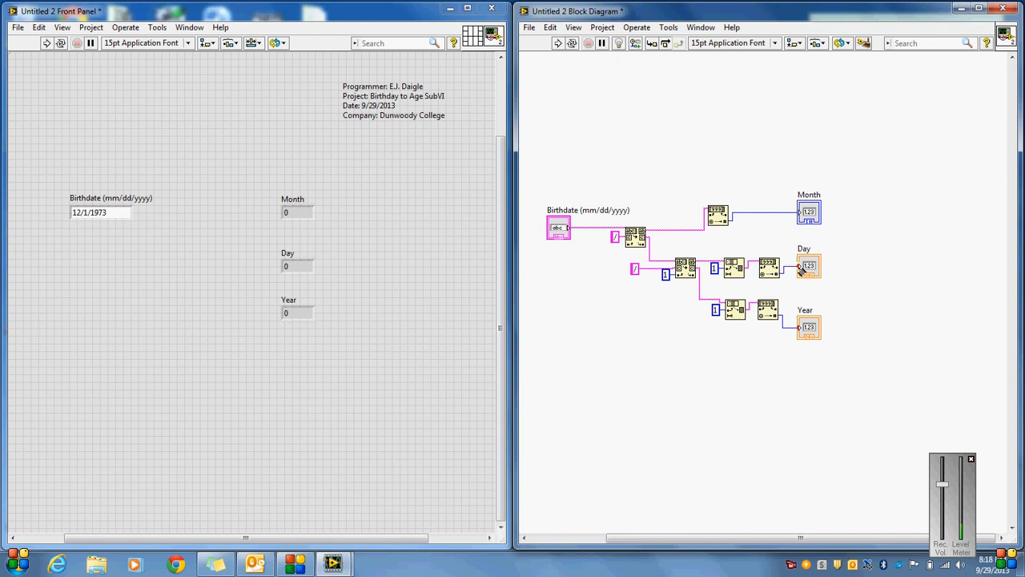
{"action": "right_click", "coordinate": [809, 267]}
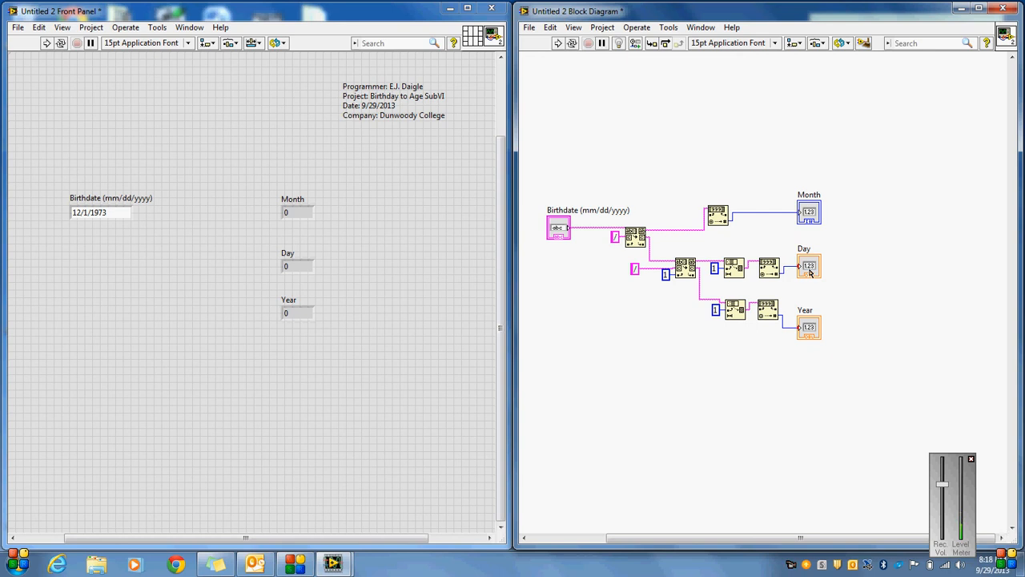
{"action": "mouse_move", "coordinate": [801, 270]}
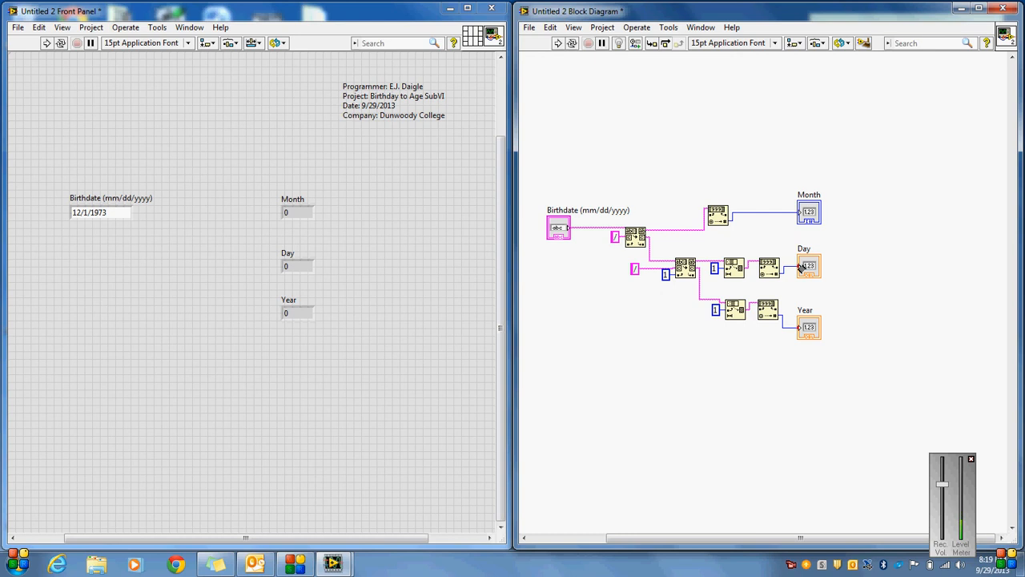
{"action": "right_click", "coordinate": [808, 265]}
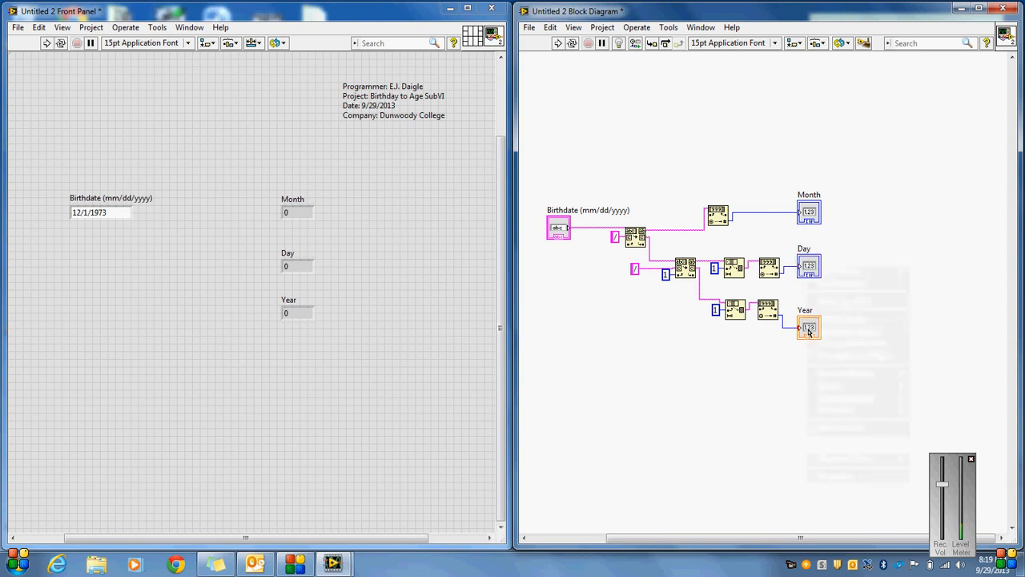
{"action": "right_click", "coordinate": [808, 327]}
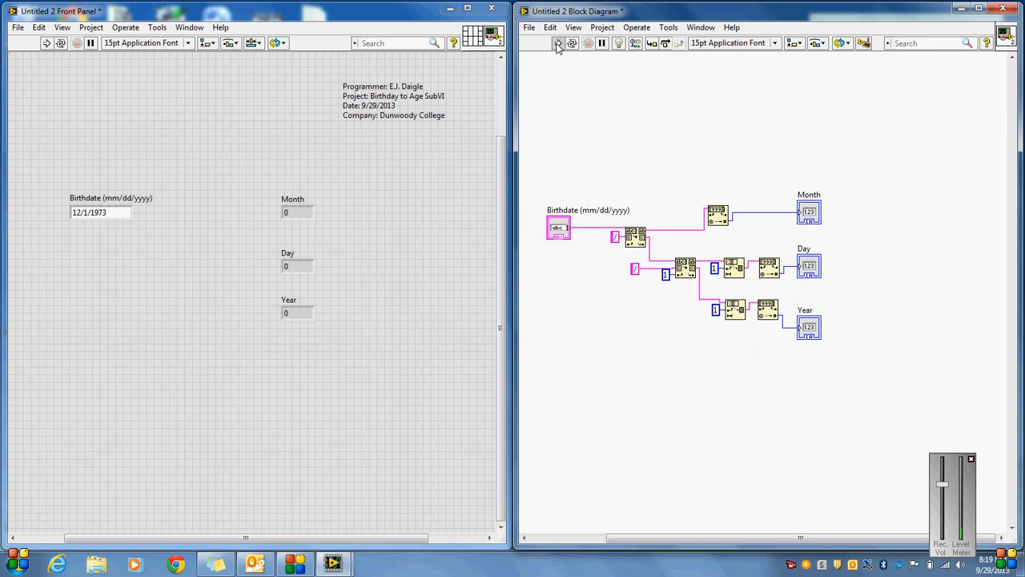
{"action": "left_click", "coordinate": [557, 44]}
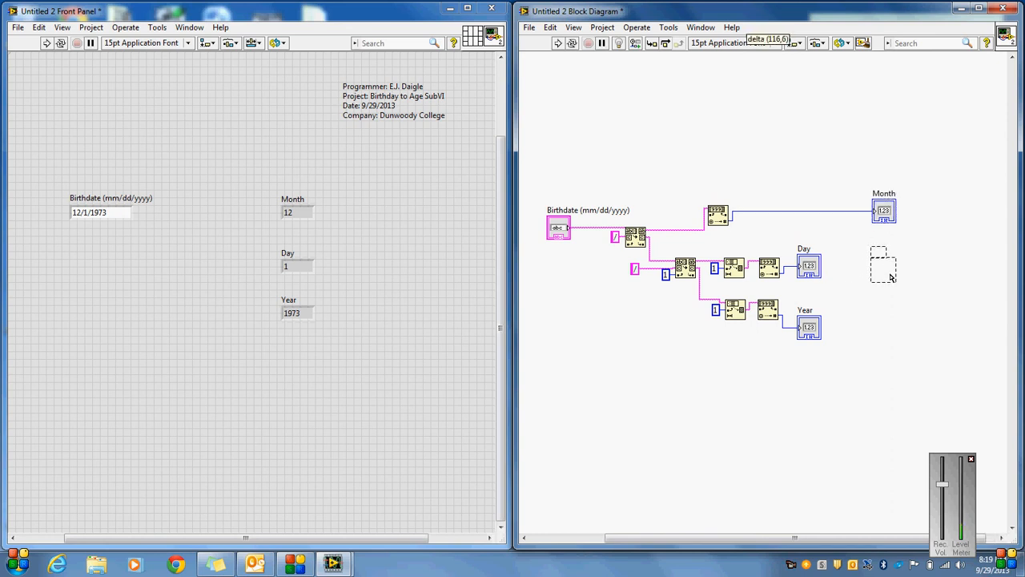
Move the Day indicator in line with Month and pick a numeric function for the Year wire
{"action": "left_click_drag", "start_coordinate": [809, 265], "coordinate": [883, 268]}
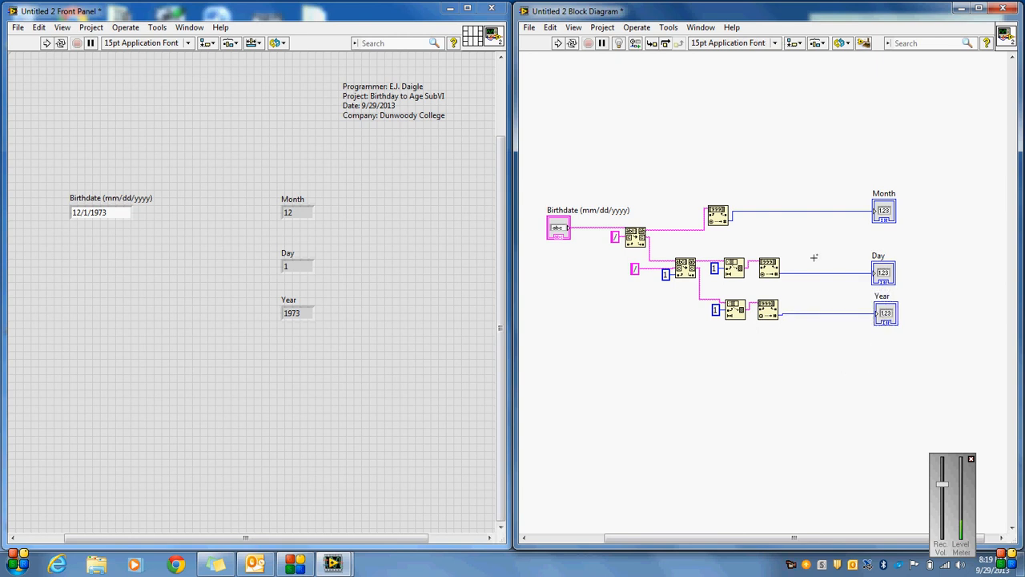
{"action": "right_click", "coordinate": [814, 257]}
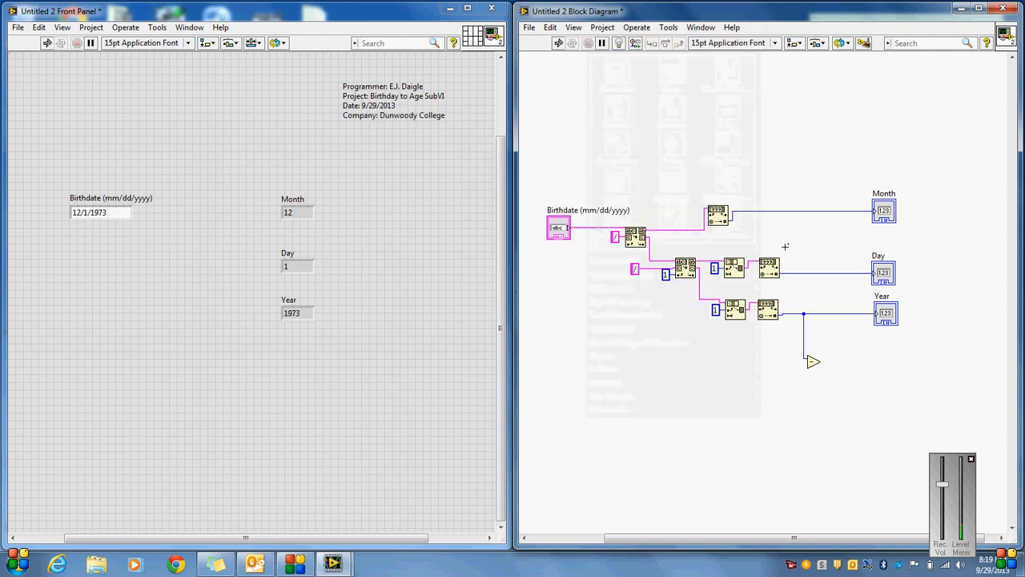
Search LabVIEW Help for 'get' and open the Get Date/Time String entry
{"action": "left_click", "coordinate": [730, 26]}
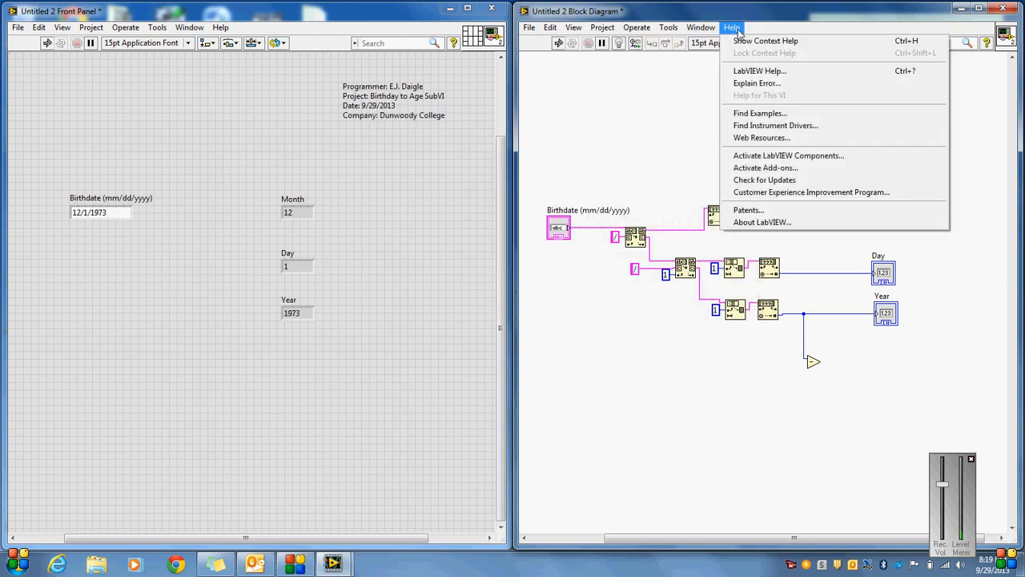
{"action": "mouse_move", "coordinate": [759, 71]}
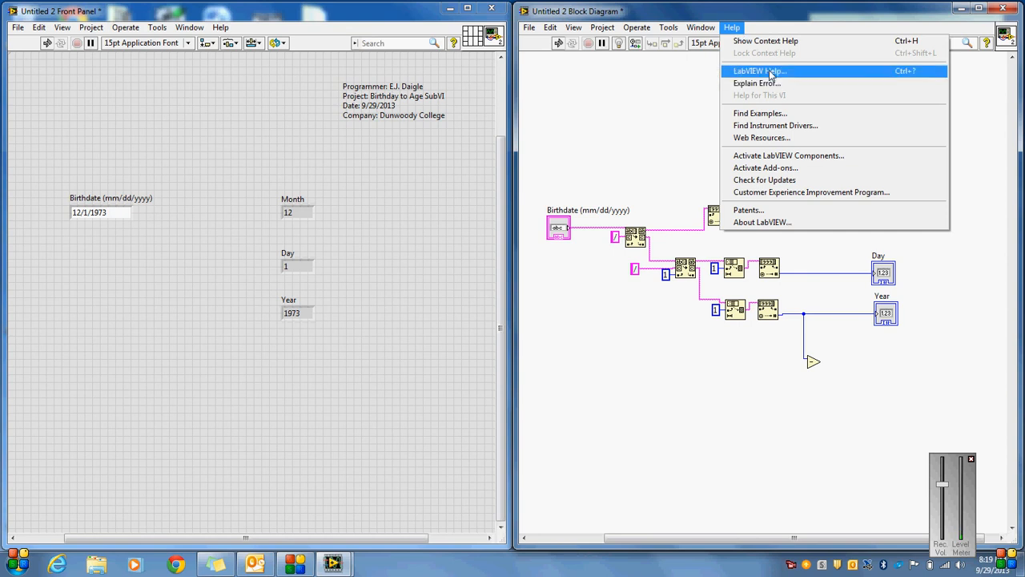
{"action": "left_click", "coordinate": [755, 71]}
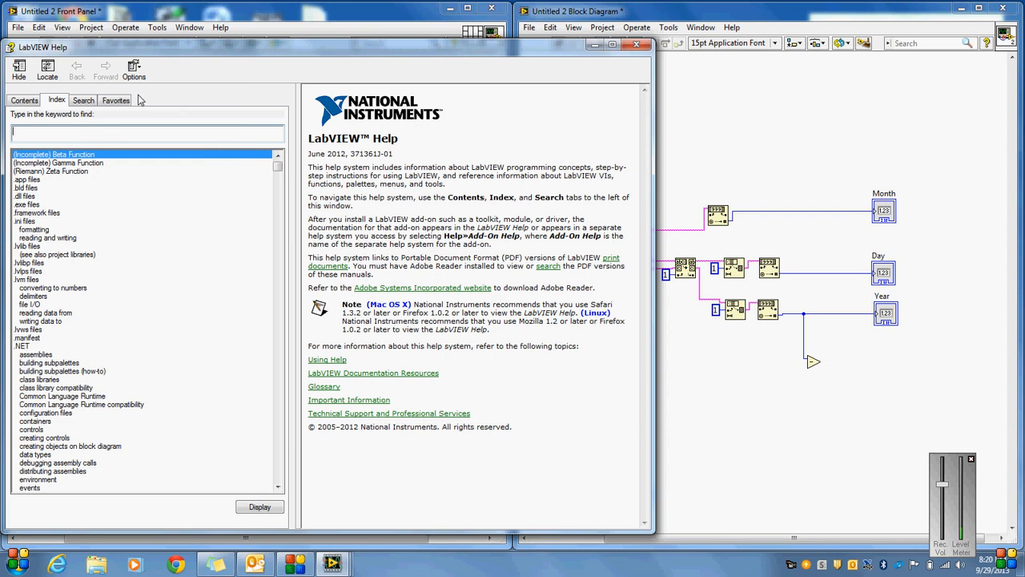
{"action": "type", "text": "get da"}
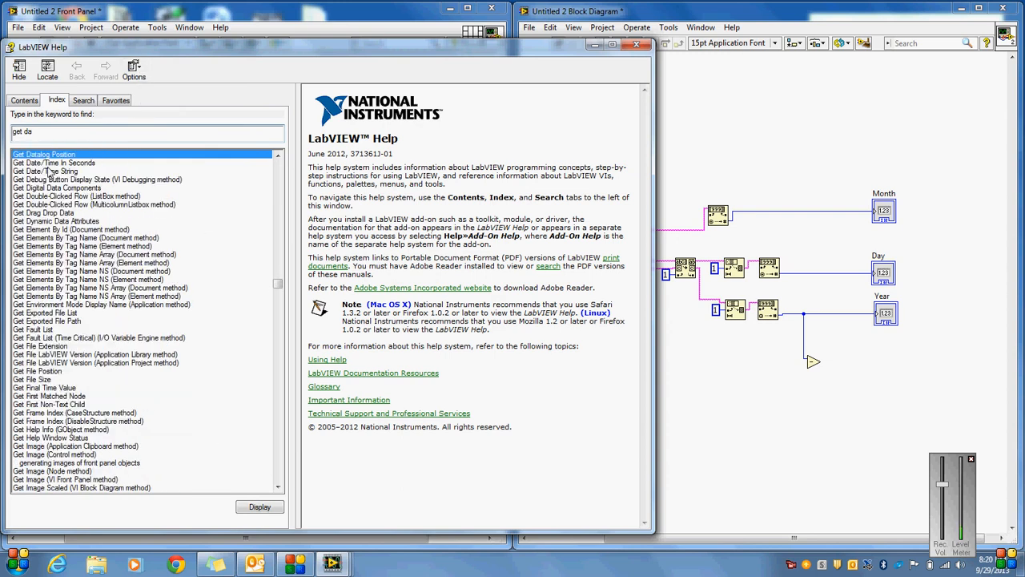
{"action": "left_click", "coordinate": [45, 171]}
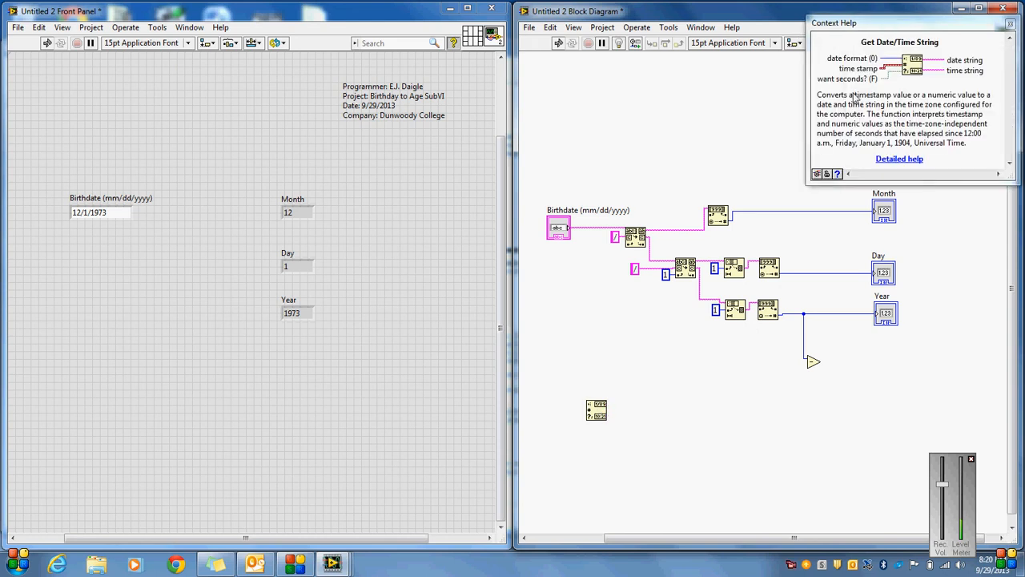
{"action": "mouse_move", "coordinate": [937, 94]}
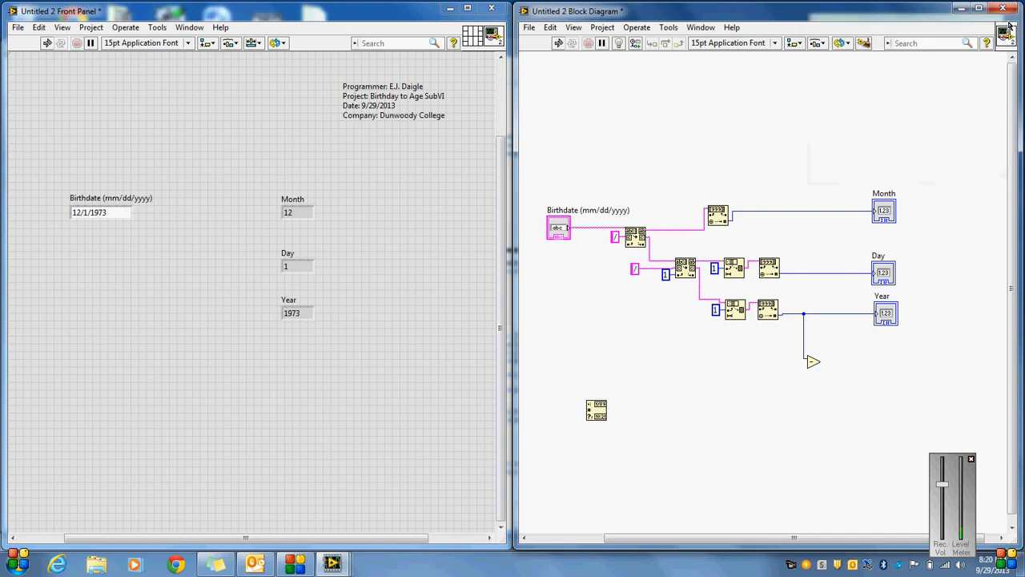
Create a date-format constant for Get Date/Time String and view its format choices
{"action": "right_click", "coordinate": [597, 410]}
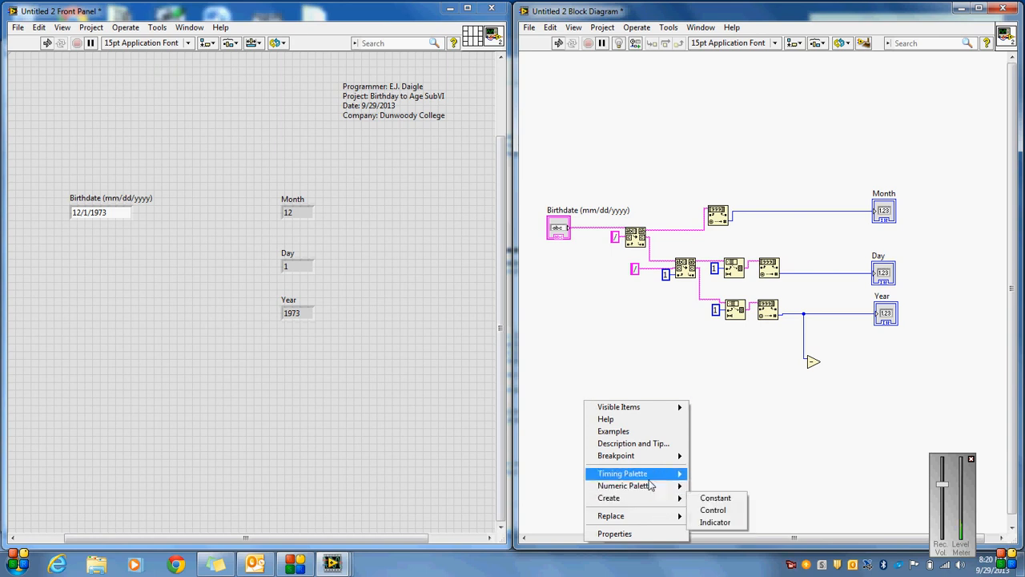
{"action": "left_click", "coordinate": [715, 497]}
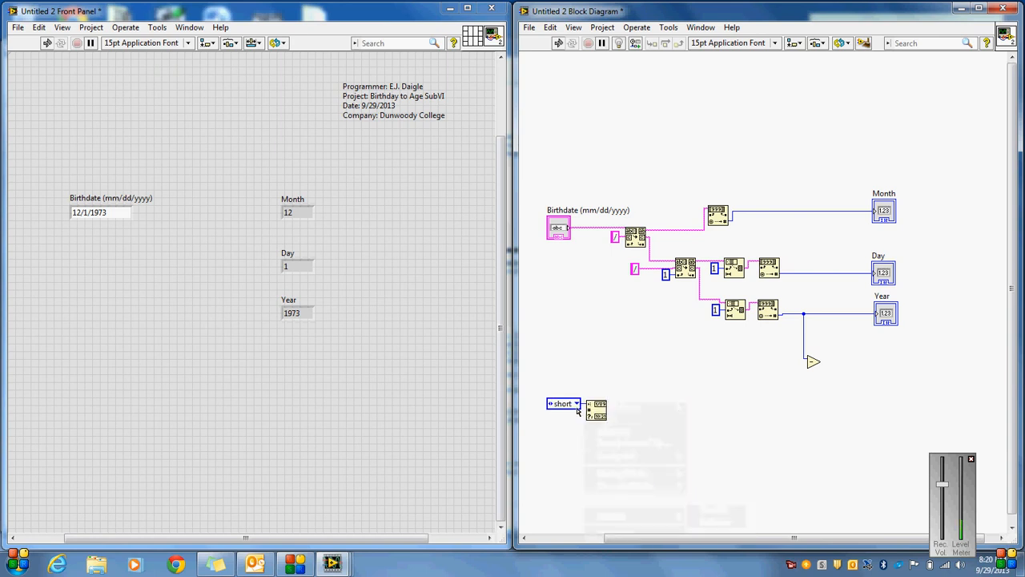
{"action": "left_click", "coordinate": [576, 403]}
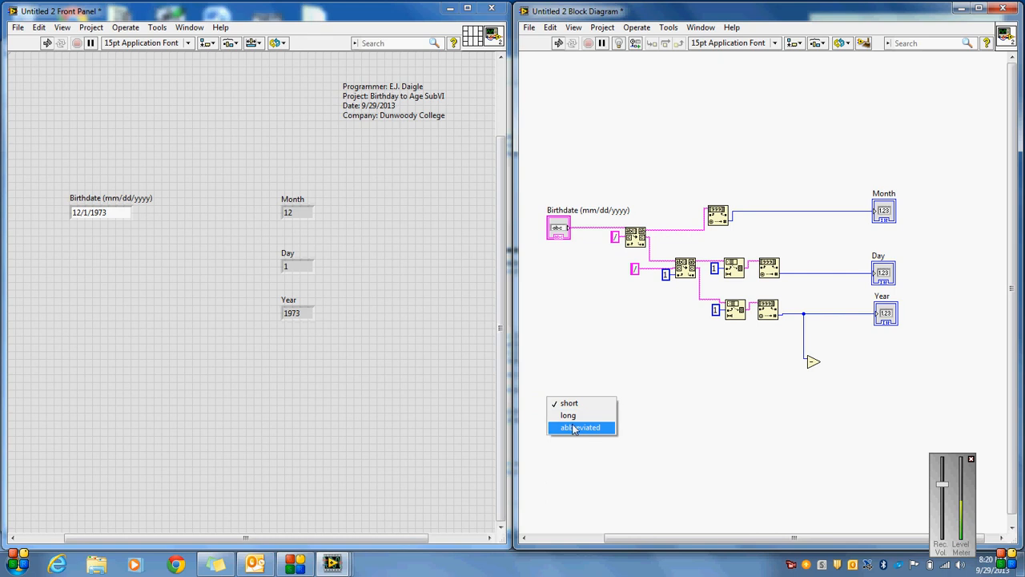
{"action": "mouse_move", "coordinate": [568, 403]}
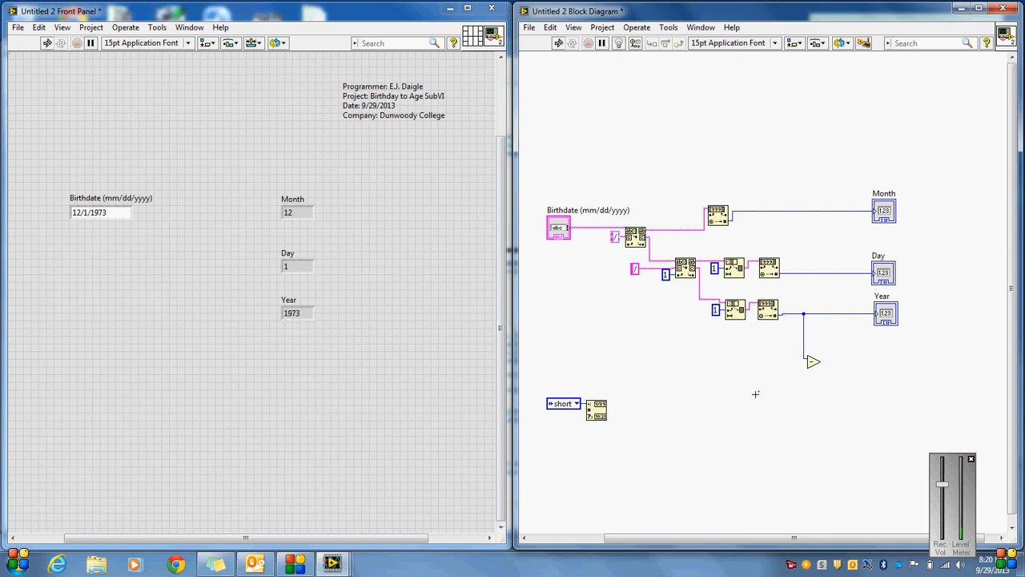
{"action": "mouse_move", "coordinate": [869, 358]}
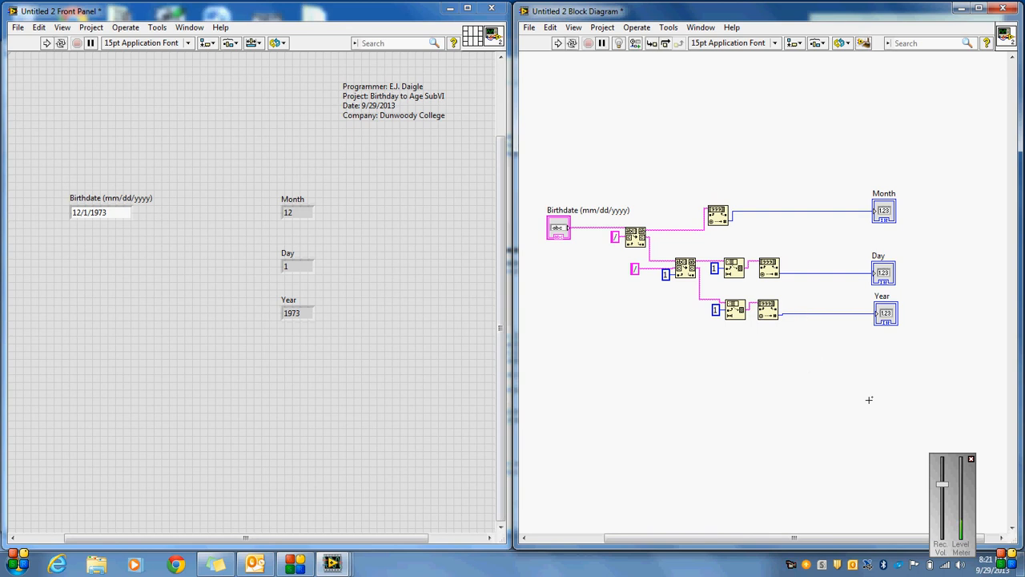
{"action": "mouse_move", "coordinate": [554, 238]}
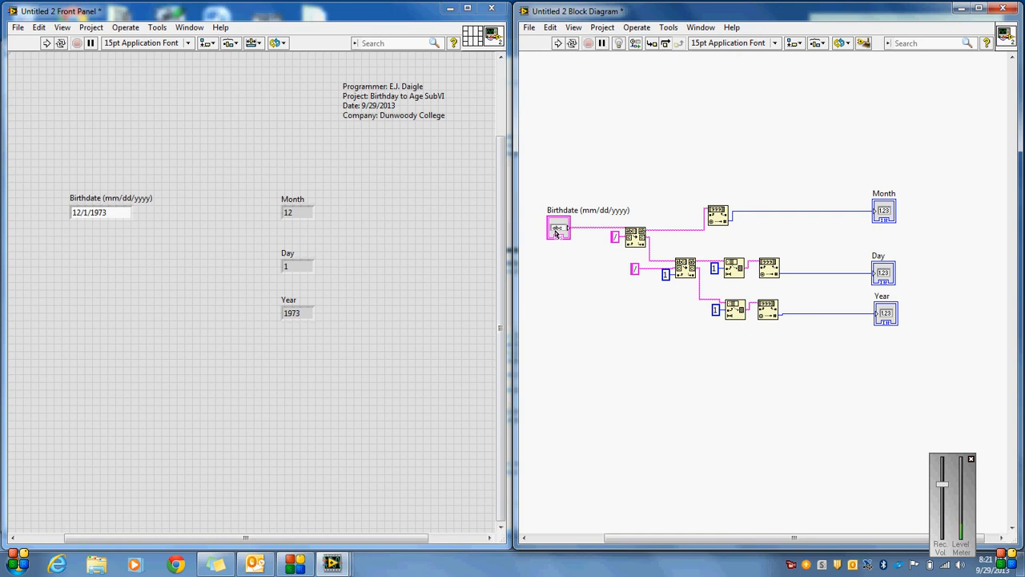
Use File > Save As to save the VI as BirthStringConvertDemo.vi
{"action": "left_click", "coordinate": [18, 27]}
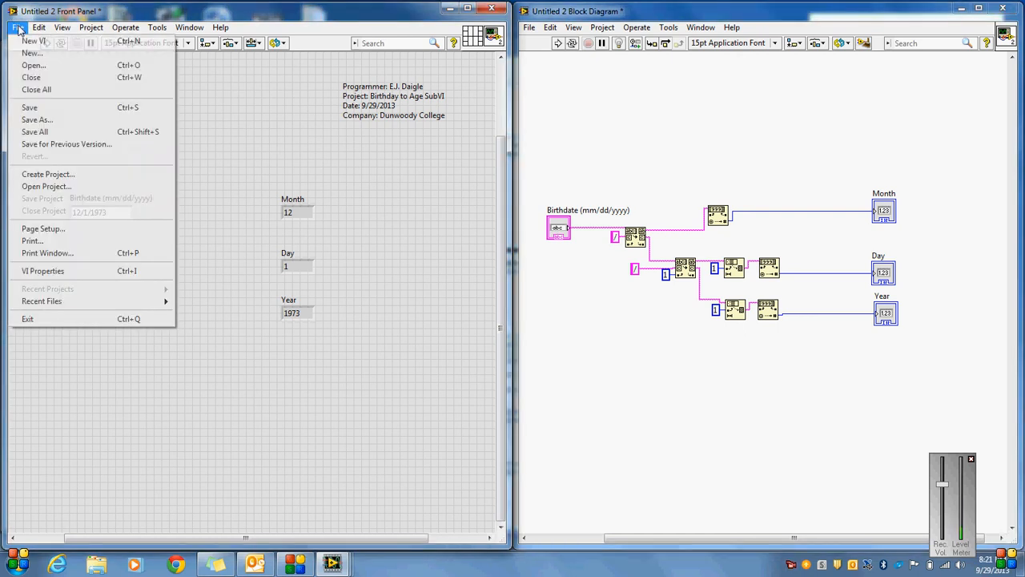
{"action": "left_click", "coordinate": [30, 107]}
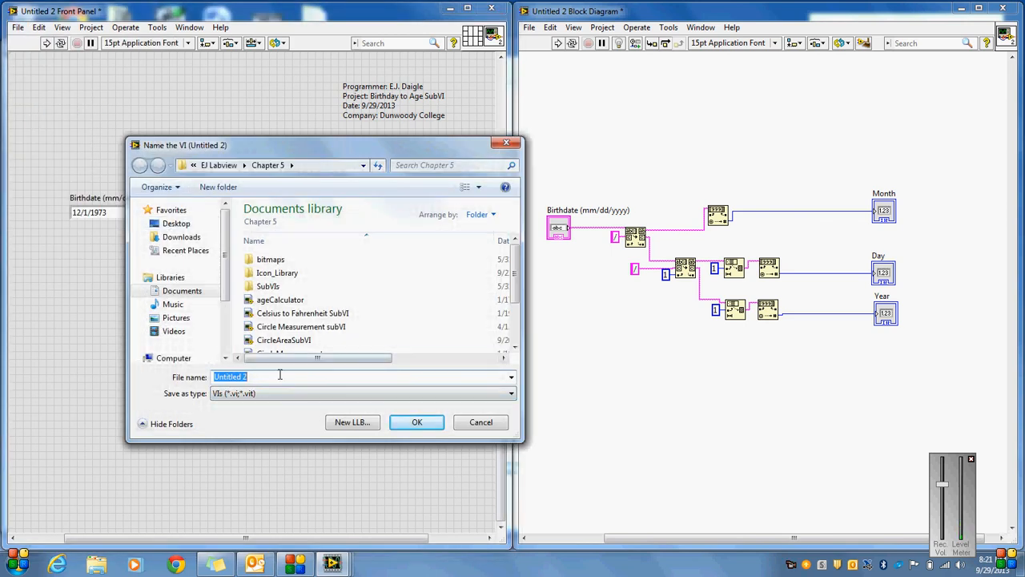
{"action": "type", "text": "B"}
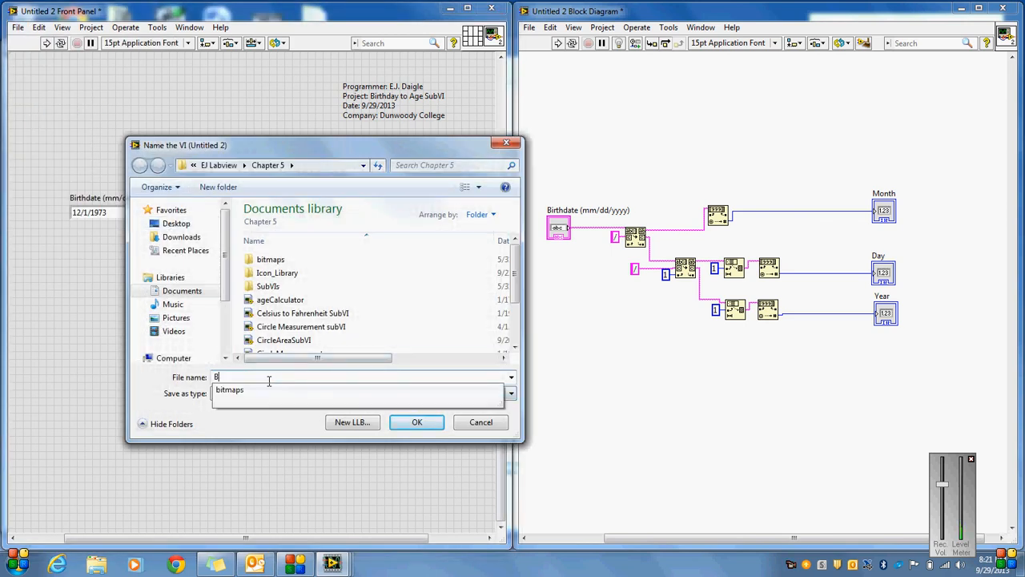
{"action": "type", "text": "irthS"}
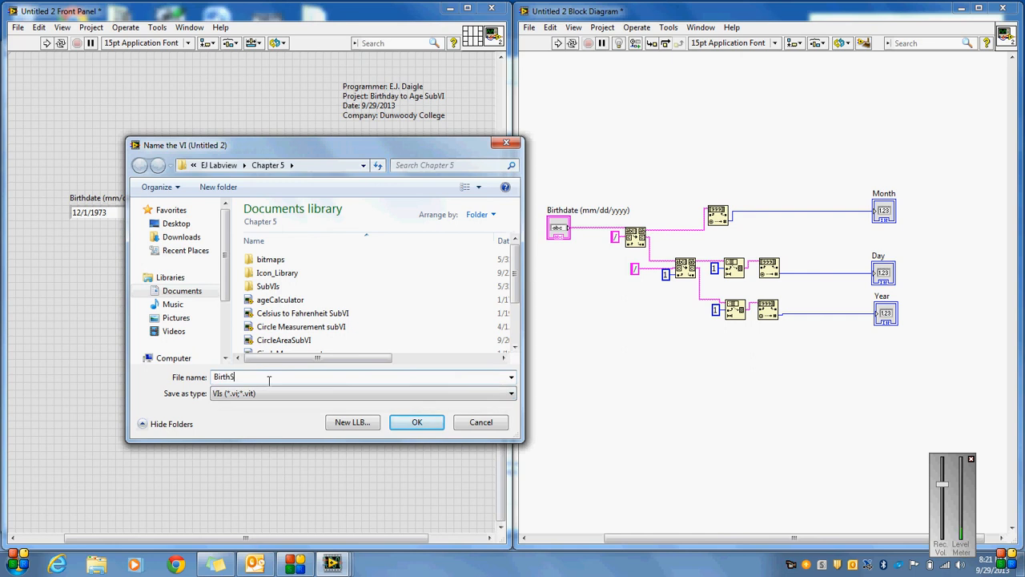
{"action": "type", "text": "tringConvertC"}
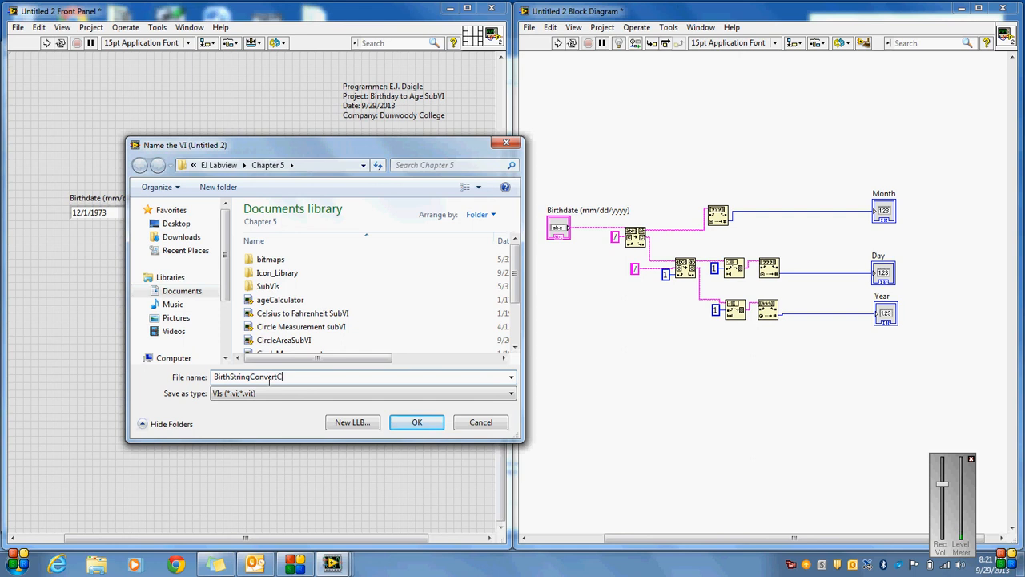
{"action": "type", "text": "Demo"}
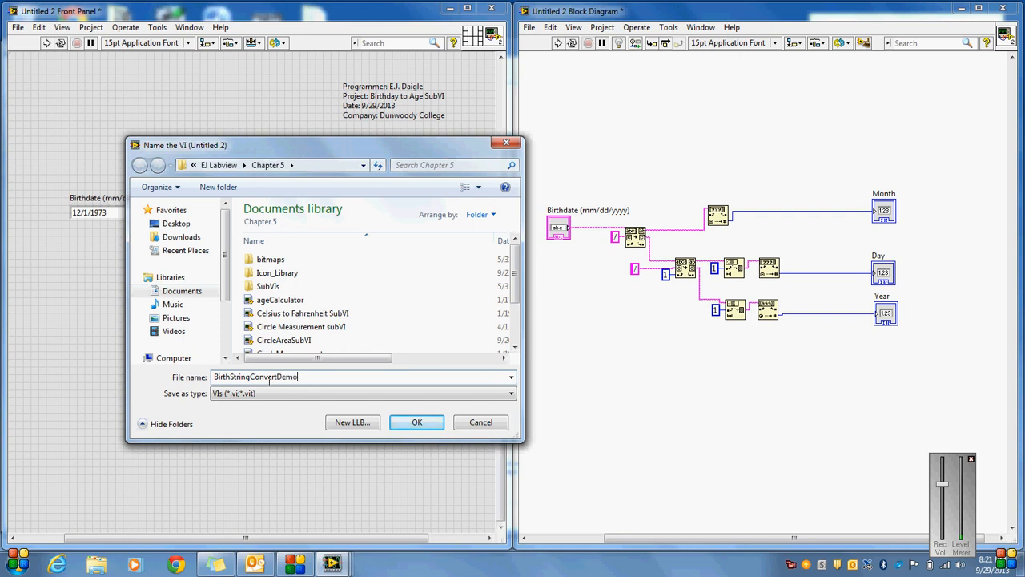
{"action": "left_click", "coordinate": [416, 422]}
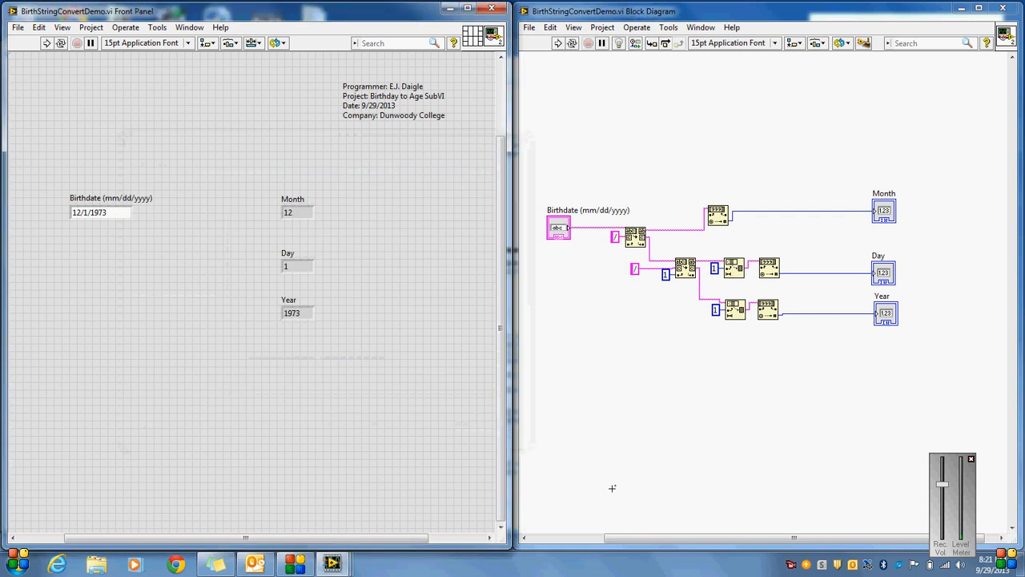